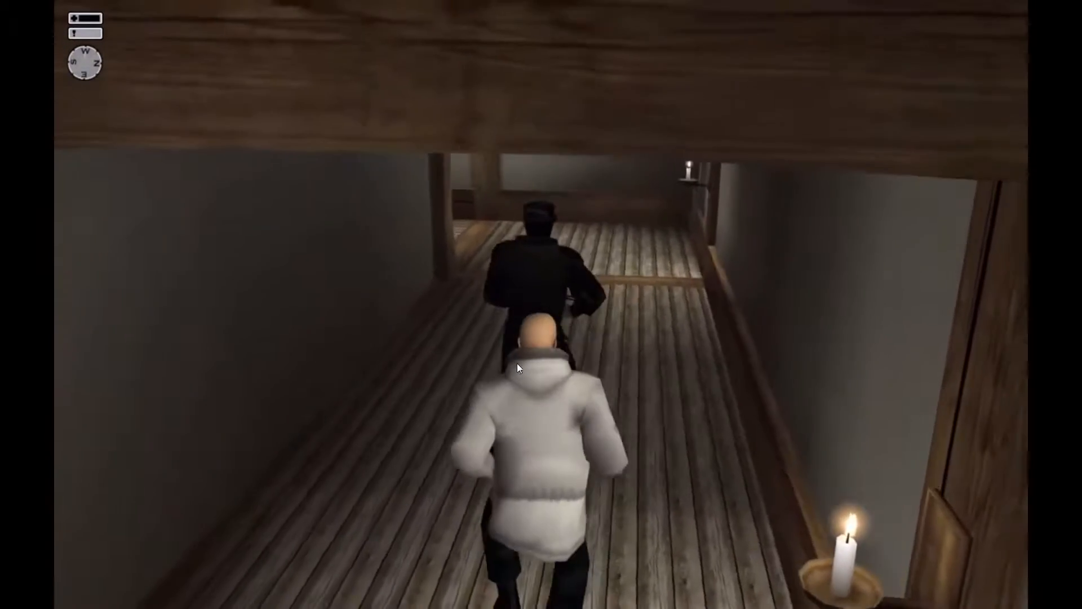
Run the bald character forward down the candlelit corridor behind the guard.
{"action": "key", "text": "w"}
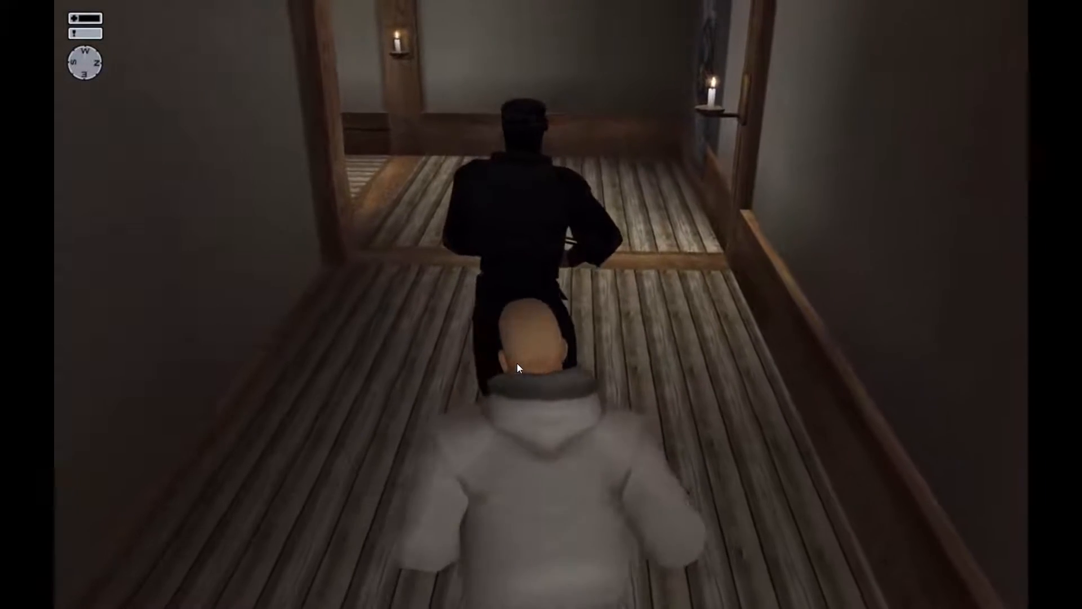
{"action": "key", "text": "w"}
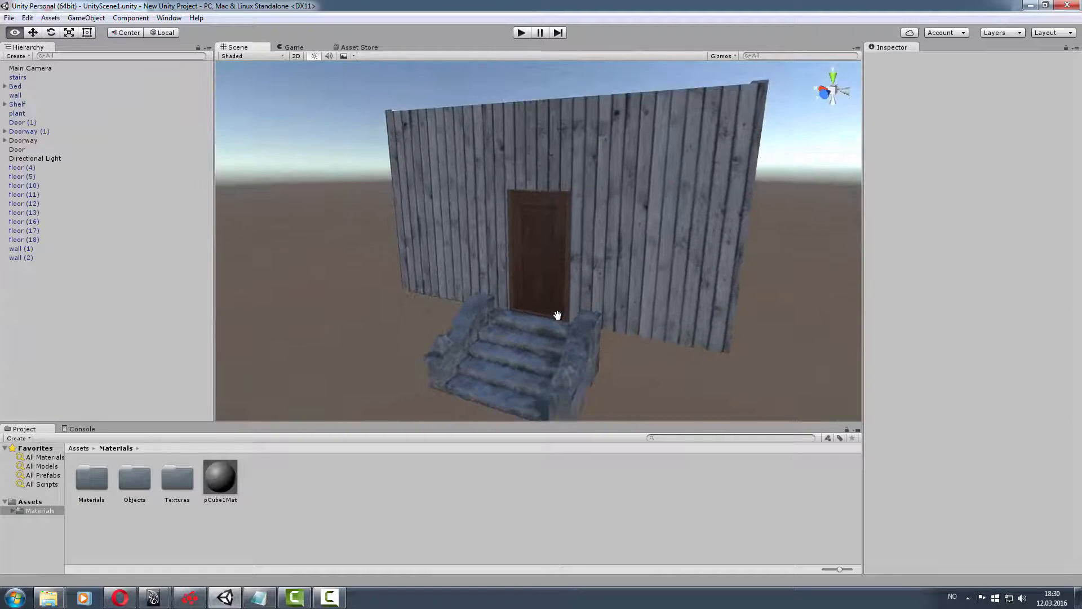
Zoom the Scene view in toward the stone stairs object.
{"action": "scroll", "scroll_direction": "down", "scroll_amount": 3}
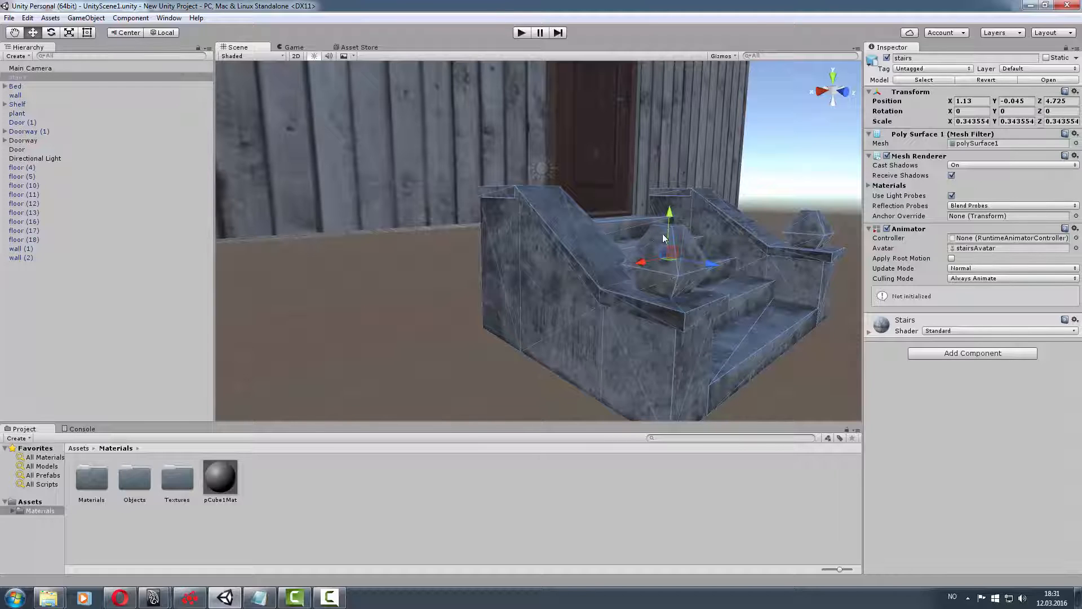
{"action": "mouse_move", "coordinate": [525, 209]}
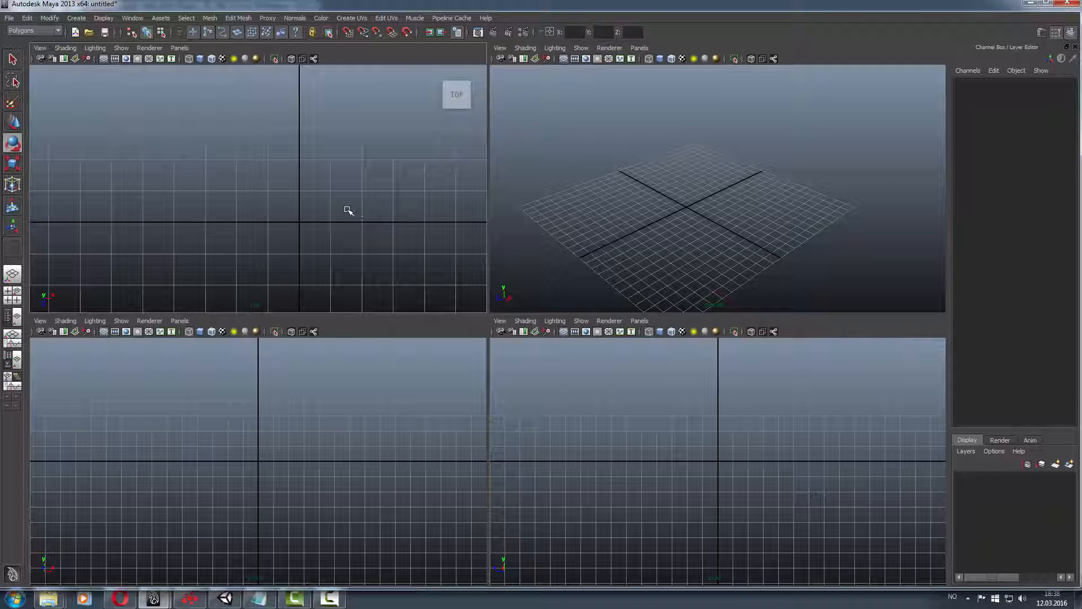
{"action": "mouse_move", "coordinate": [354, 192]}
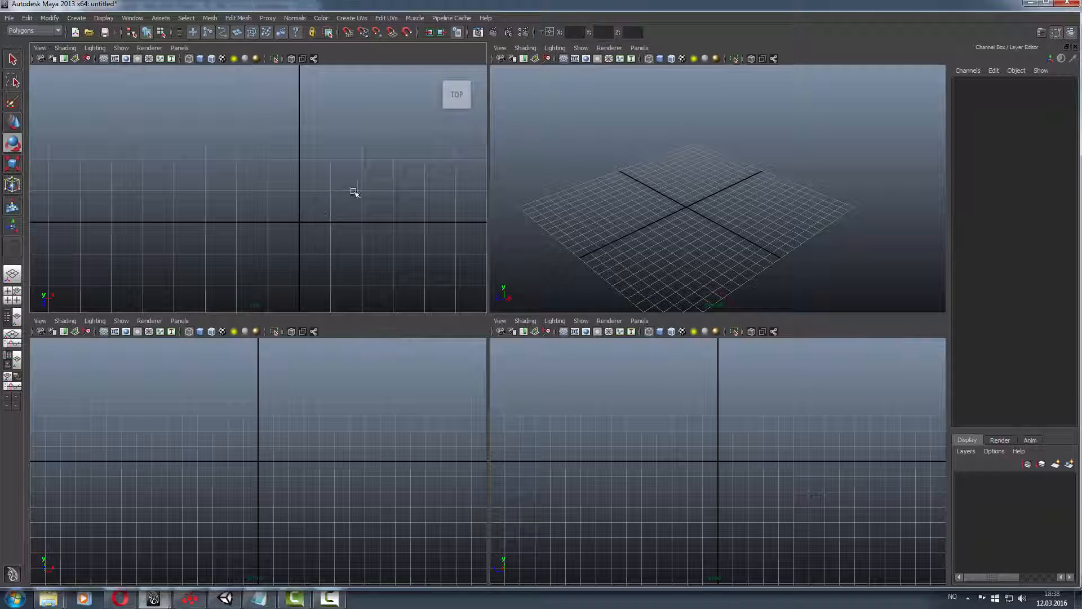
{"action": "mouse_move", "coordinate": [255, 219]}
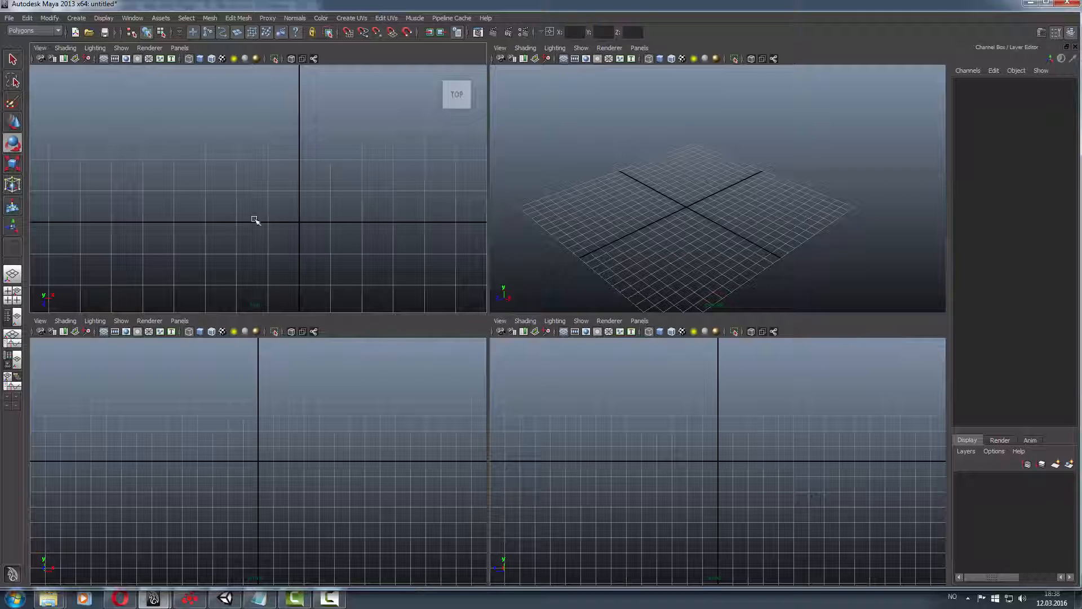
{"action": "mouse_move", "coordinate": [335, 240]}
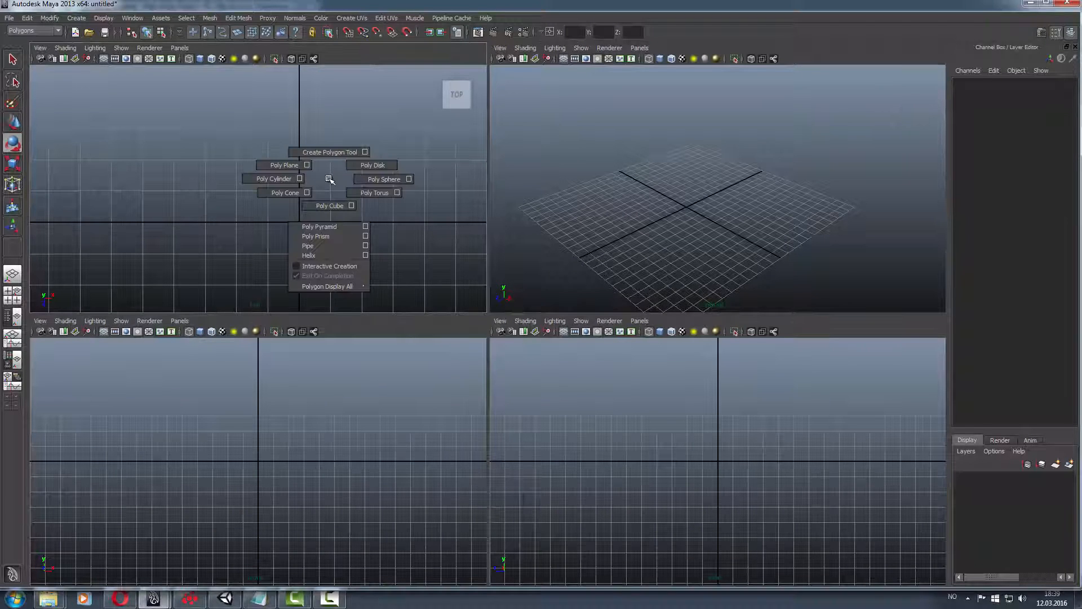
Dismiss the marking menu and create pPlane1 via Create > Polygon Primitives > Plane.
{"action": "left_click", "coordinate": [38, 47]}
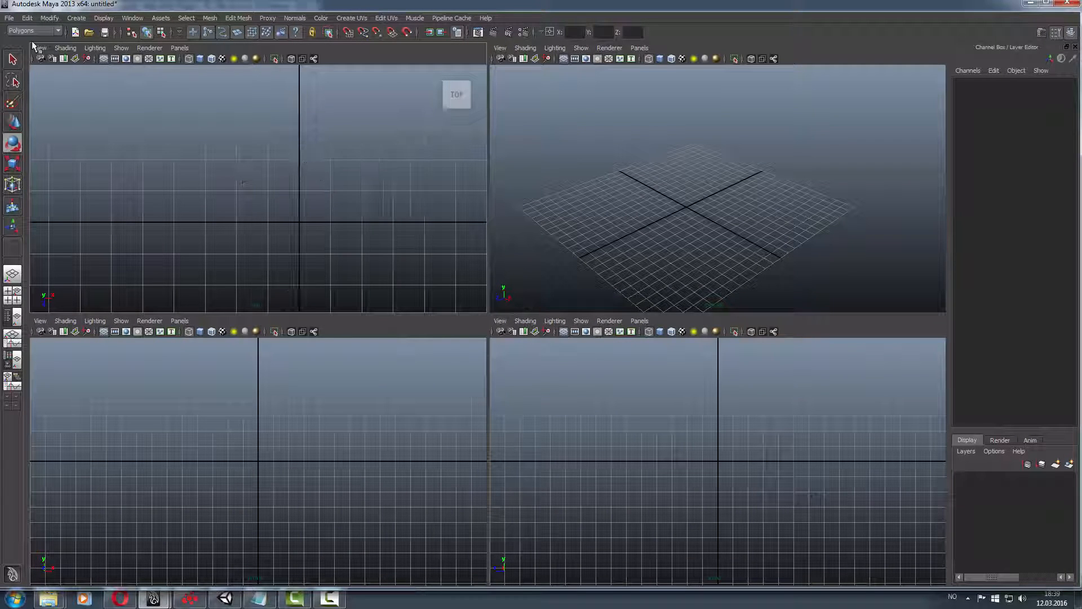
{"action": "left_click", "coordinate": [76, 18]}
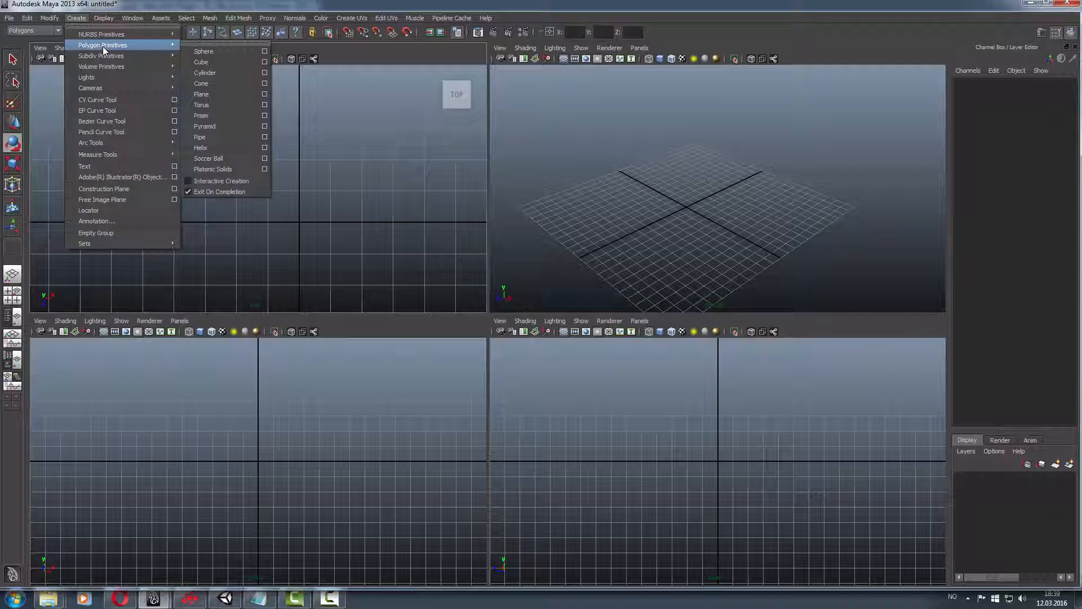
{"action": "mouse_move", "coordinate": [204, 83]}
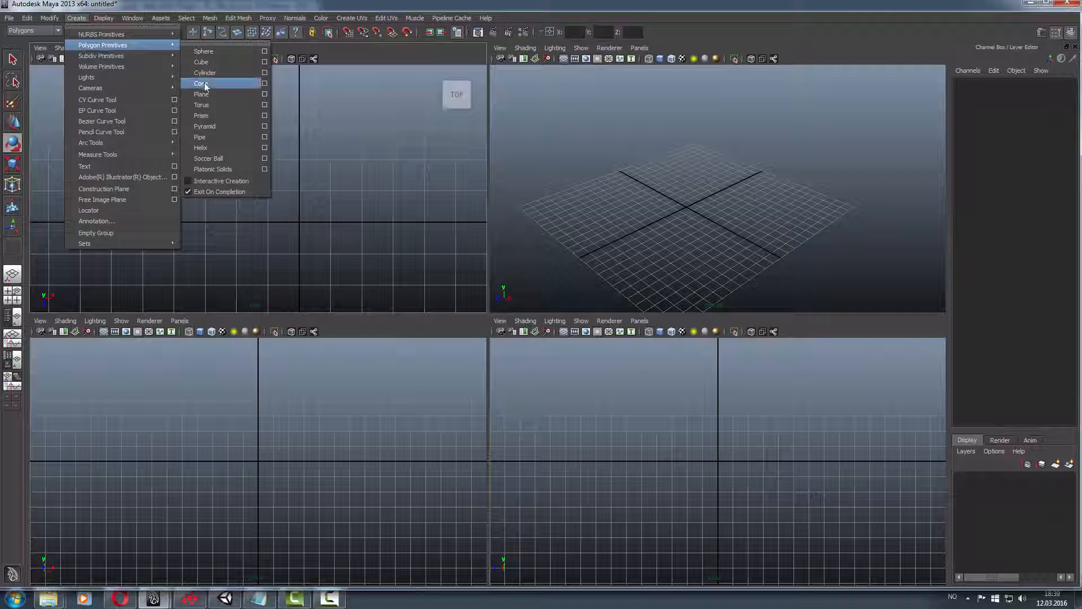
{"action": "left_click", "coordinate": [201, 95]}
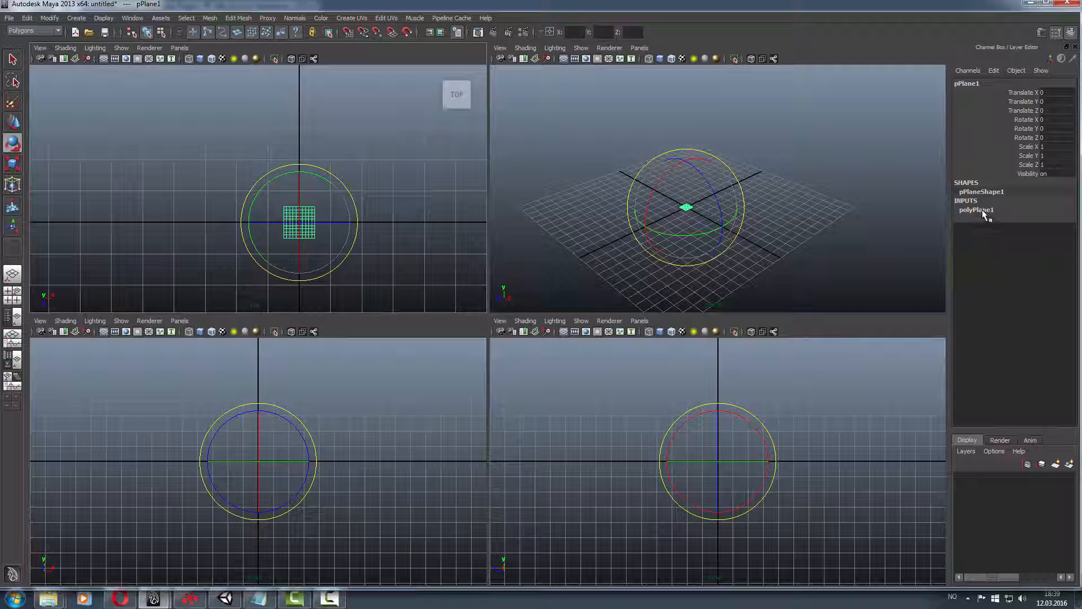
Expand polyPlane1's settings, then select the plane scaled to about 1.994.
{"action": "left_click", "coordinate": [975, 210]}
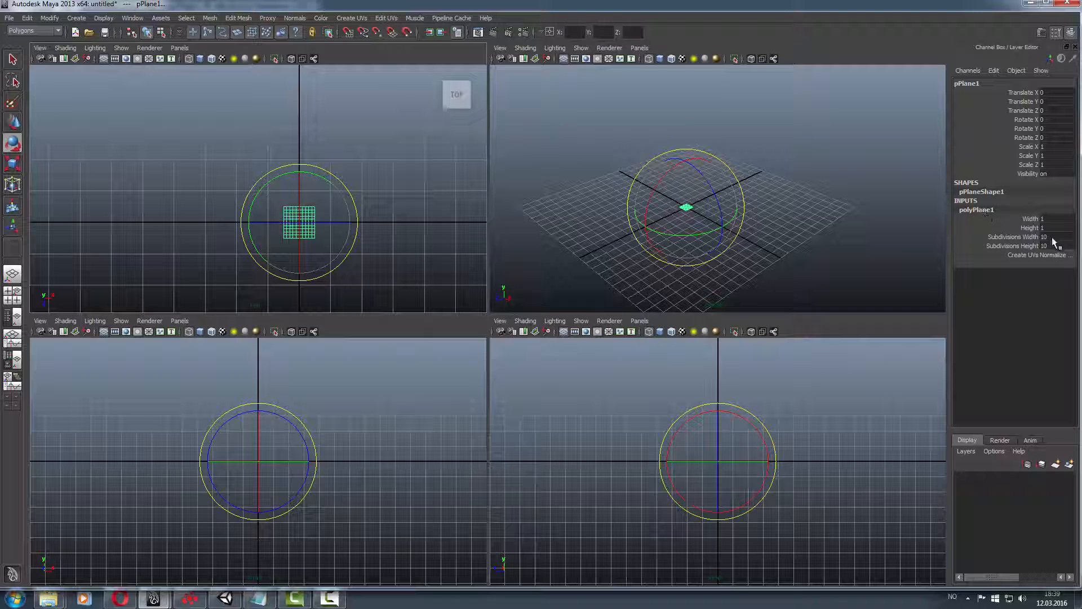
{"action": "mouse_move", "coordinate": [971, 212]}
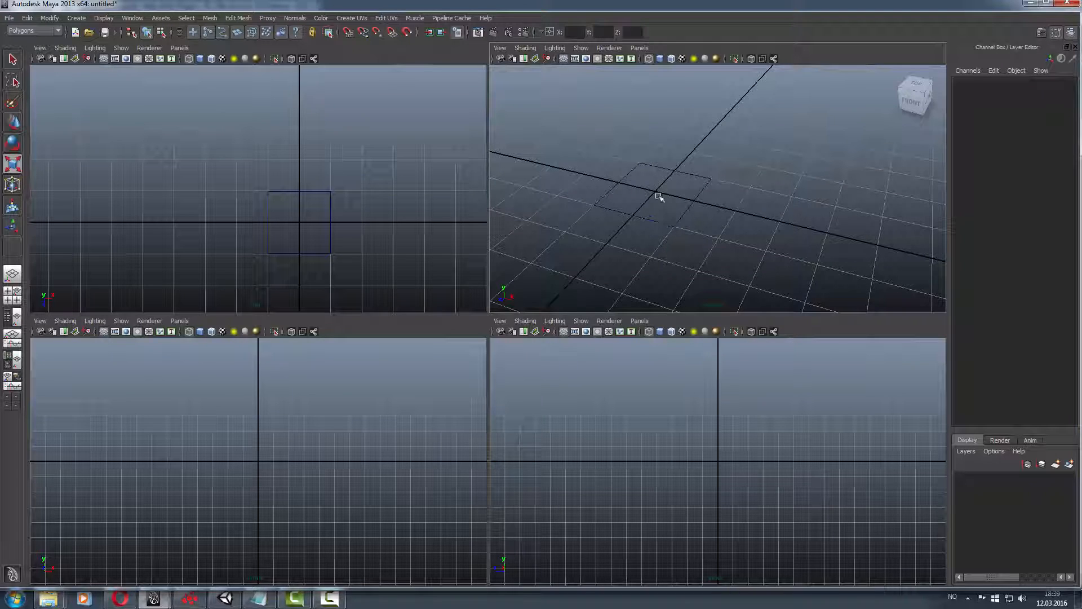
{"action": "mouse_move", "coordinate": [645, 173]}
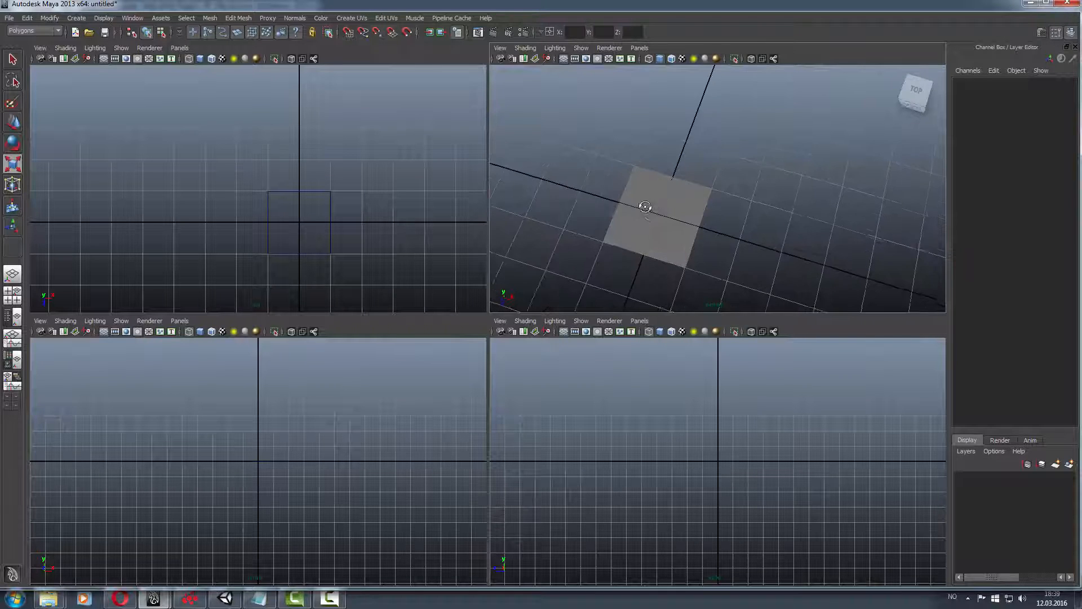
{"action": "left_click", "coordinate": [660, 222]}
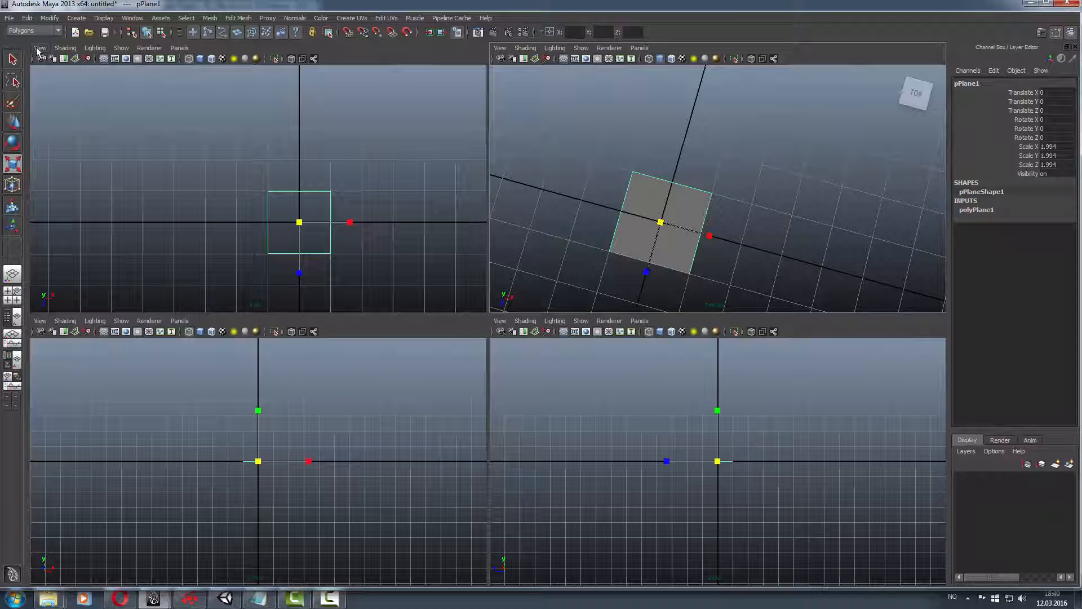
Turn the top view into the UV Texture Editor panel.
{"action": "left_click", "coordinate": [179, 47]}
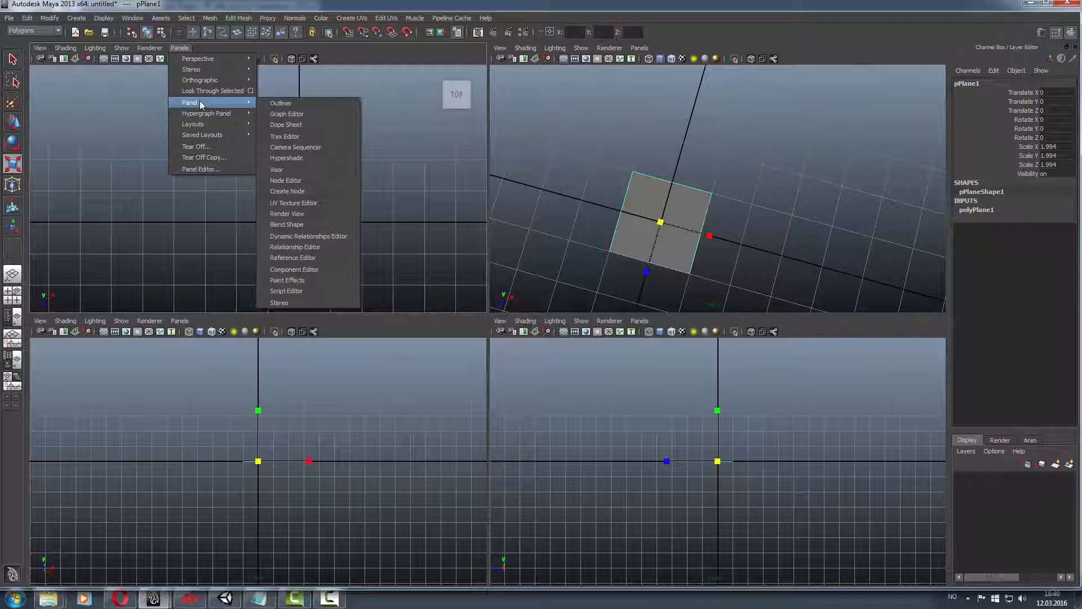
{"action": "left_click", "coordinate": [294, 202]}
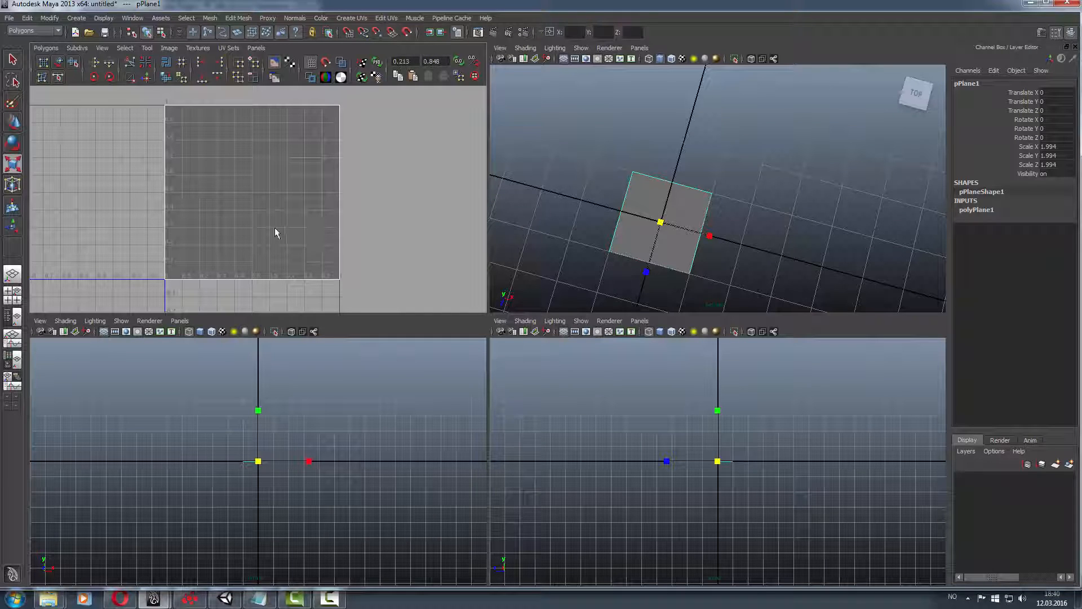
{"action": "mouse_move", "coordinate": [666, 262]}
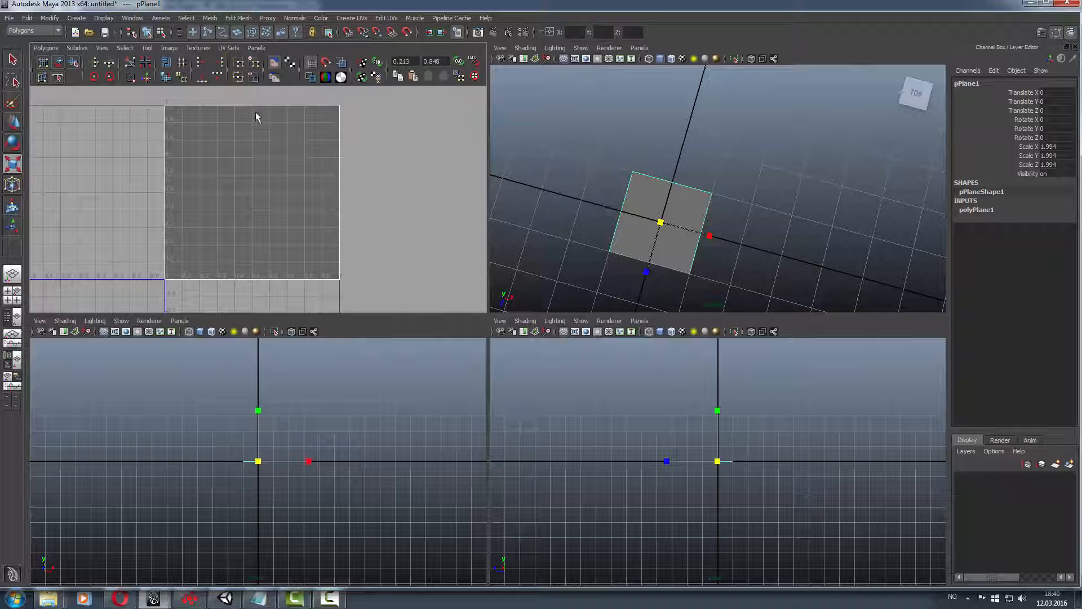
{"action": "mouse_move", "coordinate": [320, 154]}
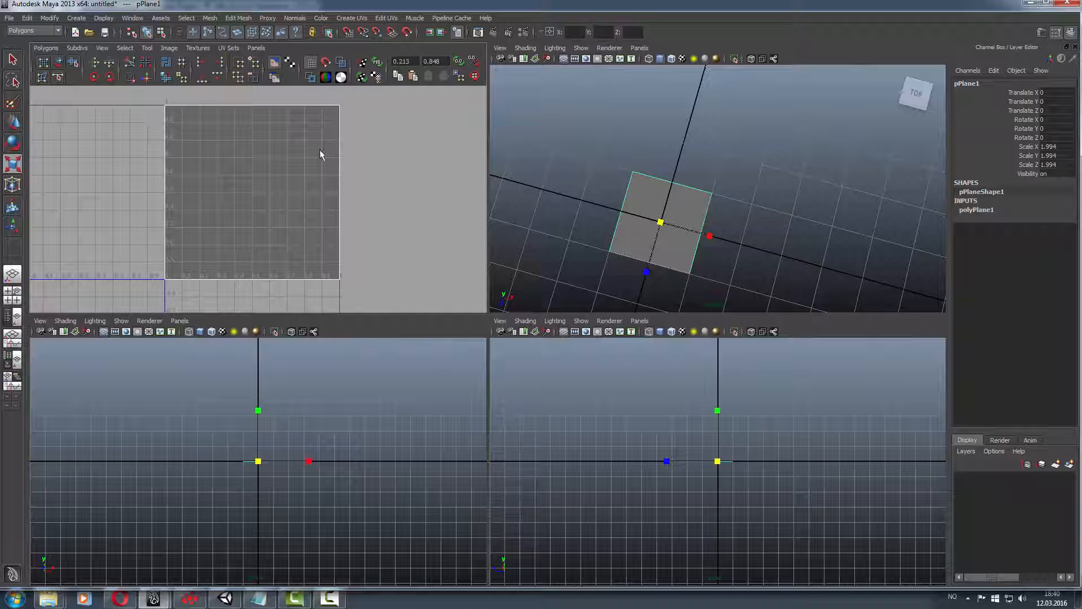
{"action": "left_click", "coordinate": [351, 18]}
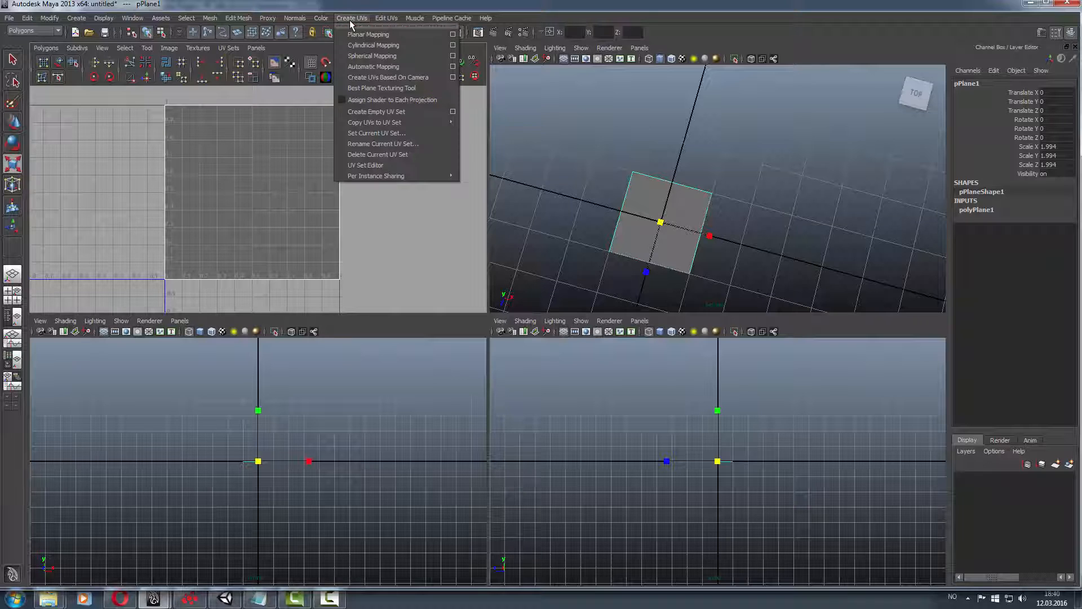
{"action": "mouse_move", "coordinate": [373, 67]}
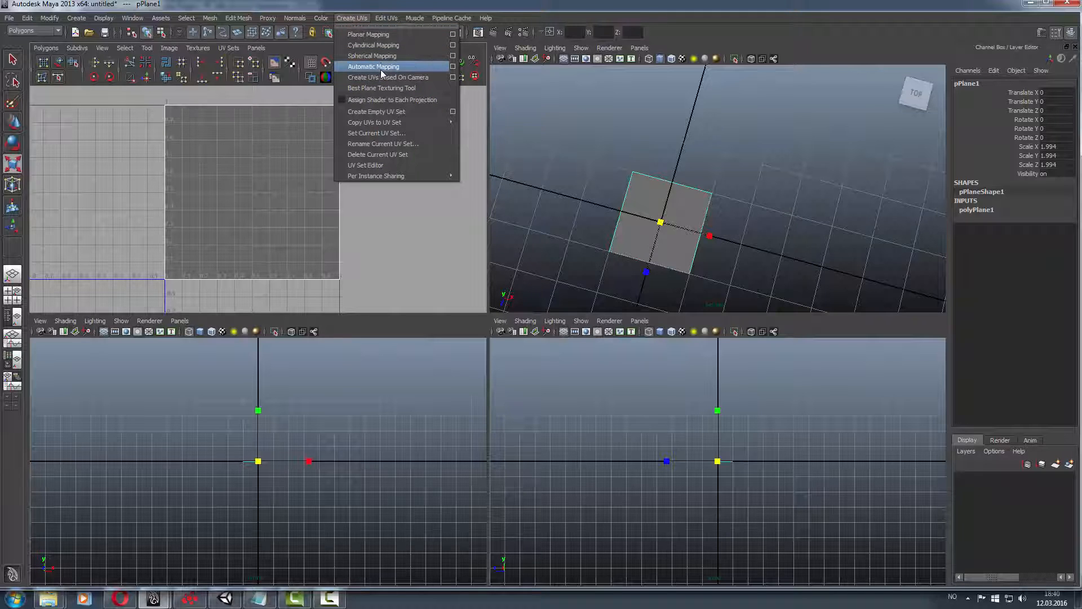
{"action": "left_click", "coordinate": [373, 67]}
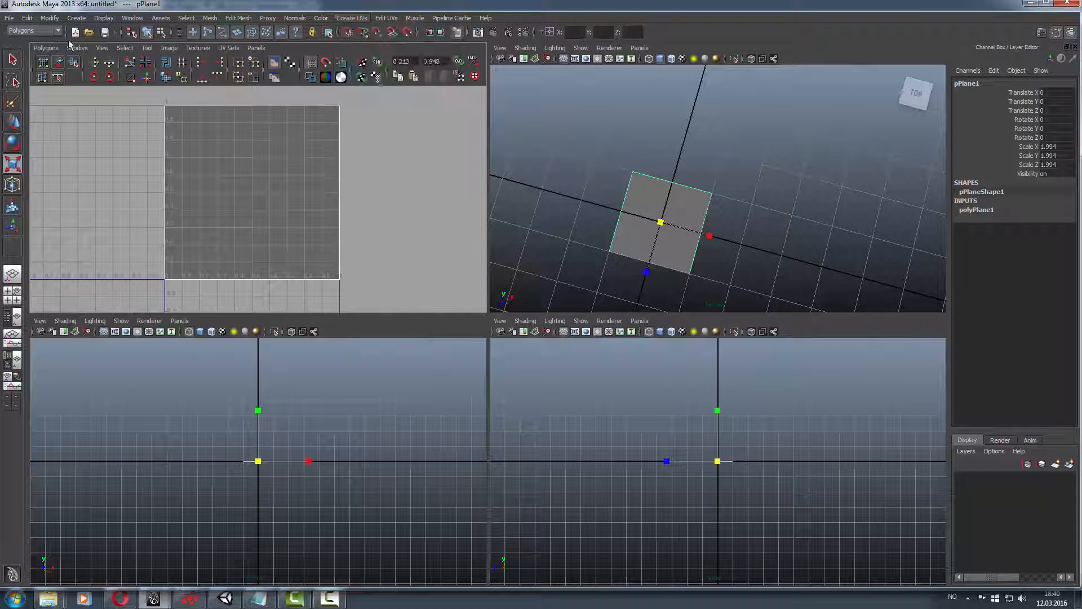
Switch to the Polygons menu set and apply Automatic Mapping to pPlane1.
{"action": "left_click", "coordinate": [31, 31]}
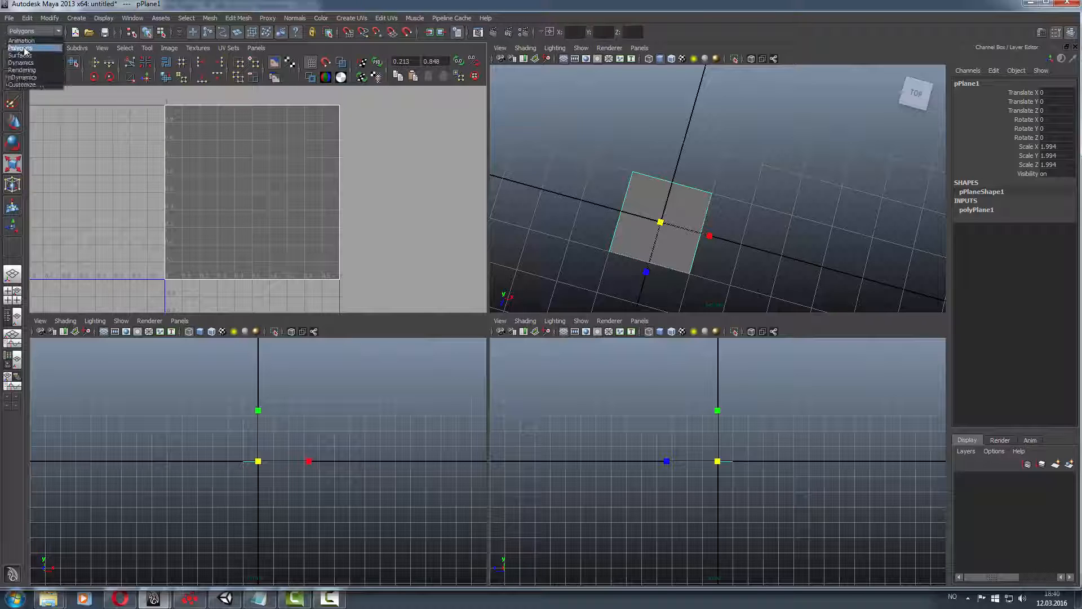
{"action": "left_click", "coordinate": [352, 18]}
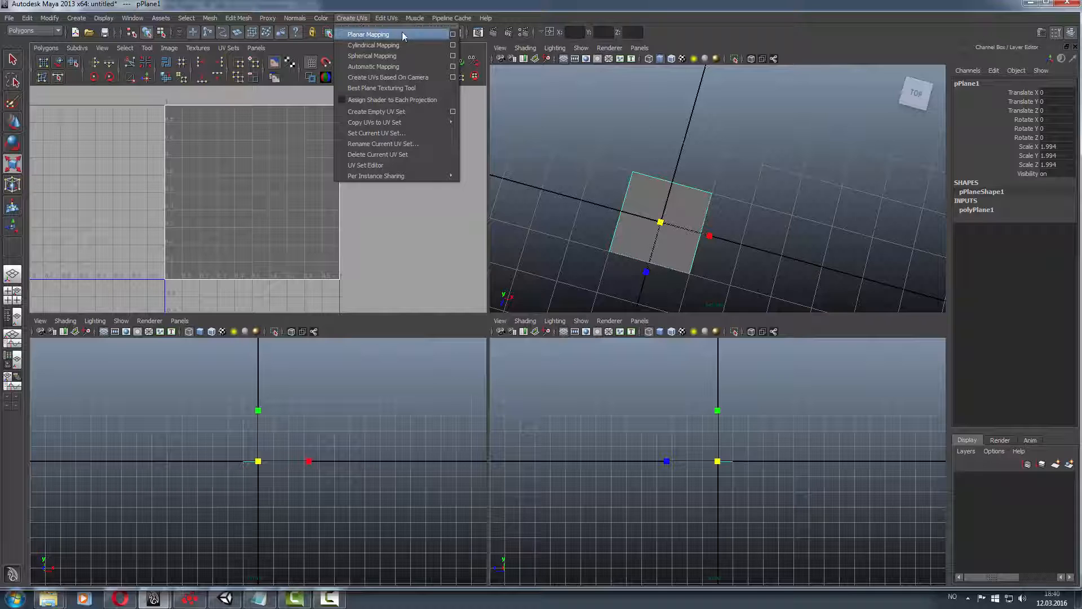
{"action": "mouse_move", "coordinate": [373, 67]}
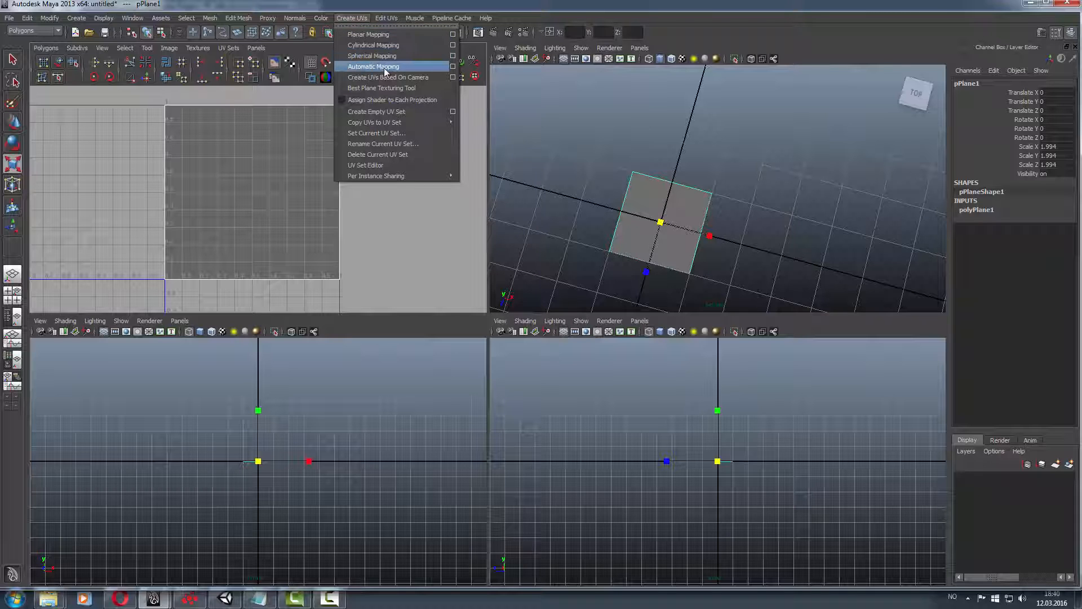
{"action": "left_click", "coordinate": [373, 66]}
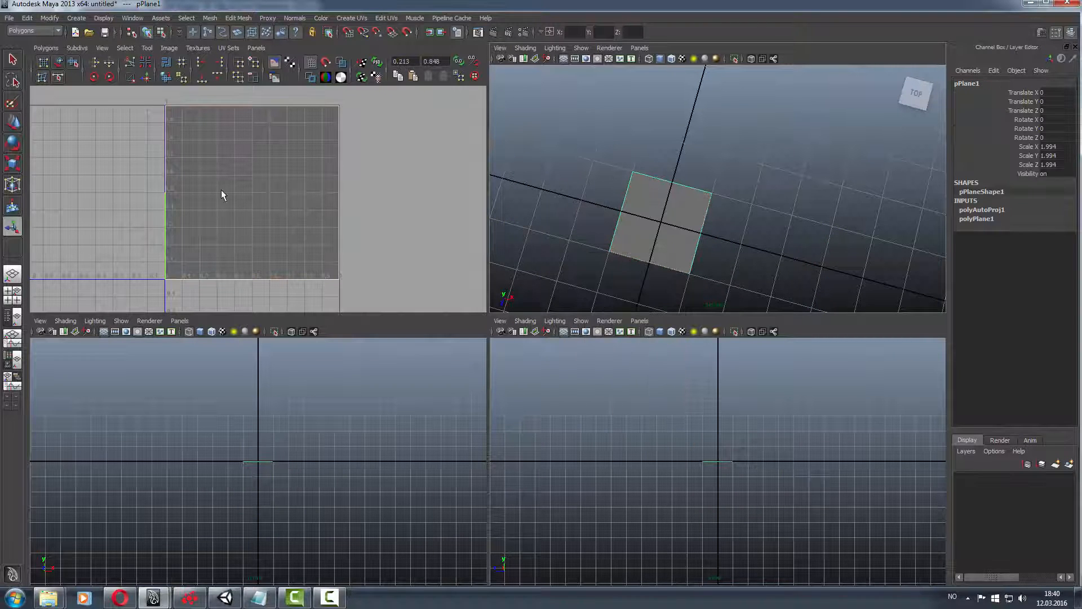
Open UV Snapshot, keep aspect ratio locked, and name the output file stonewall.
{"action": "left_click", "coordinate": [46, 47]}
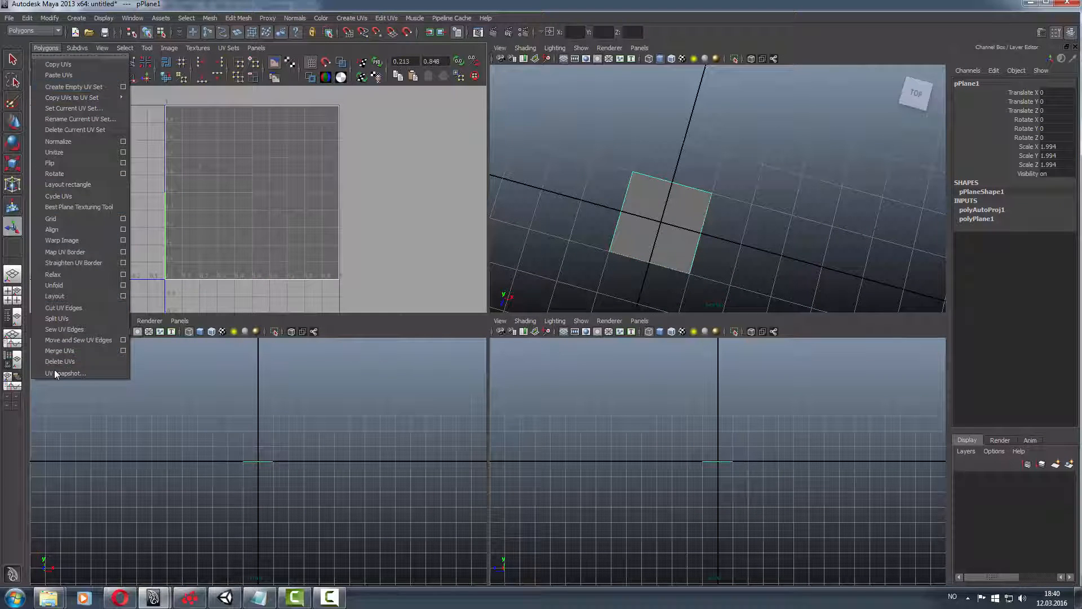
{"action": "left_click", "coordinate": [67, 373]}
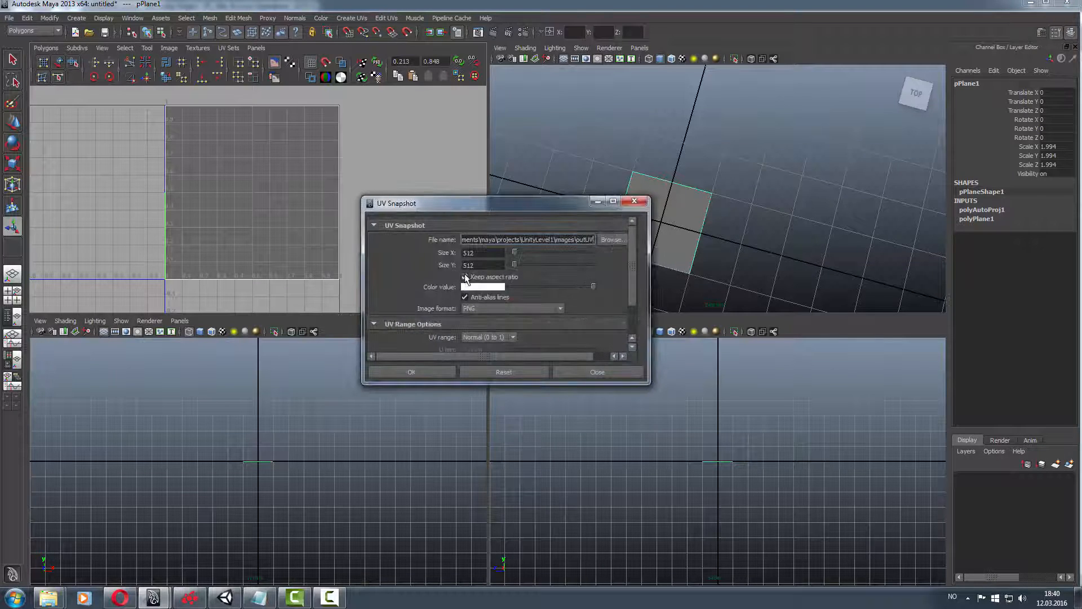
{"action": "left_click", "coordinate": [465, 276]}
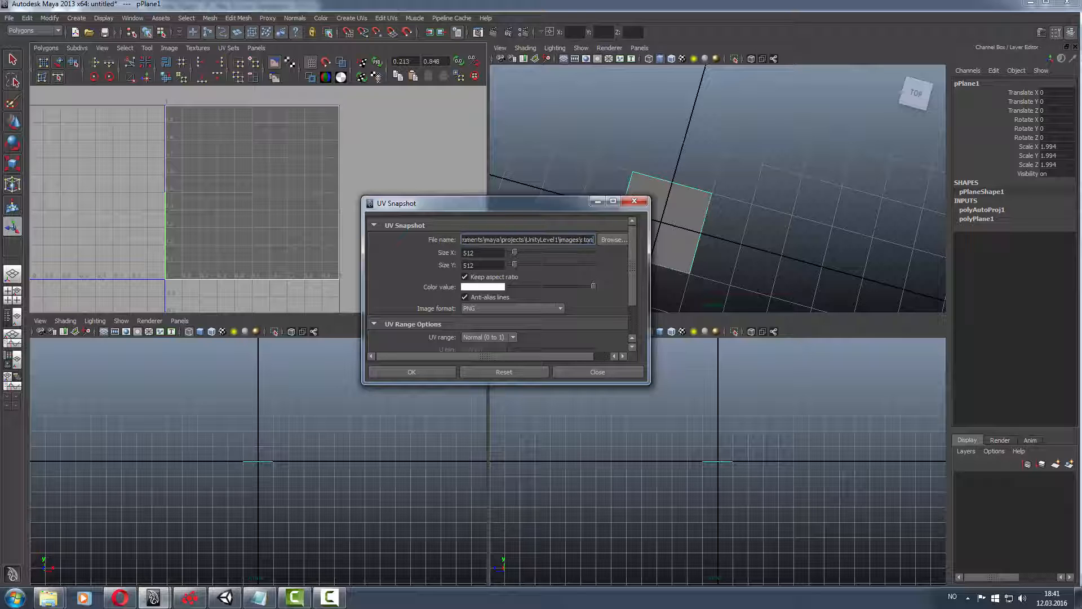
{"action": "type", "text": "stonewall"}
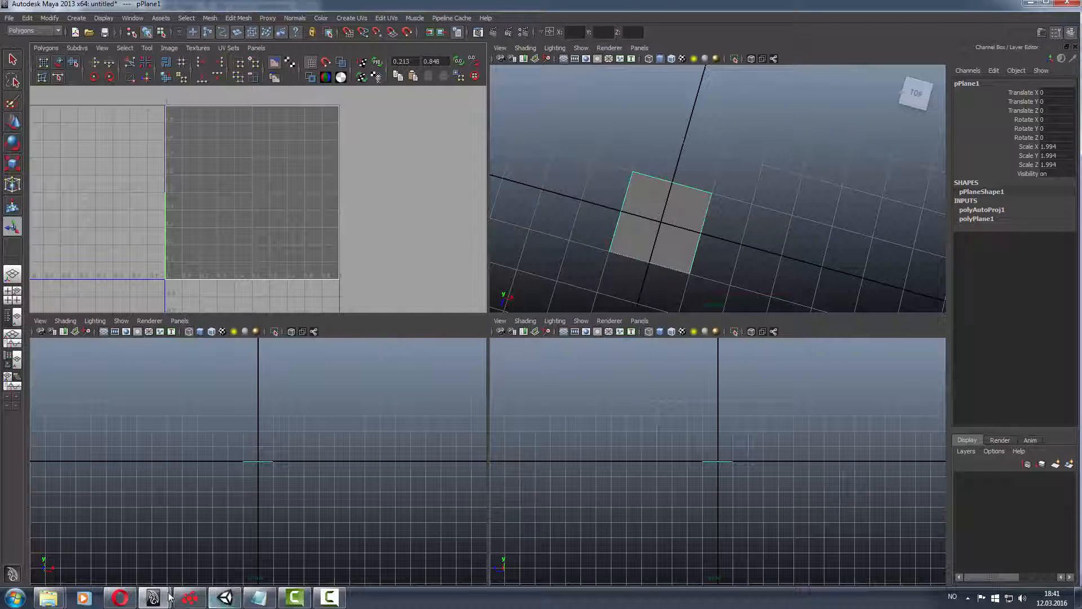
{"action": "mouse_move", "coordinate": [151, 596]}
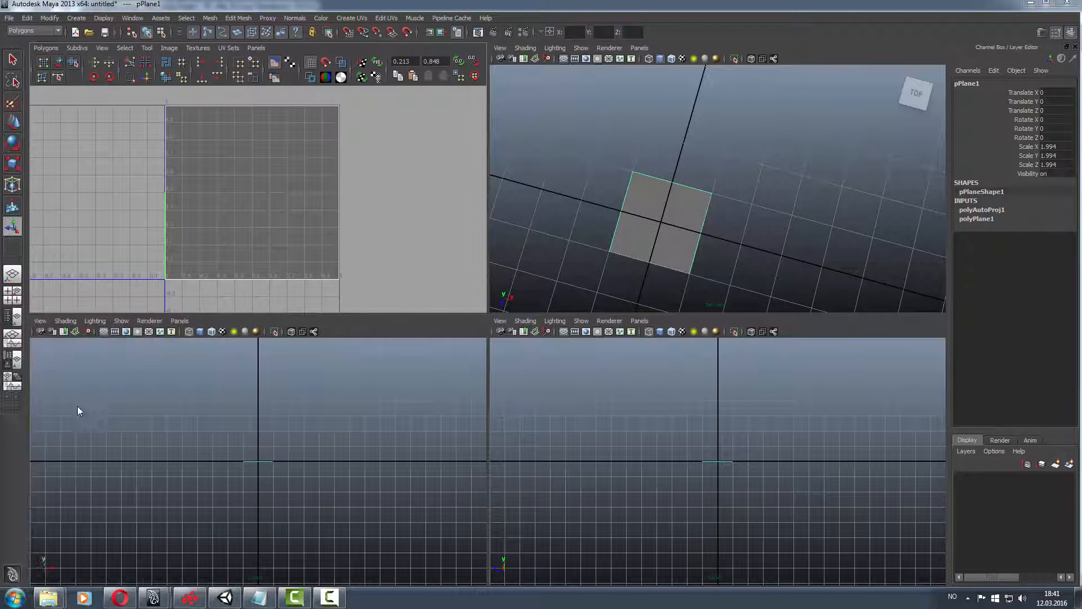
Open stonewallUV.png from the images folder in Photoshop.
{"action": "left_click", "coordinate": [364, 597]}
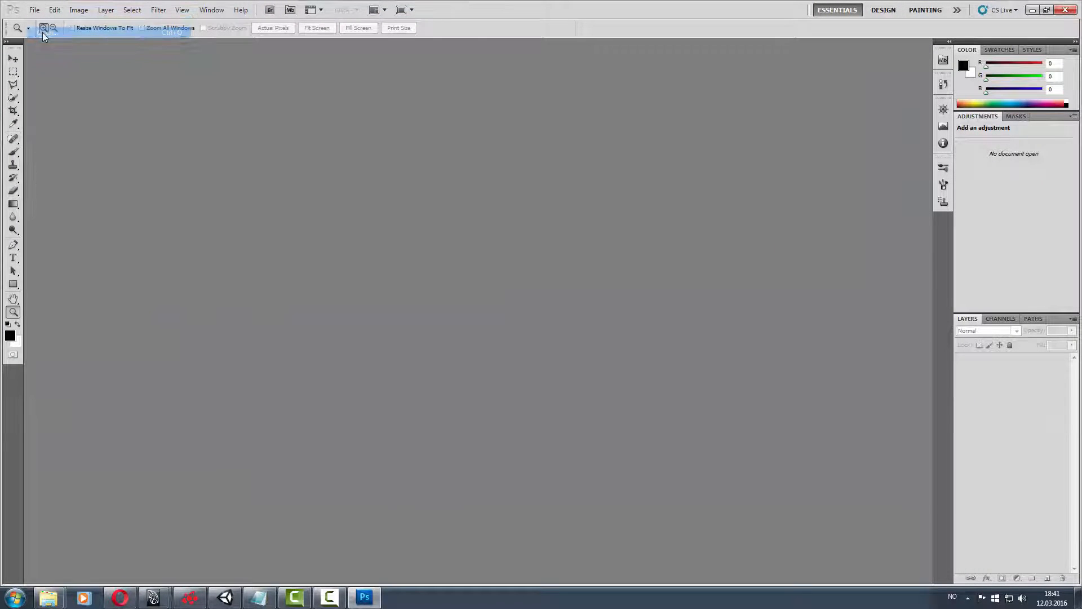
{"action": "left_click", "coordinate": [33, 10]}
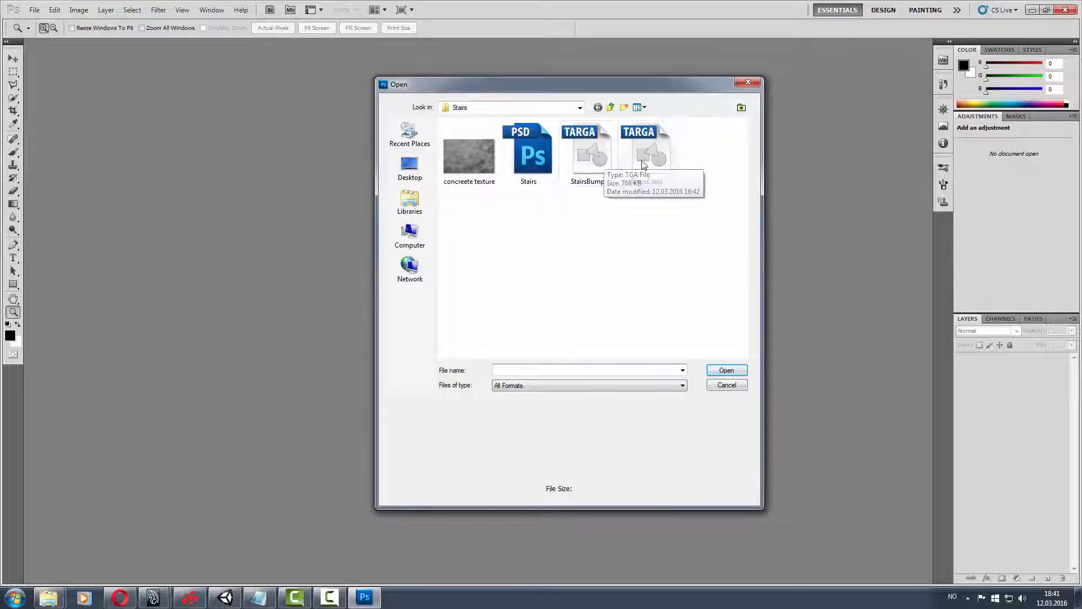
{"action": "left_click", "coordinate": [609, 107]}
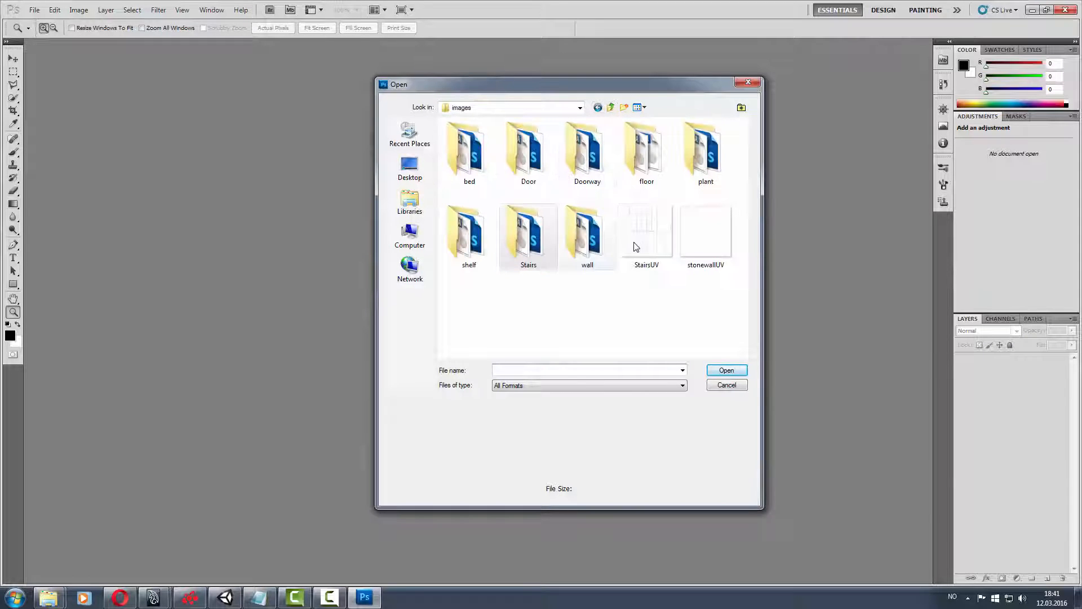
{"action": "left_click", "coordinate": [705, 231]}
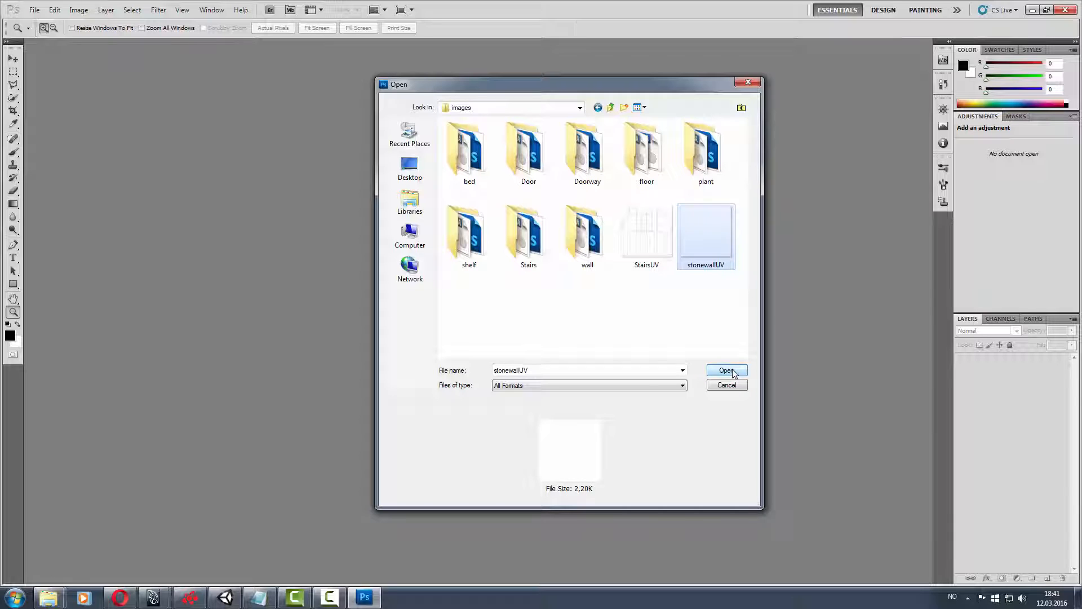
{"action": "left_click", "coordinate": [726, 371]}
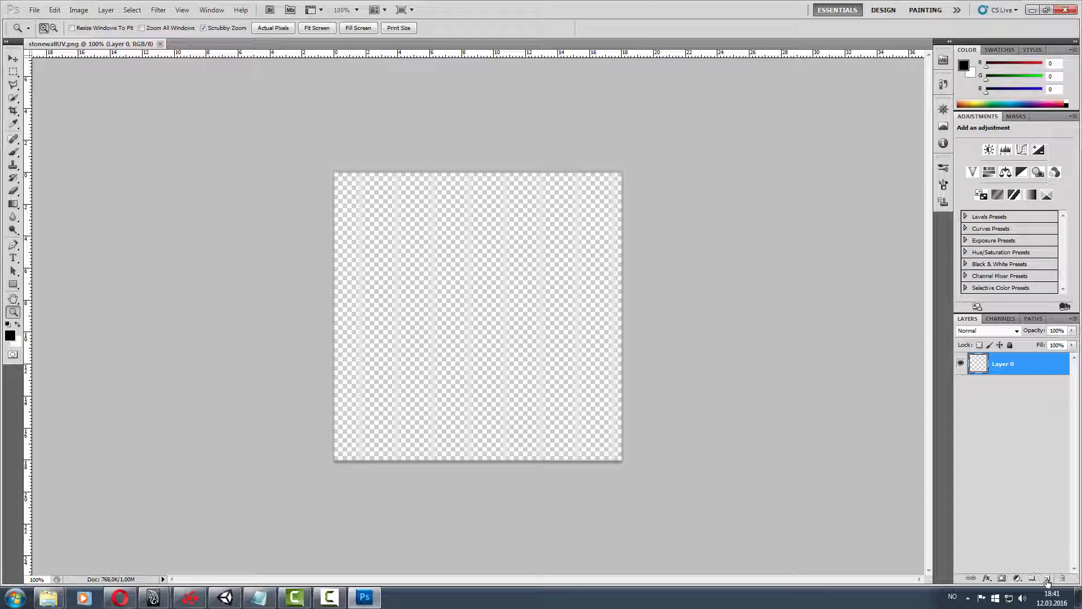
Add a black-filled layer beneath Layer 0, then open a new Opera tab.
{"action": "left_click", "coordinate": [1048, 579]}
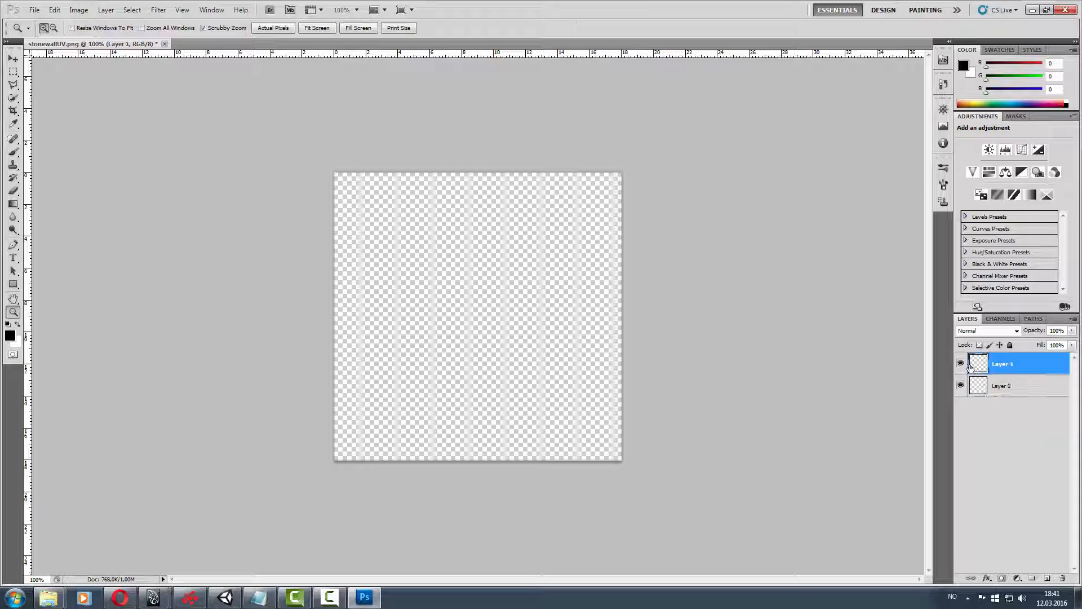
{"action": "left_click", "coordinate": [1008, 385]}
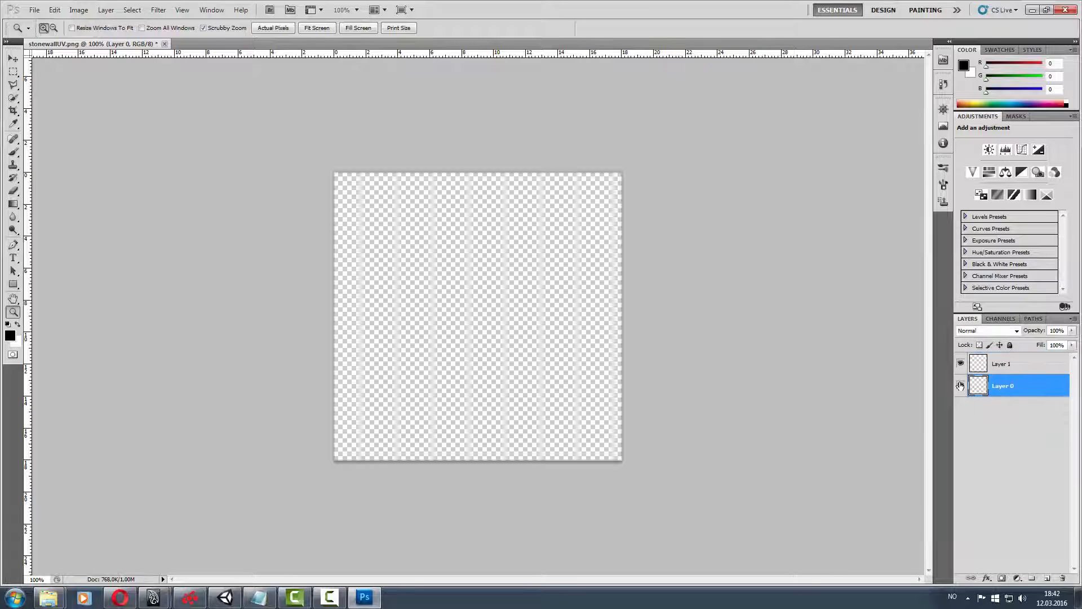
{"action": "left_click", "coordinate": [1002, 364]}
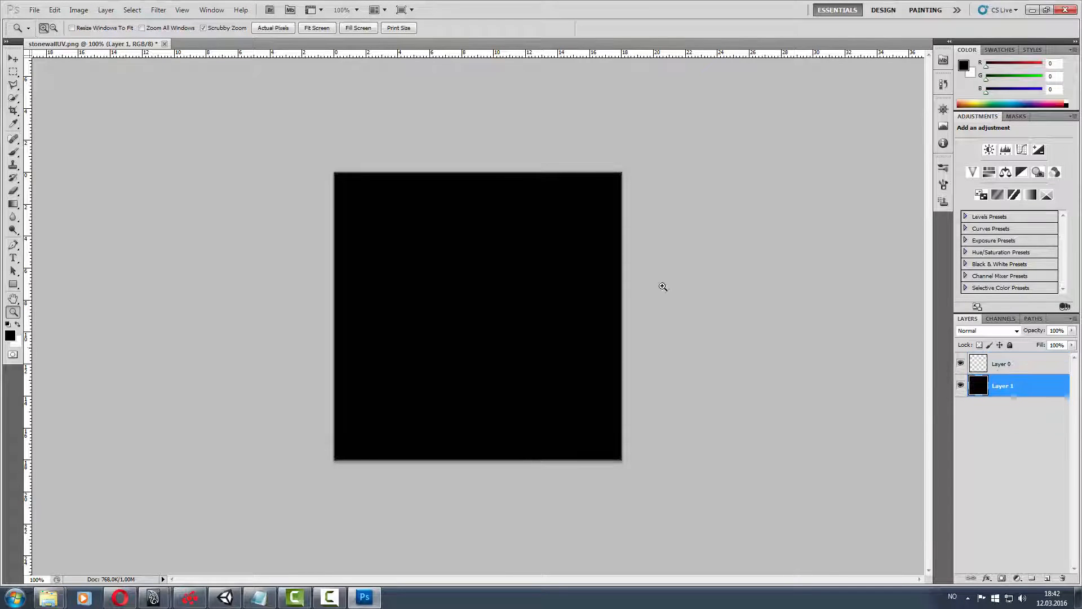
{"action": "mouse_move", "coordinate": [707, 316]}
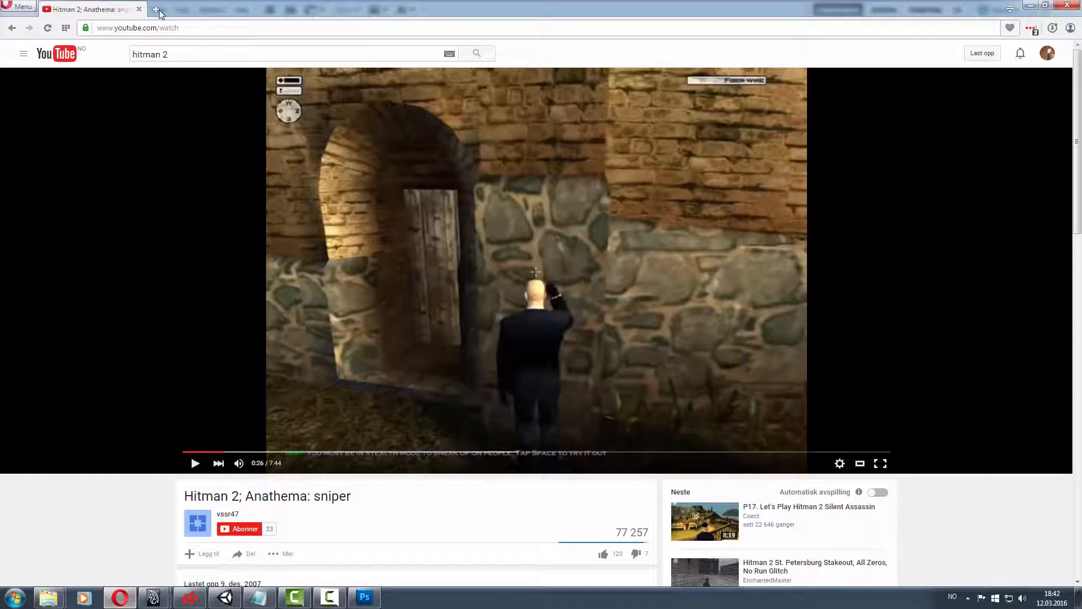
{"action": "left_click", "coordinate": [155, 9]}
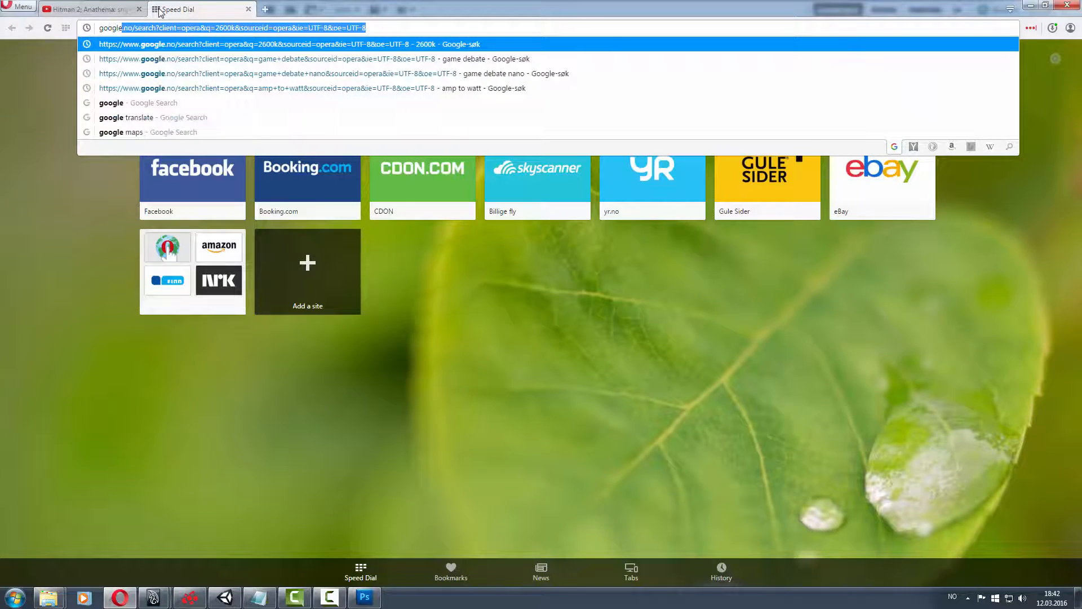
{"action": "left_click", "coordinate": [364, 597]}
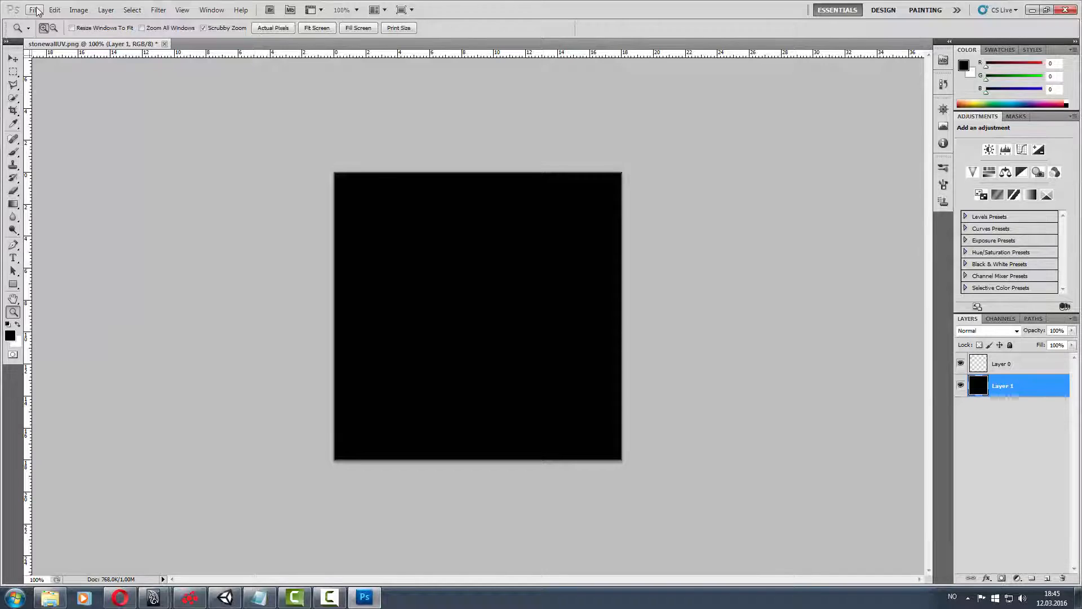
{"action": "left_click", "coordinate": [33, 9]}
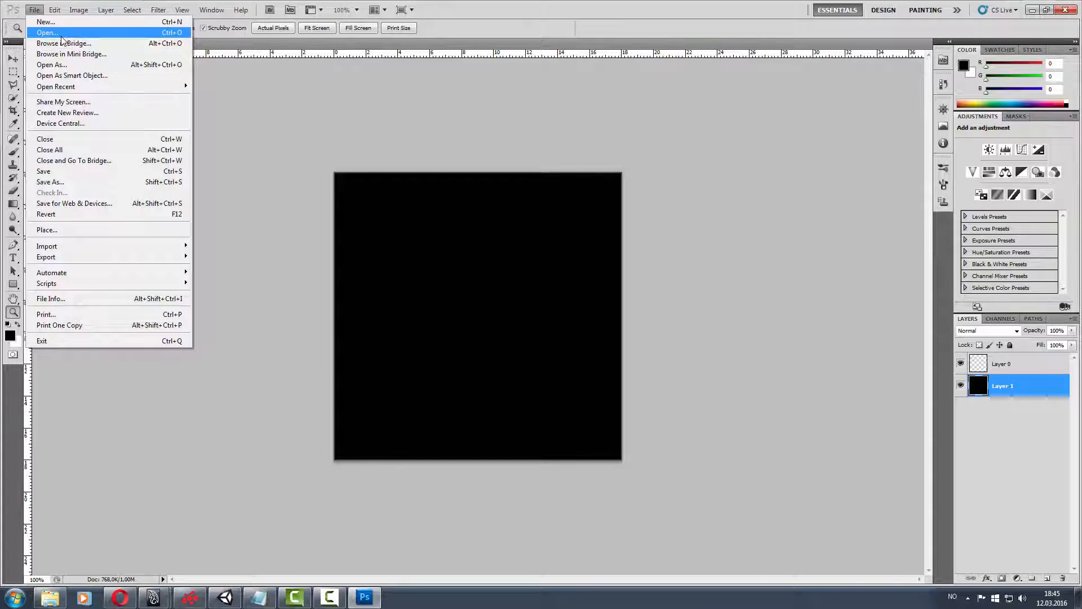
{"action": "left_click", "coordinate": [45, 33]}
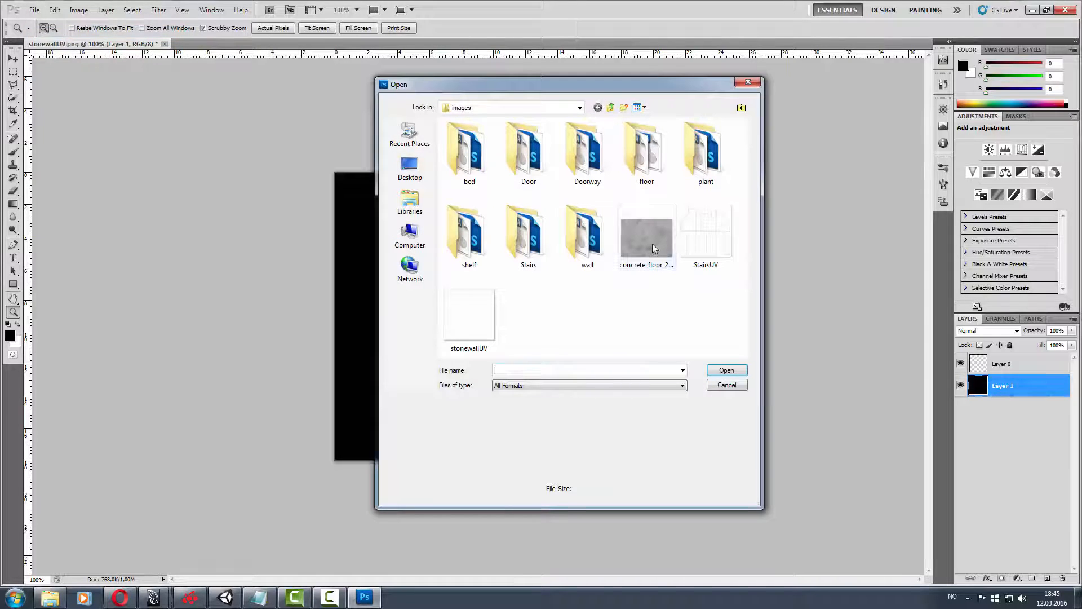
{"action": "left_click", "coordinate": [646, 235]}
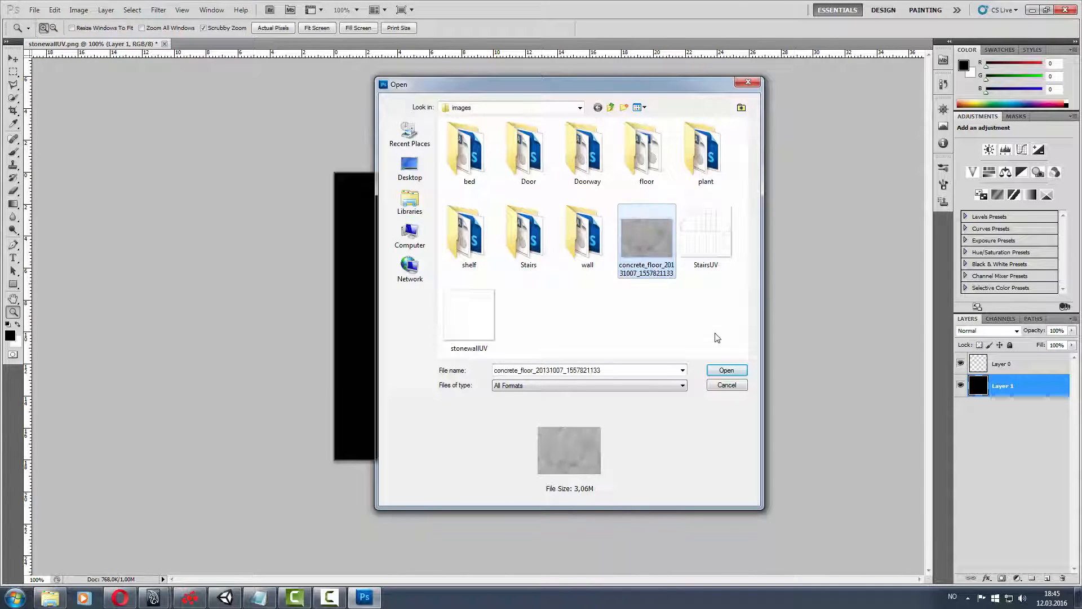
{"action": "left_click", "coordinate": [726, 369]}
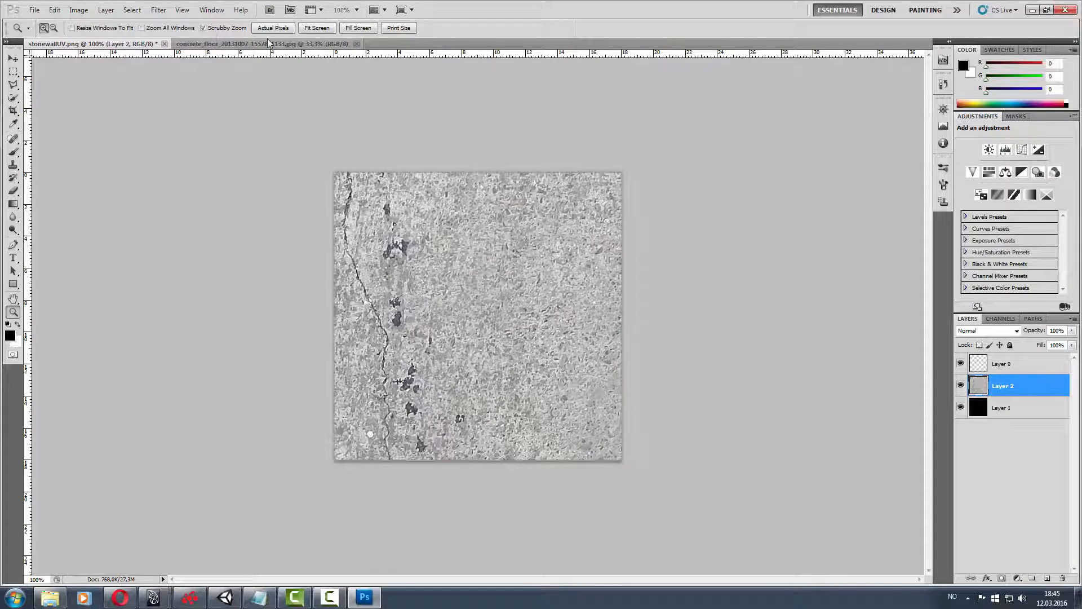
Retouch Layer 2's concrete into a lighter grey, removing the crack and dark stains.
{"action": "left_click", "coordinate": [238, 43]}
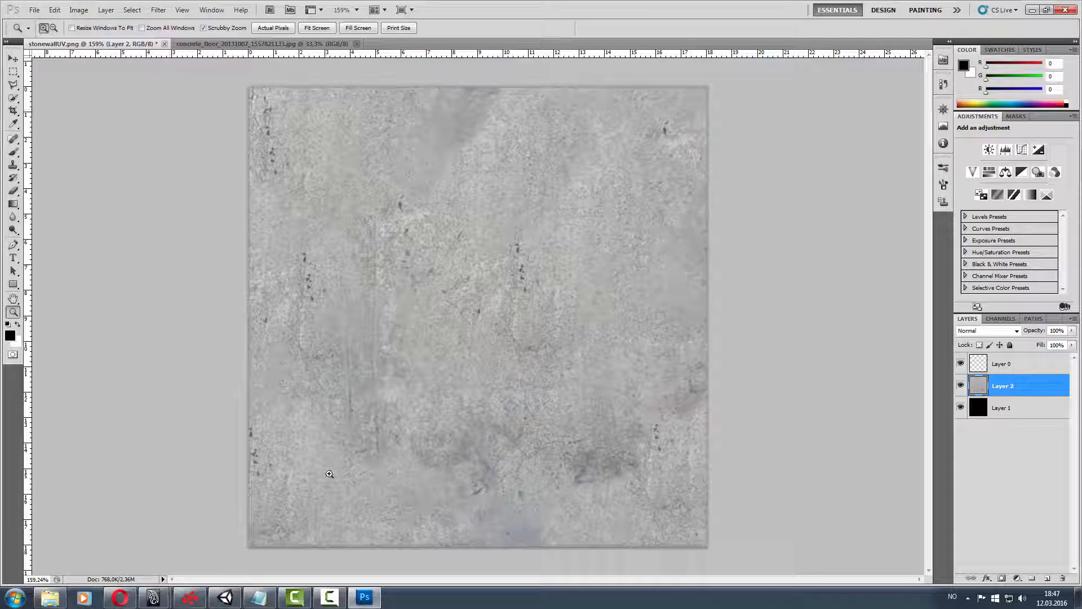
{"action": "mouse_move", "coordinate": [58, 283]}
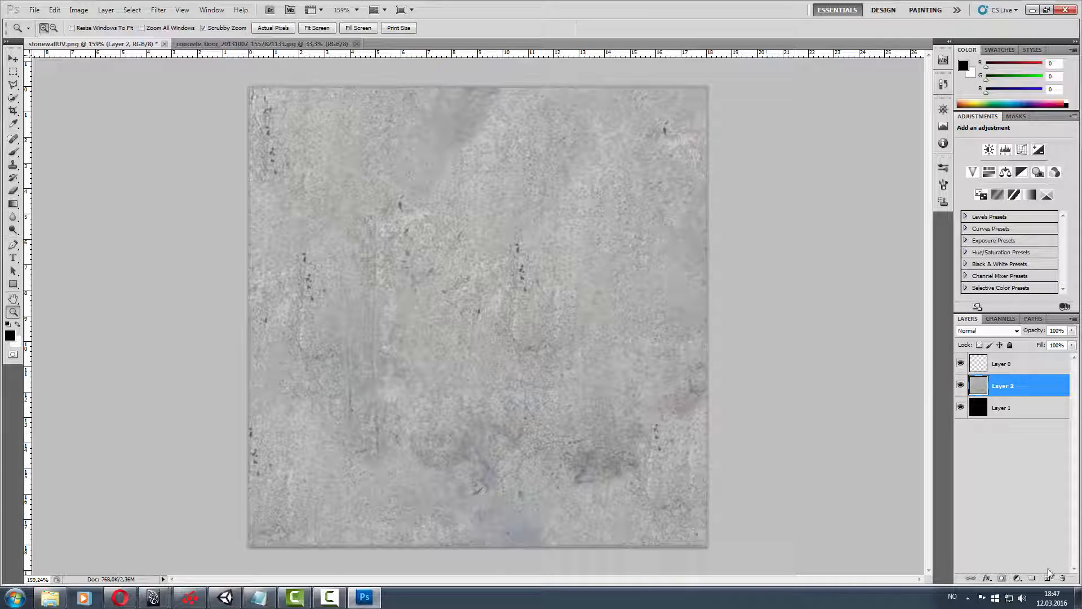
Add Layer 3, set the foreground to RGB 39,39,39, and size a soft brush.
{"action": "left_click", "coordinate": [1033, 578]}
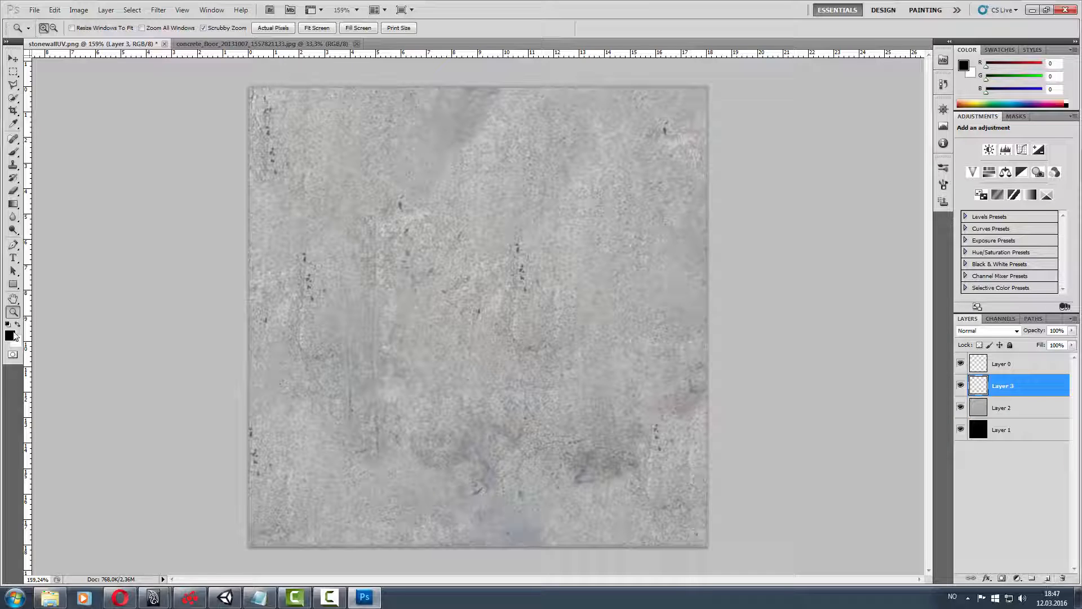
{"action": "left_click", "coordinate": [10, 331]}
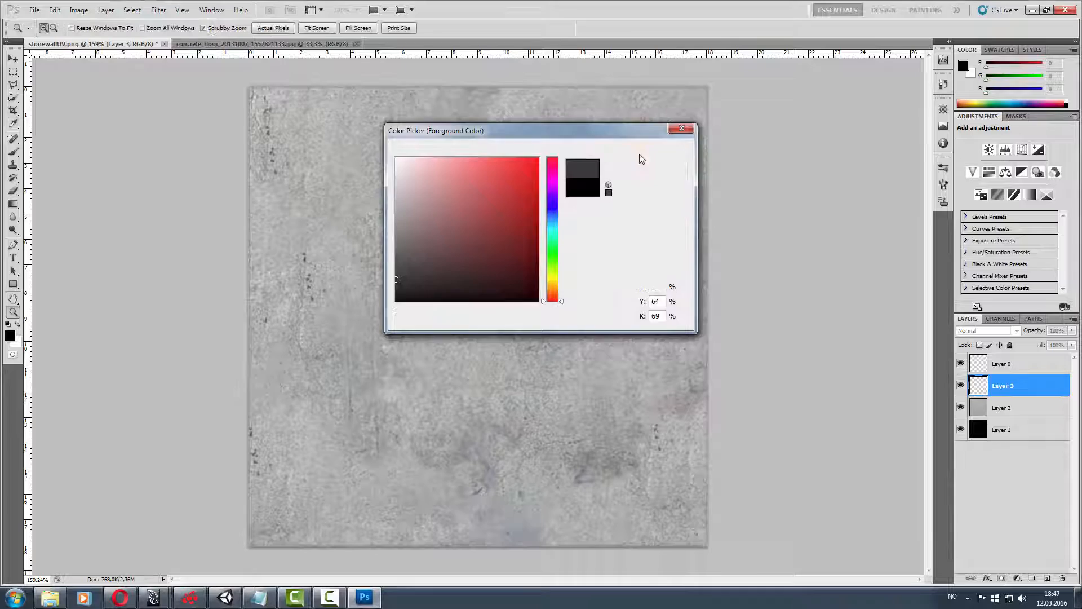
{"action": "left_click", "coordinate": [682, 129]}
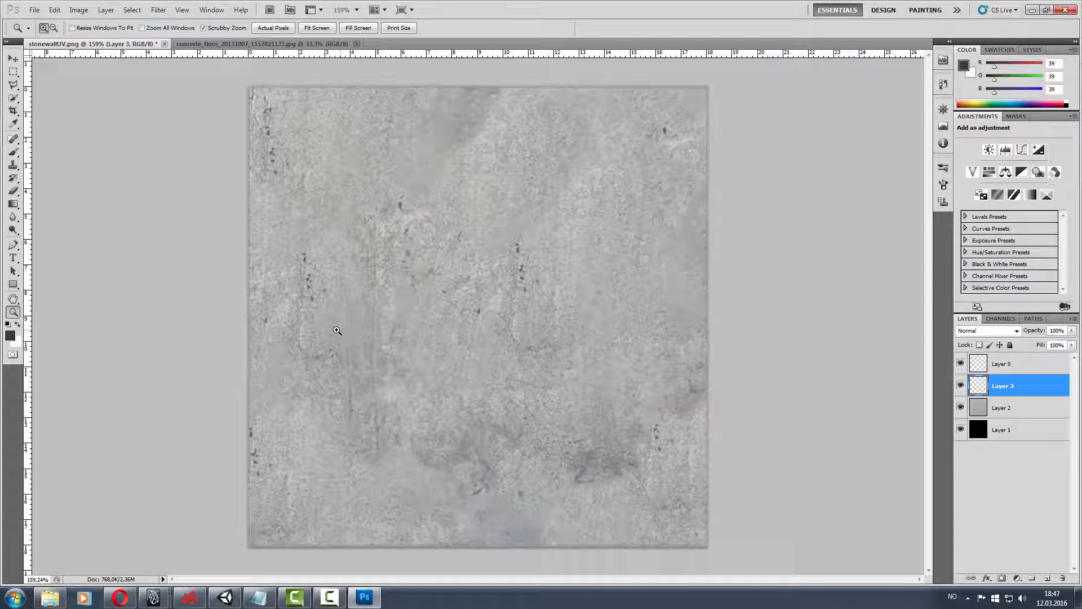
{"action": "left_click", "coordinate": [12, 152]}
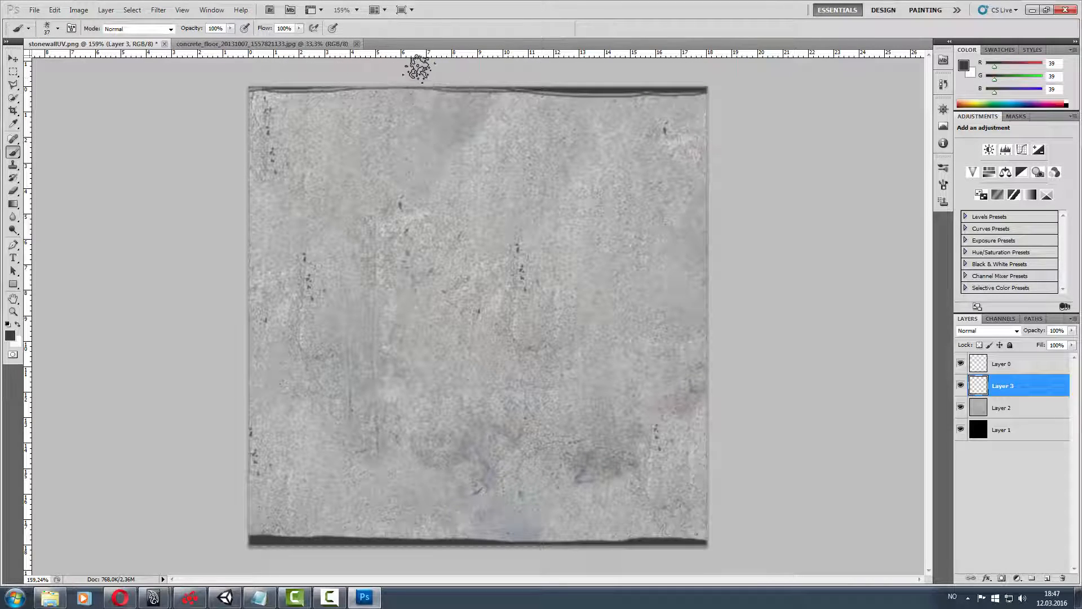
{"action": "mouse_move", "coordinate": [310, 523]}
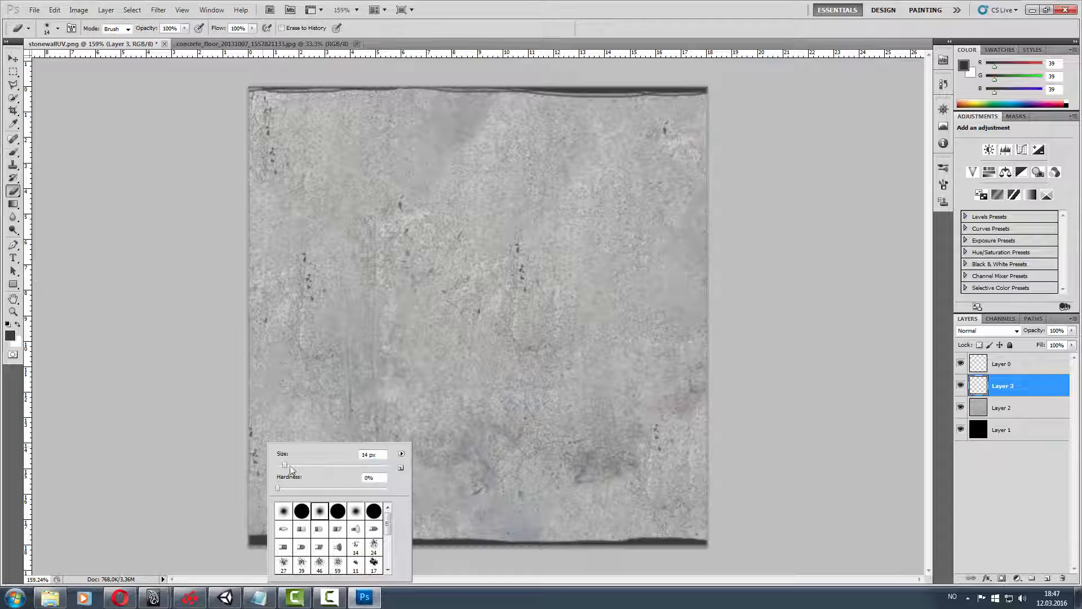
{"action": "left_click", "coordinate": [372, 301]}
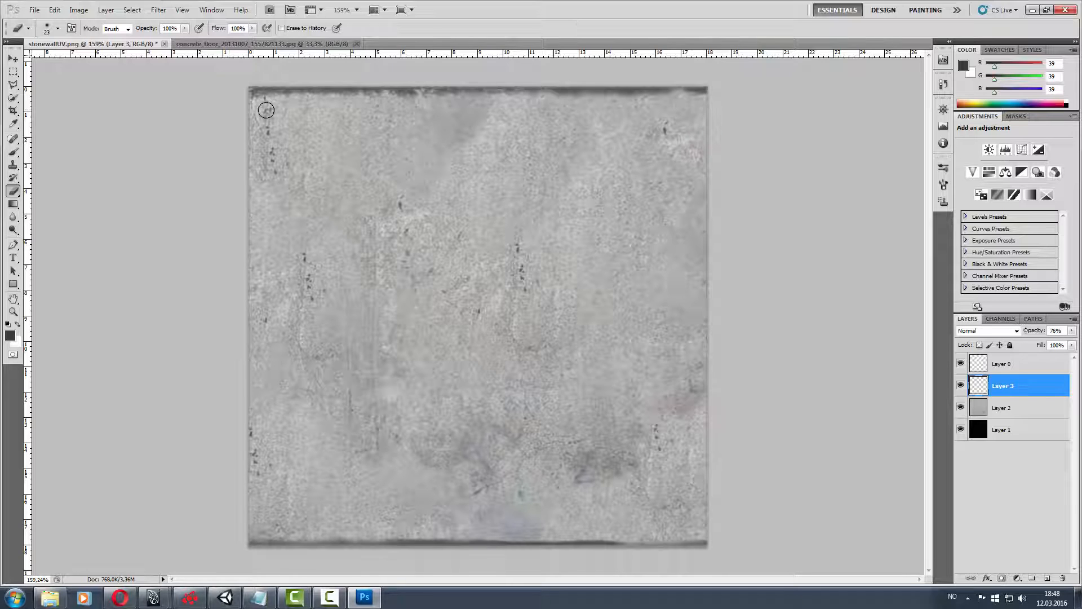
Save the texture as stonewallColor.psd with Maximize Compatibility, then bring Maya to the front.
{"action": "left_click", "coordinate": [33, 9]}
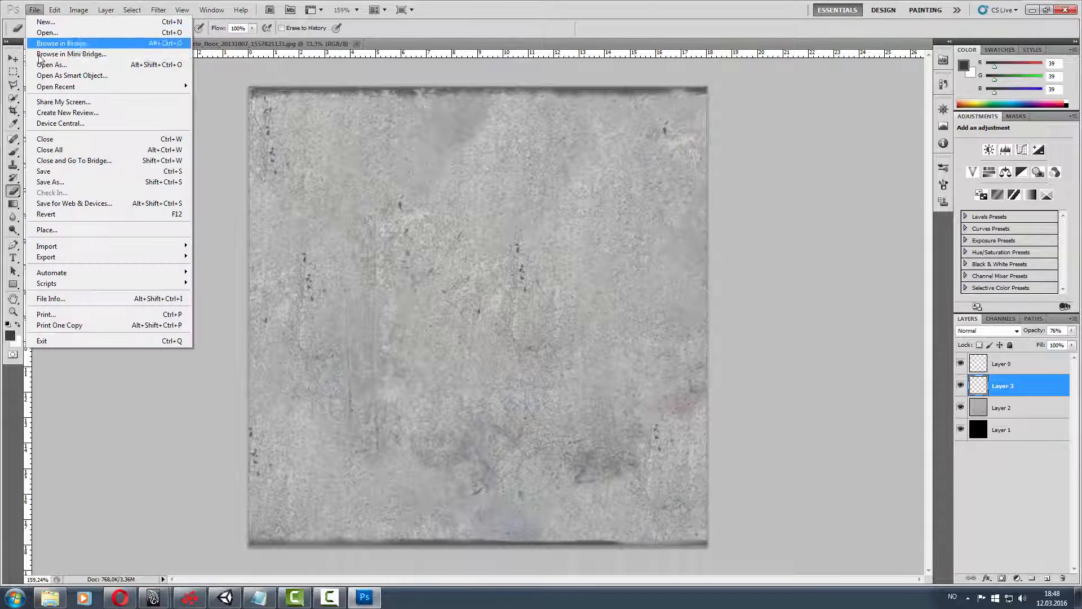
{"action": "left_click", "coordinate": [49, 182]}
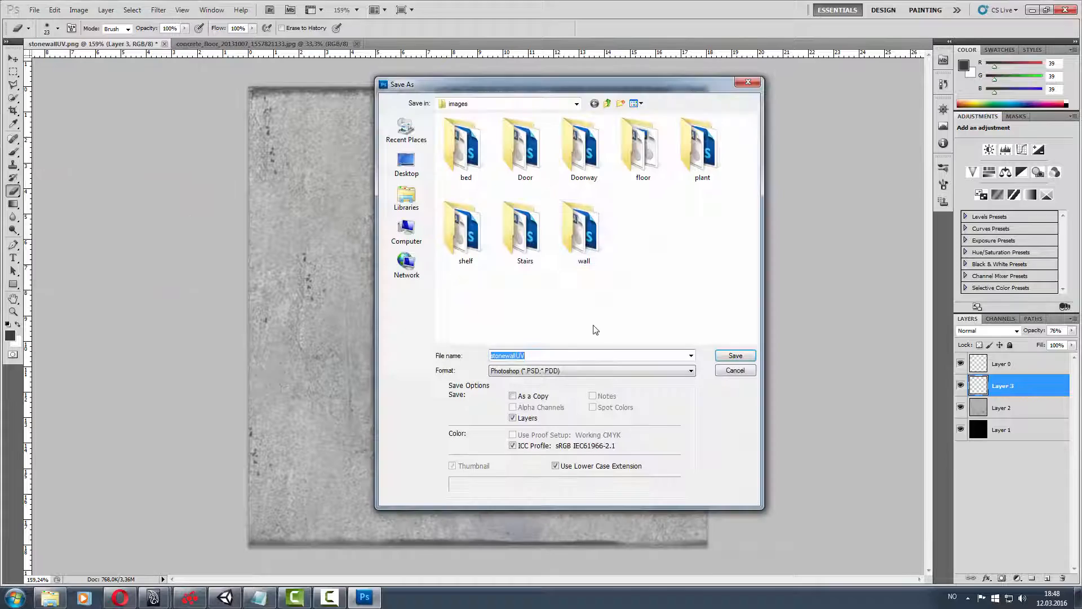
{"action": "type", "text": "stonewallCol"}
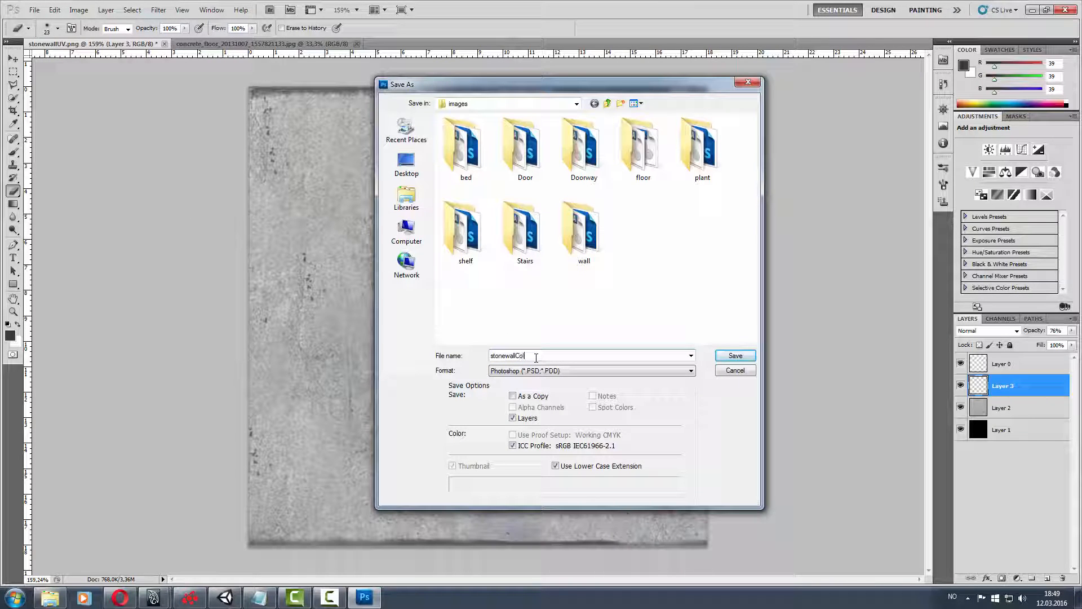
{"action": "type", "text": "or"}
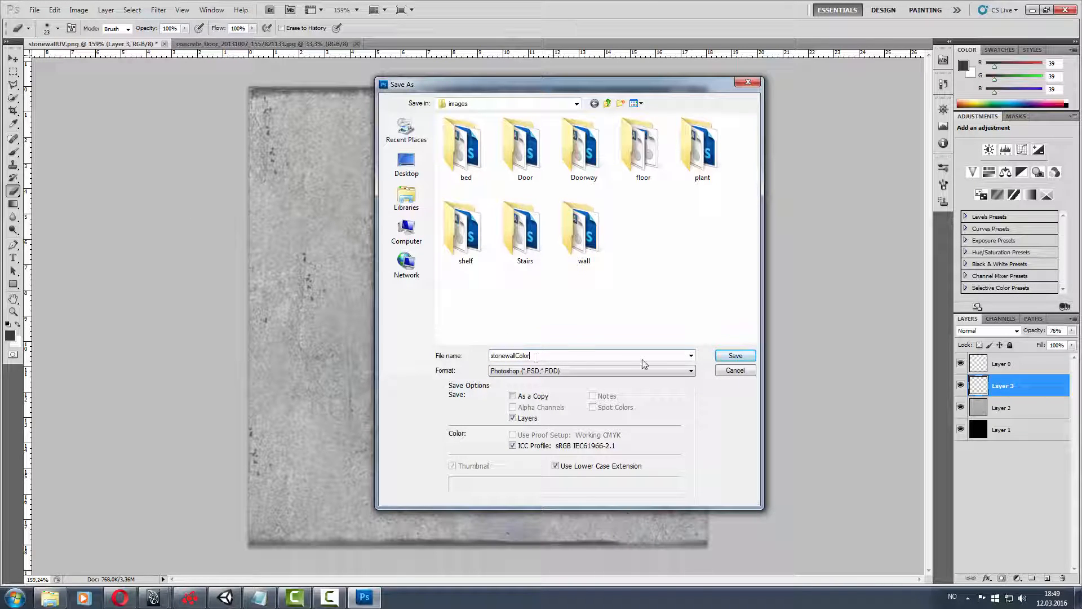
{"action": "left_click", "coordinate": [734, 356]}
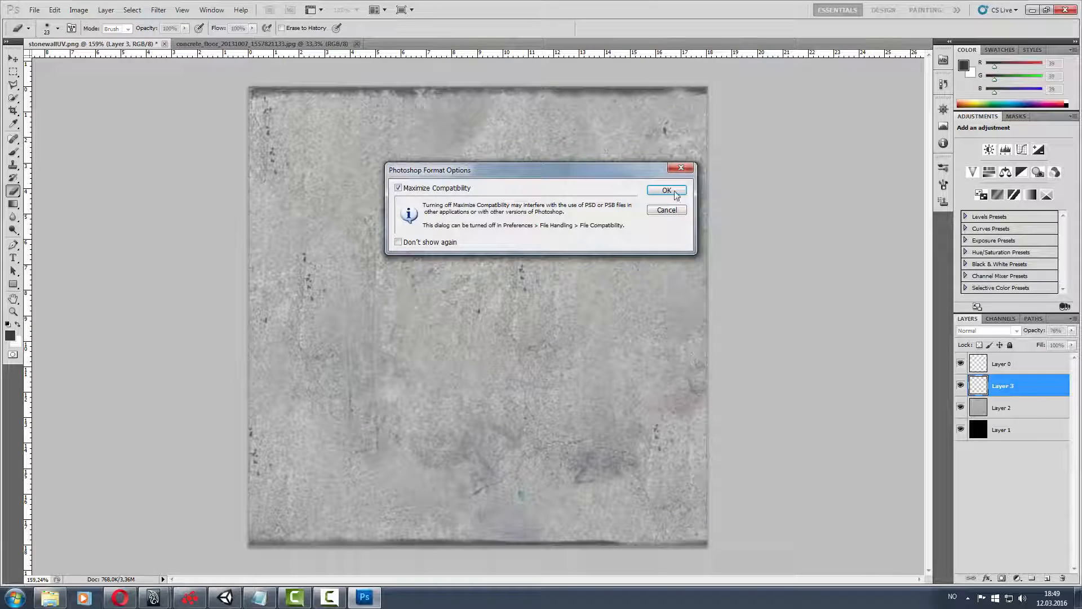
{"action": "left_click", "coordinate": [665, 190]}
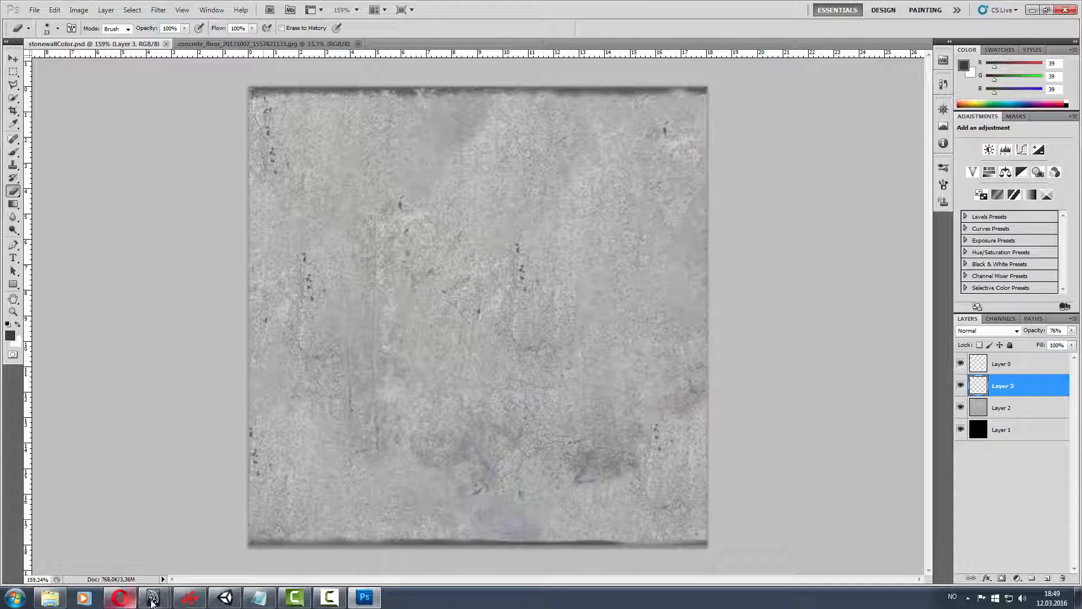
{"action": "left_click", "coordinate": [153, 597]}
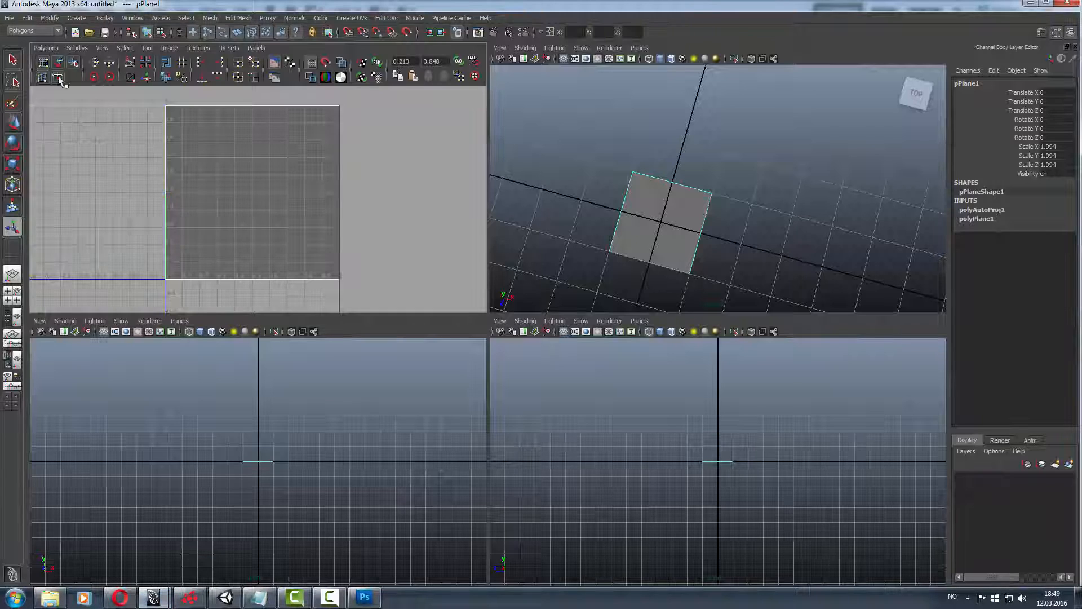
Set UnityLevel1 as Maya's current project through Set Project.
{"action": "left_click", "coordinate": [9, 17]}
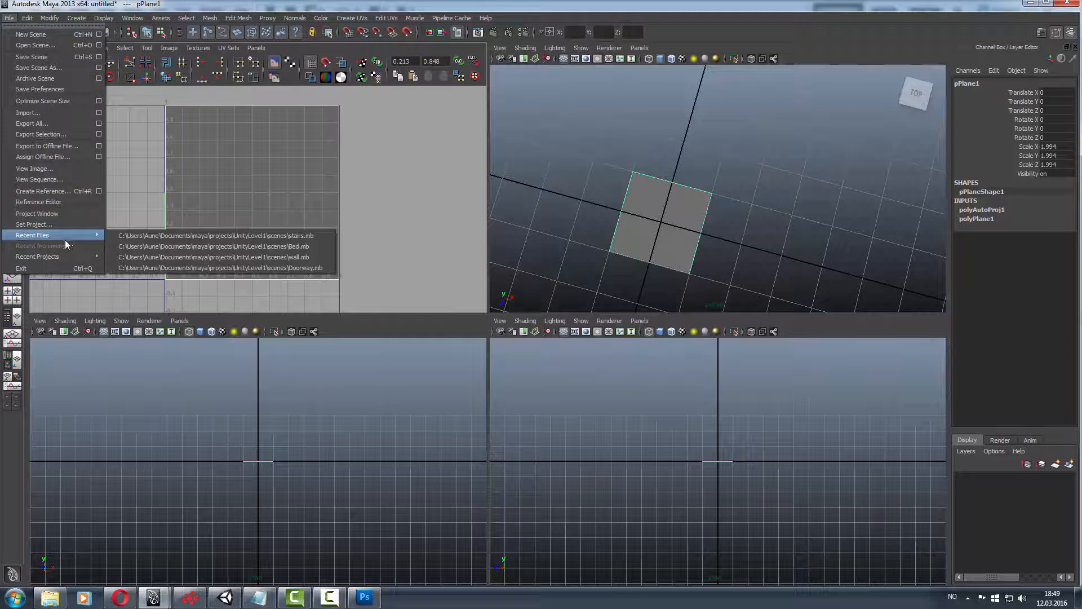
{"action": "left_click", "coordinate": [37, 213]}
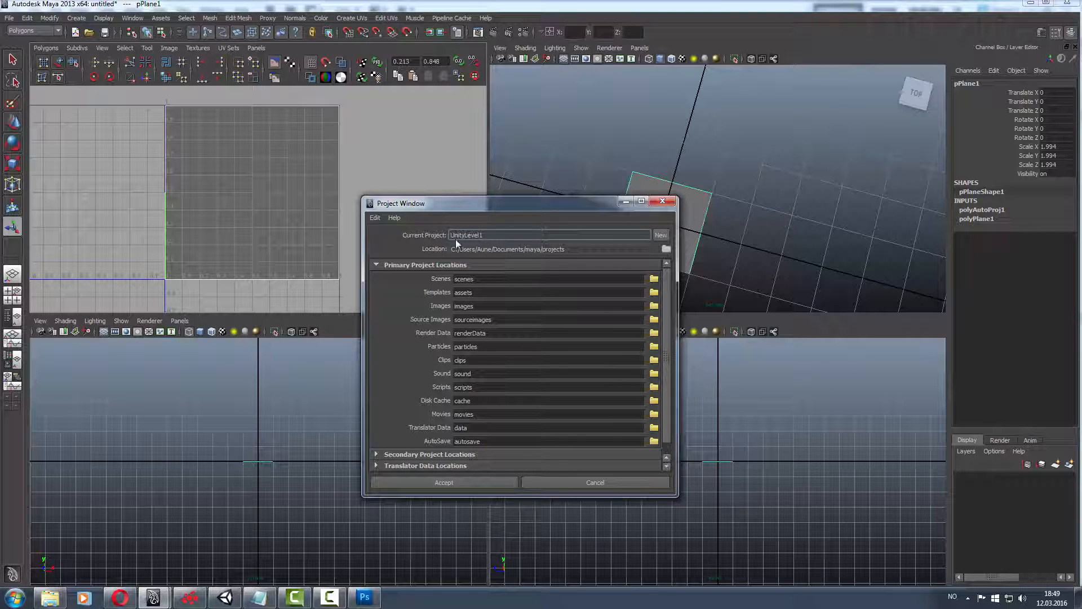
{"action": "mouse_move", "coordinate": [491, 242]}
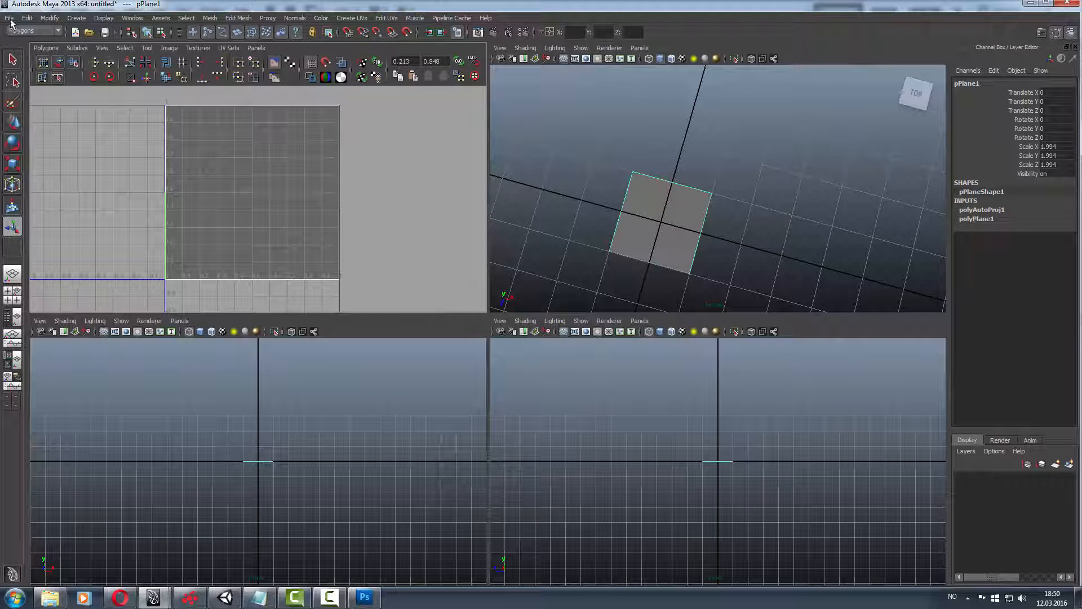
{"action": "left_click", "coordinate": [9, 18]}
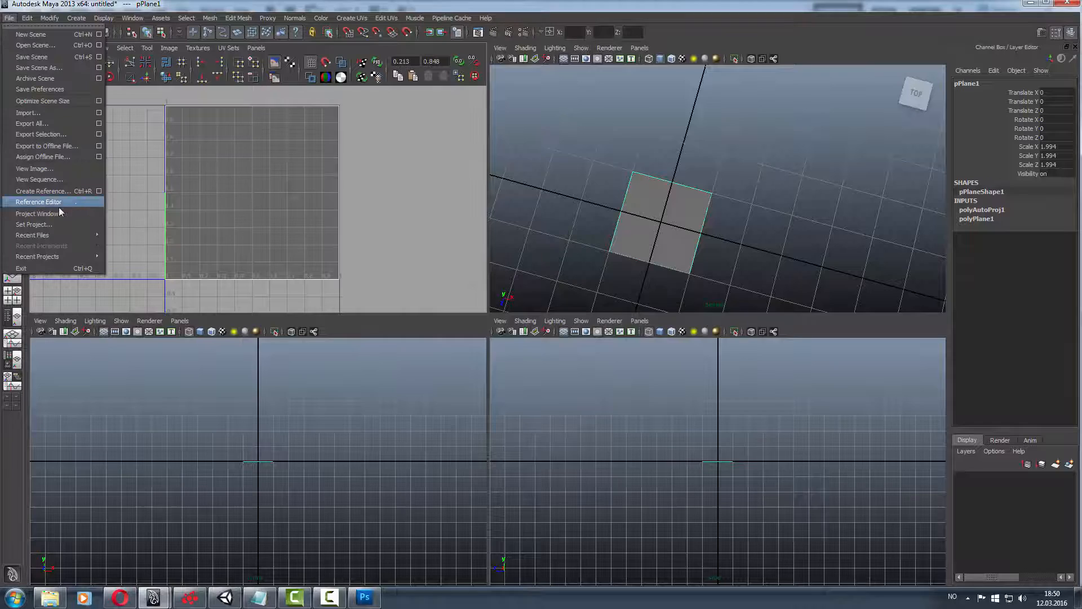
{"action": "left_click", "coordinate": [34, 224]}
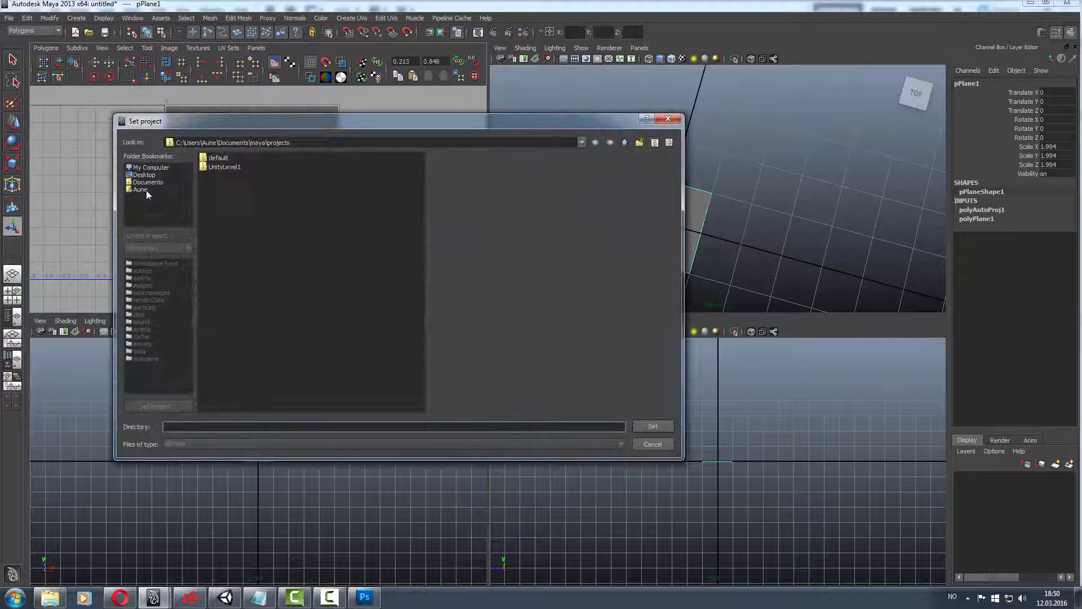
{"action": "left_click", "coordinate": [224, 166]}
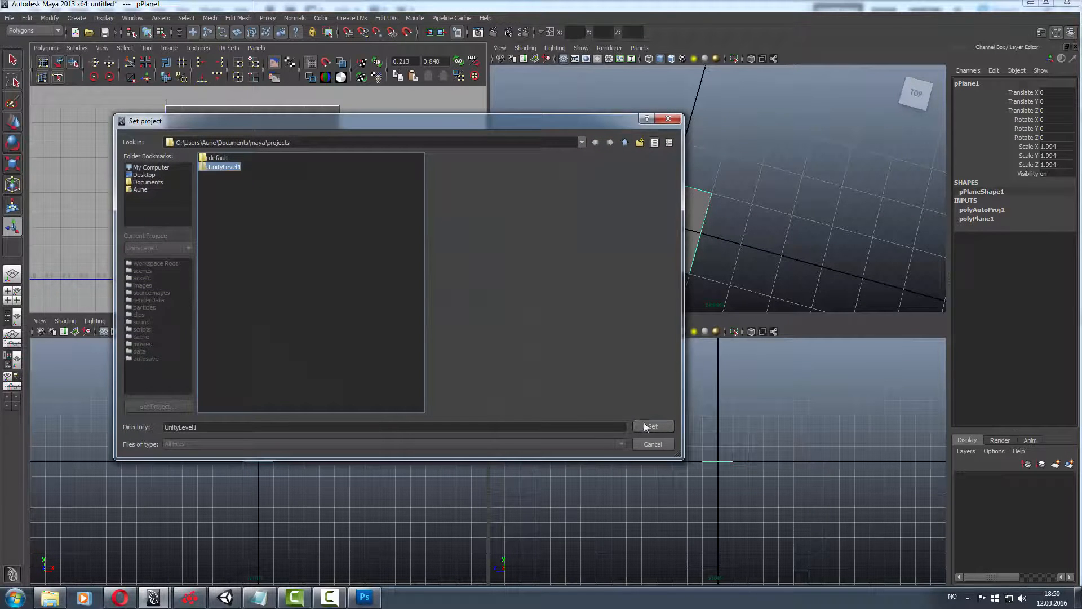
{"action": "left_click", "coordinate": [651, 426]}
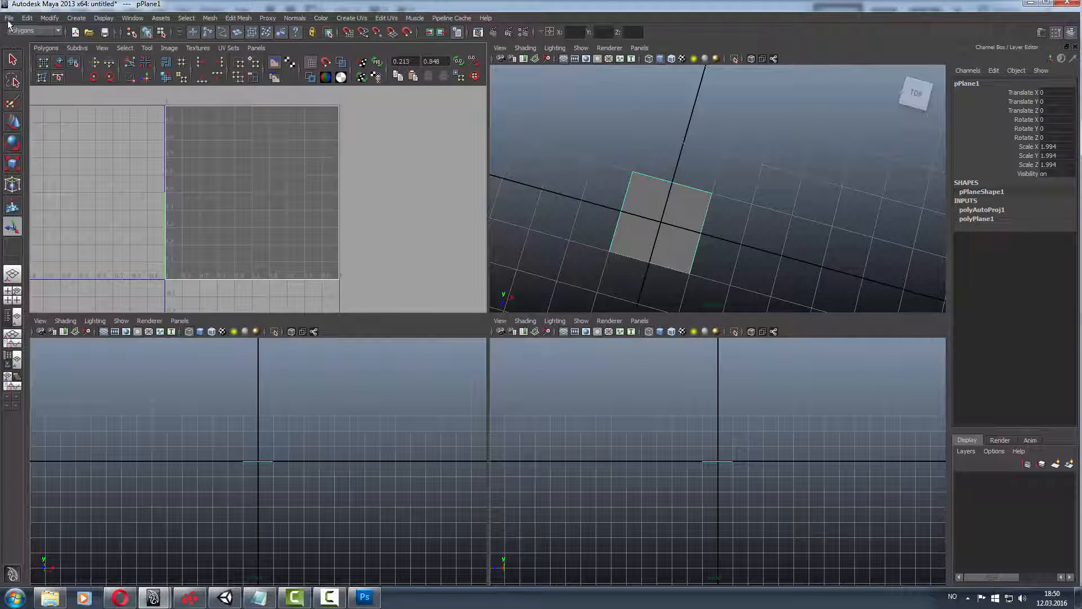
Open Save Scene As, cancel it, and switch back to Photoshop.
{"action": "left_click", "coordinate": [9, 18]}
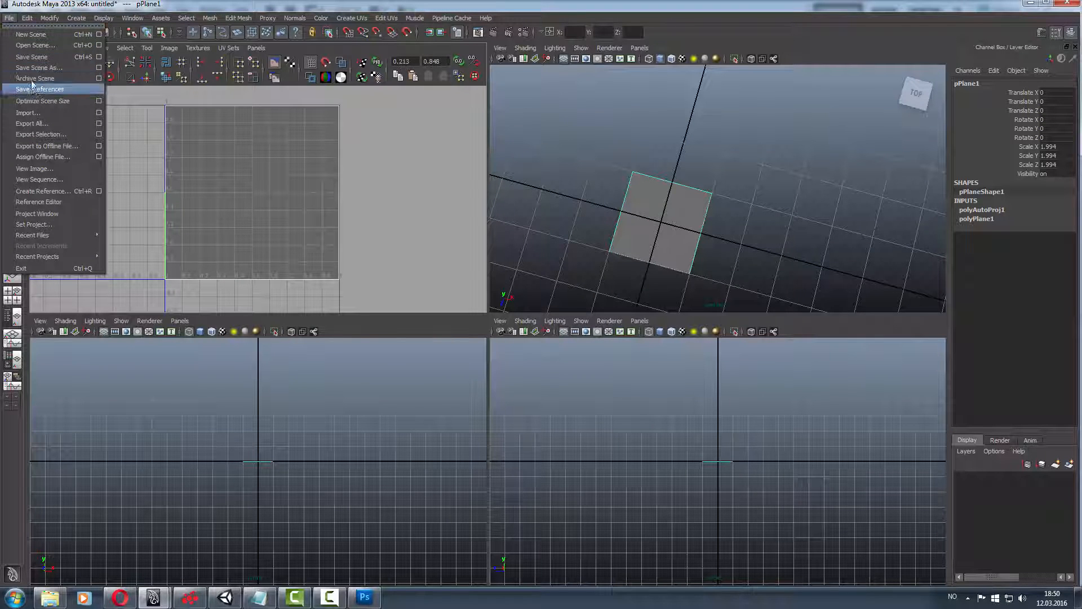
{"action": "left_click", "coordinate": [39, 67]}
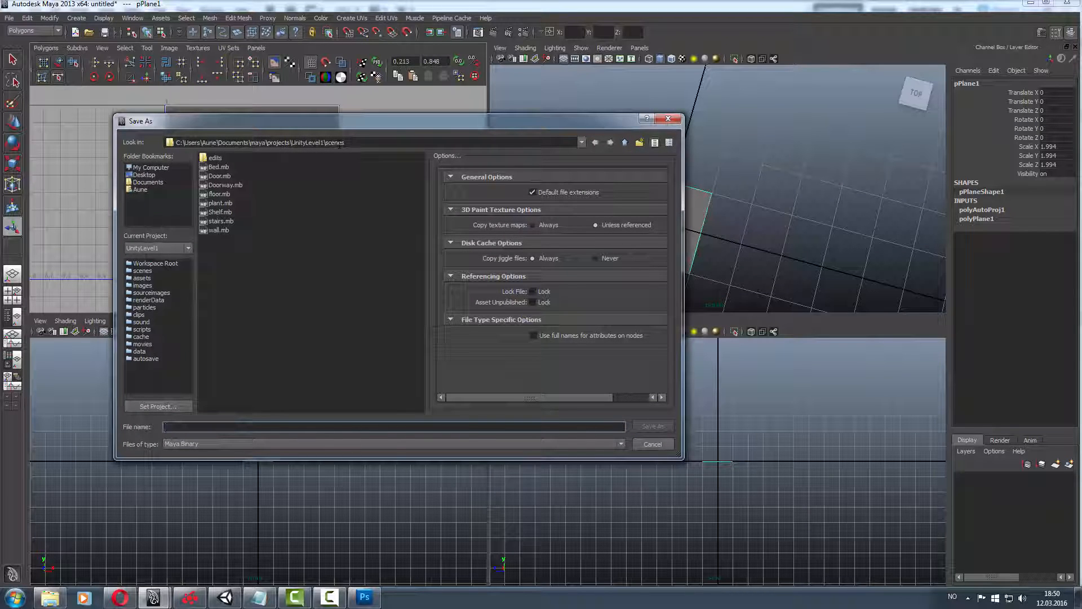
{"action": "left_click", "coordinate": [652, 444]}
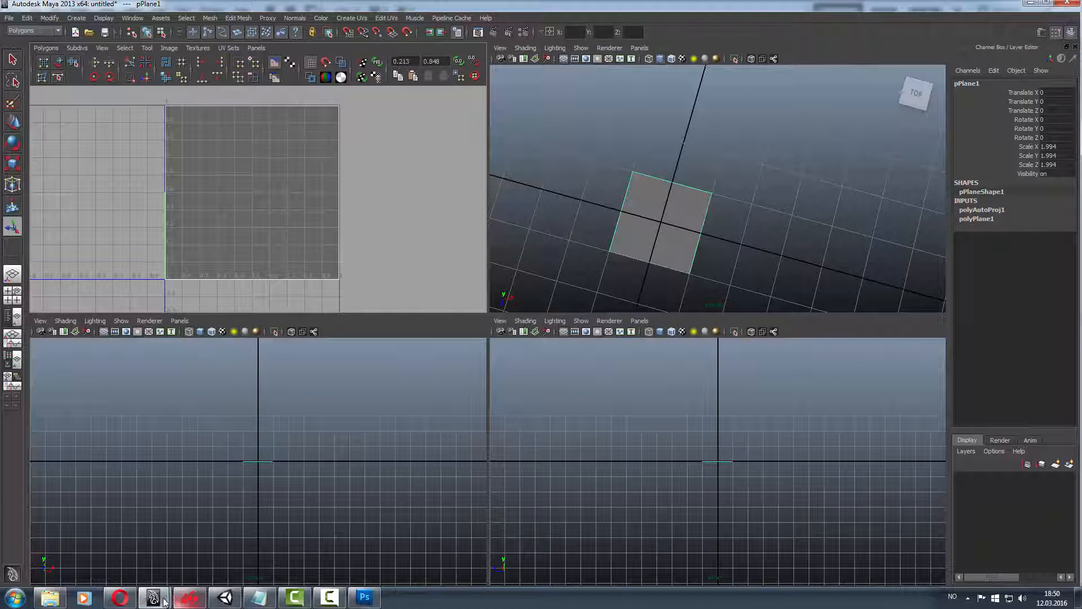
{"action": "mouse_move", "coordinate": [224, 597]}
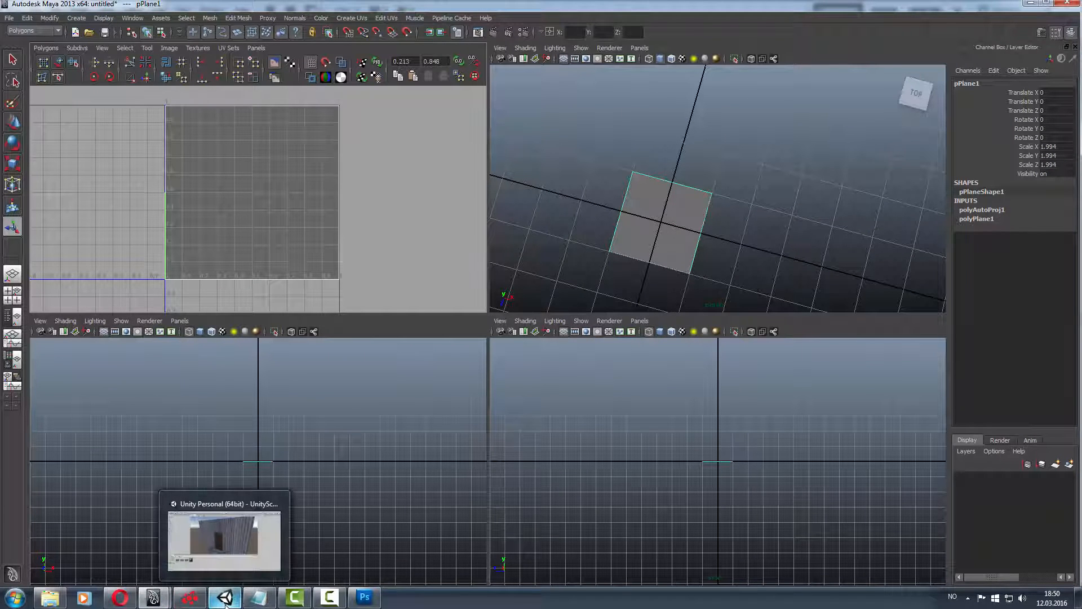
{"action": "left_click", "coordinate": [365, 596]}
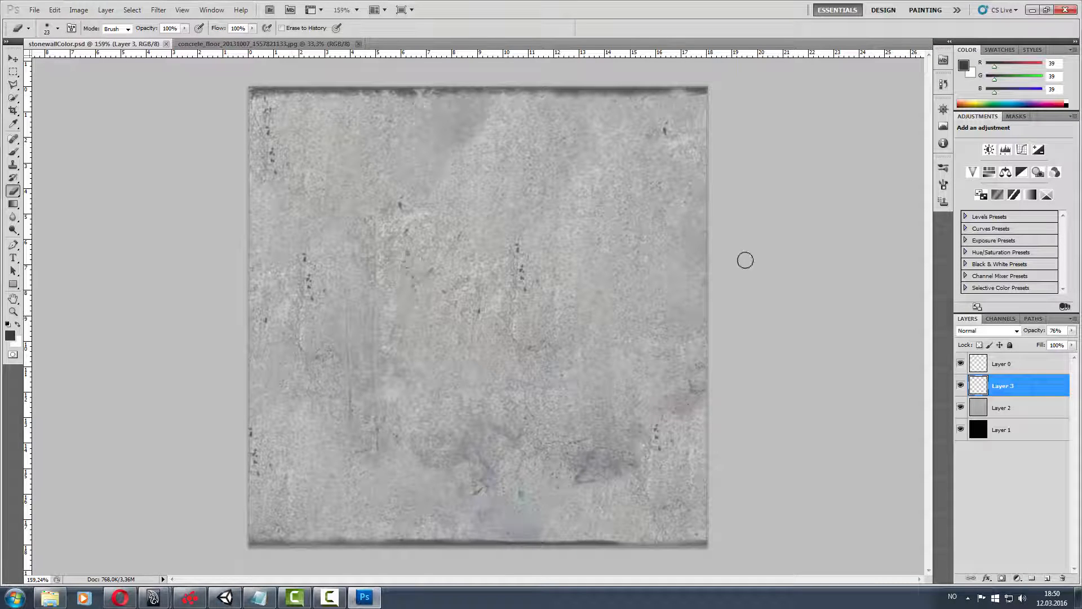
Apply Levels to Layer 2, group all four layers as 'Color', and delete empty Layer 4.
{"action": "left_click", "coordinate": [1002, 407]}
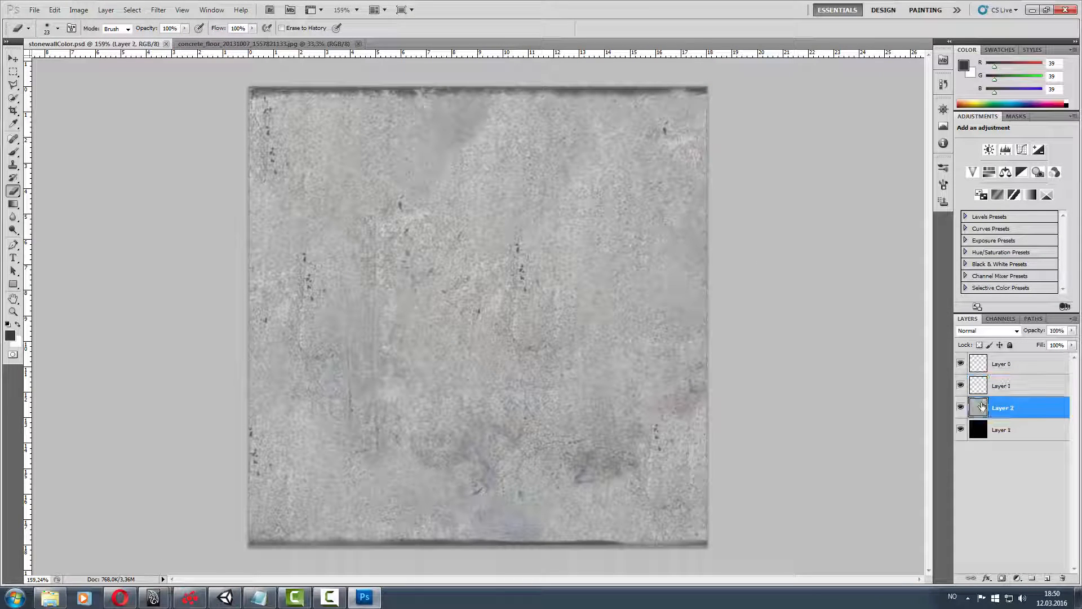
{"action": "mouse_move", "coordinate": [980, 406]}
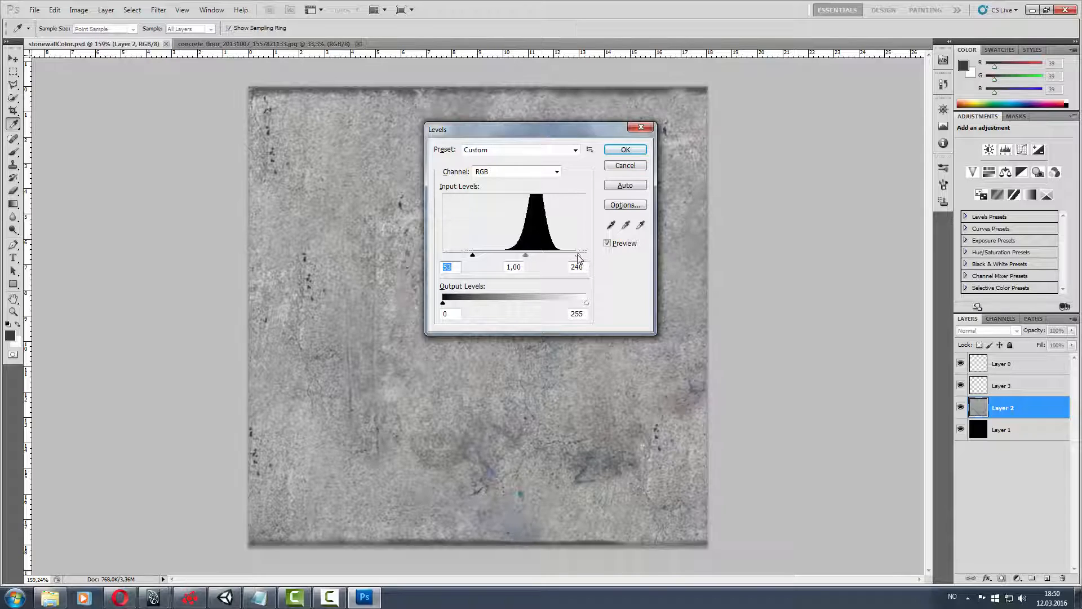
{"action": "left_click", "coordinate": [623, 149]}
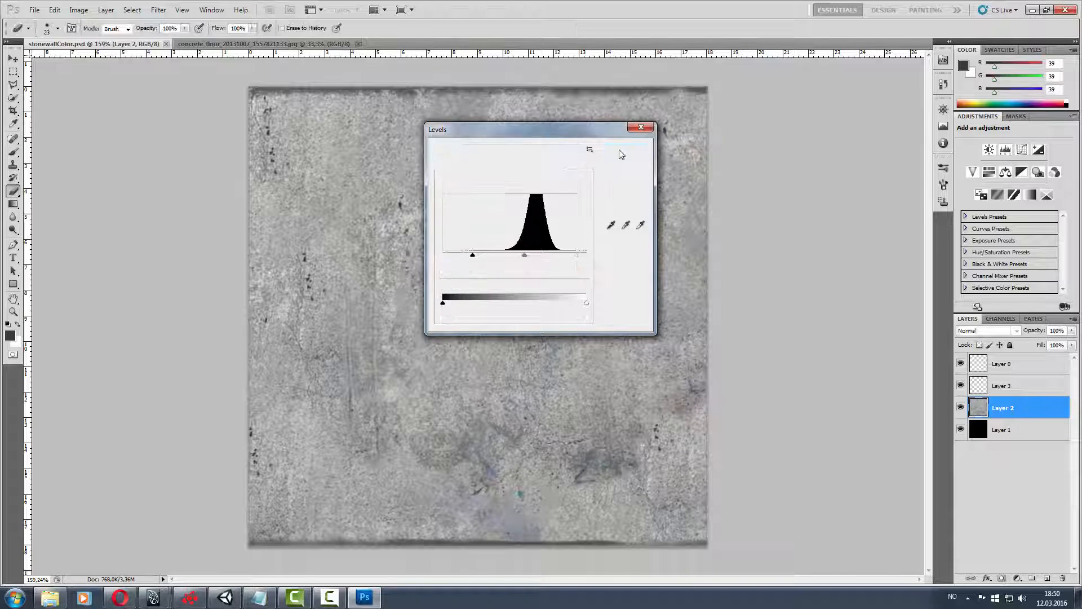
{"action": "left_click", "coordinate": [639, 127]}
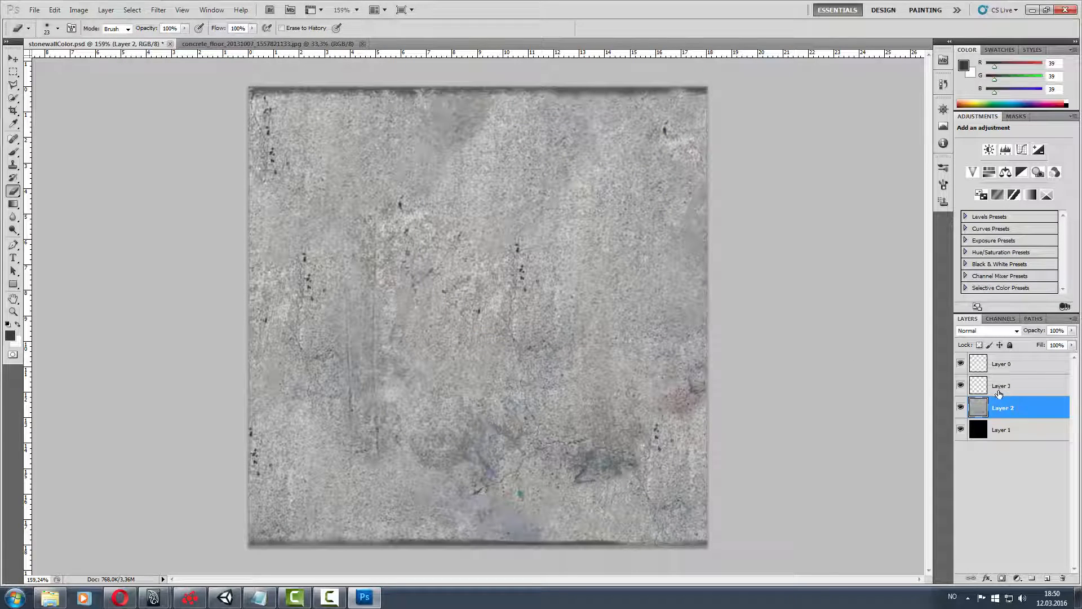
{"action": "left_click", "coordinate": [1001, 363]}
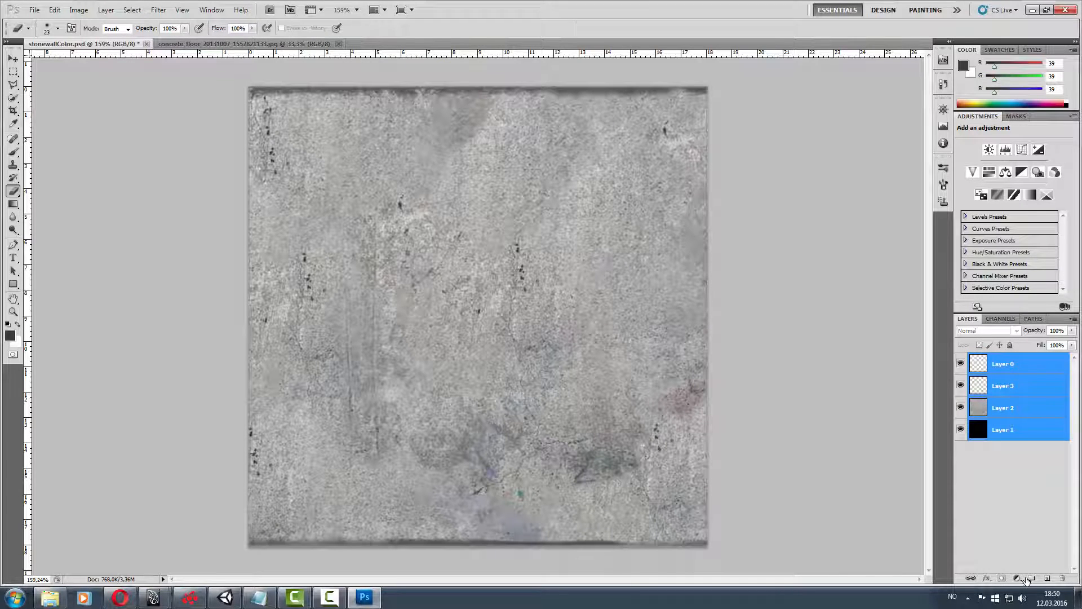
{"action": "left_click", "coordinate": [1026, 578]}
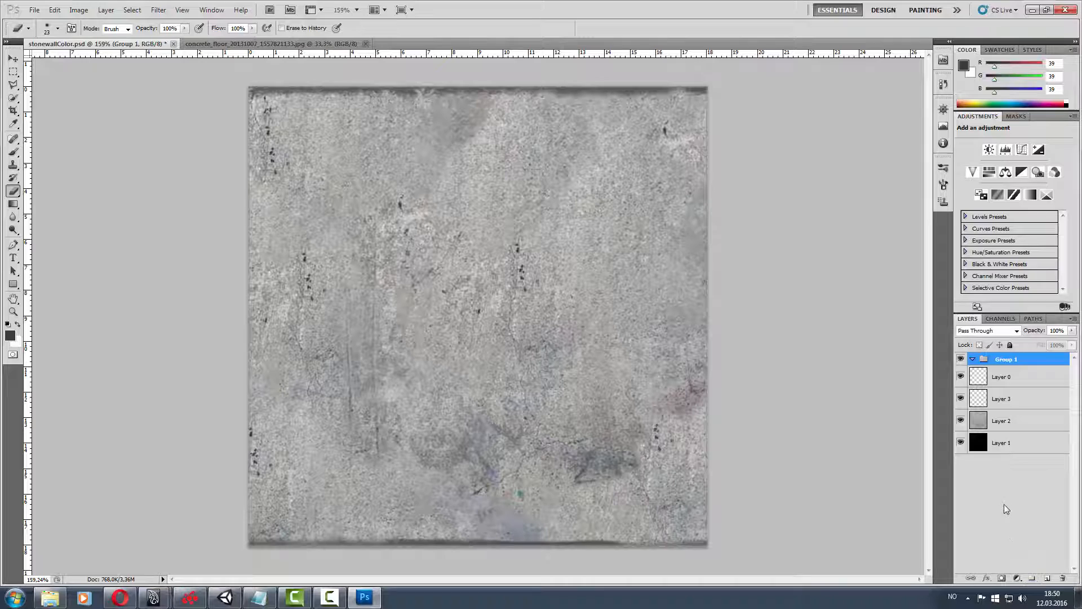
{"action": "double_click", "coordinate": [1005, 359]}
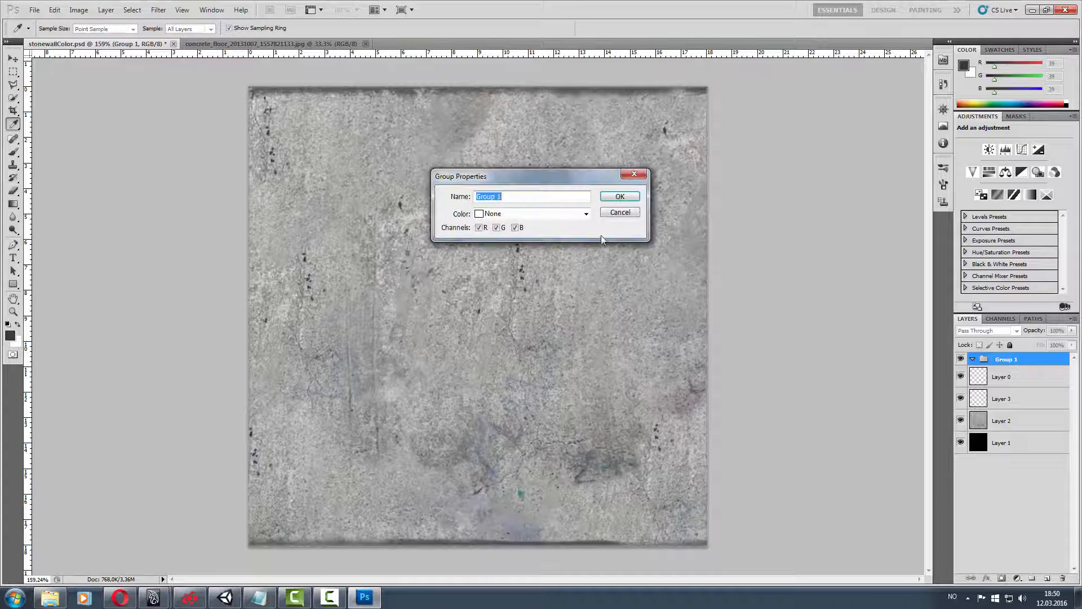
{"action": "left_click", "coordinate": [617, 196]}
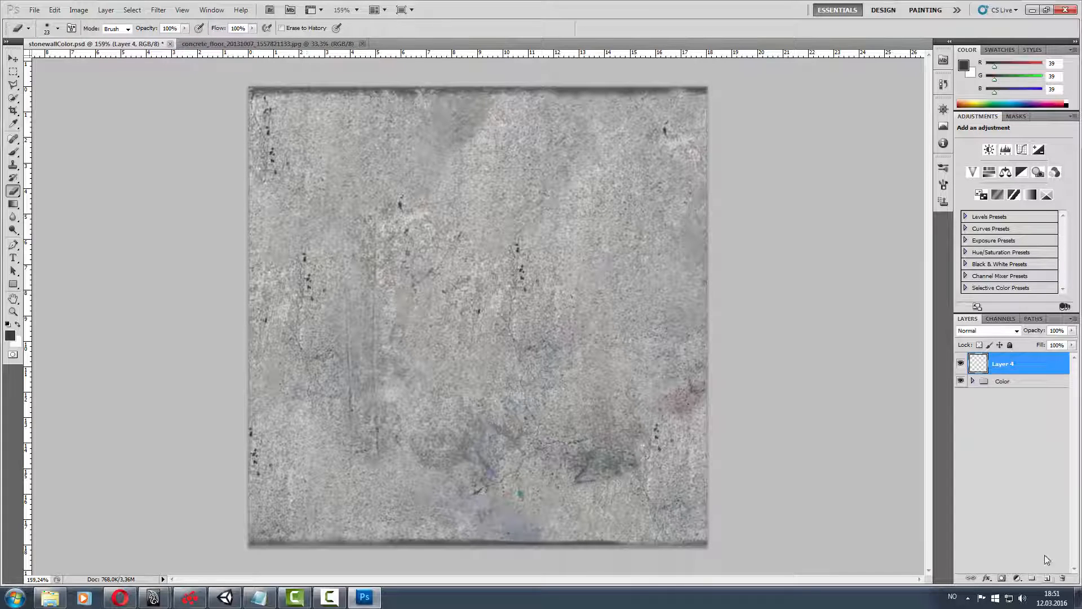
{"action": "left_click", "coordinate": [1047, 578]}
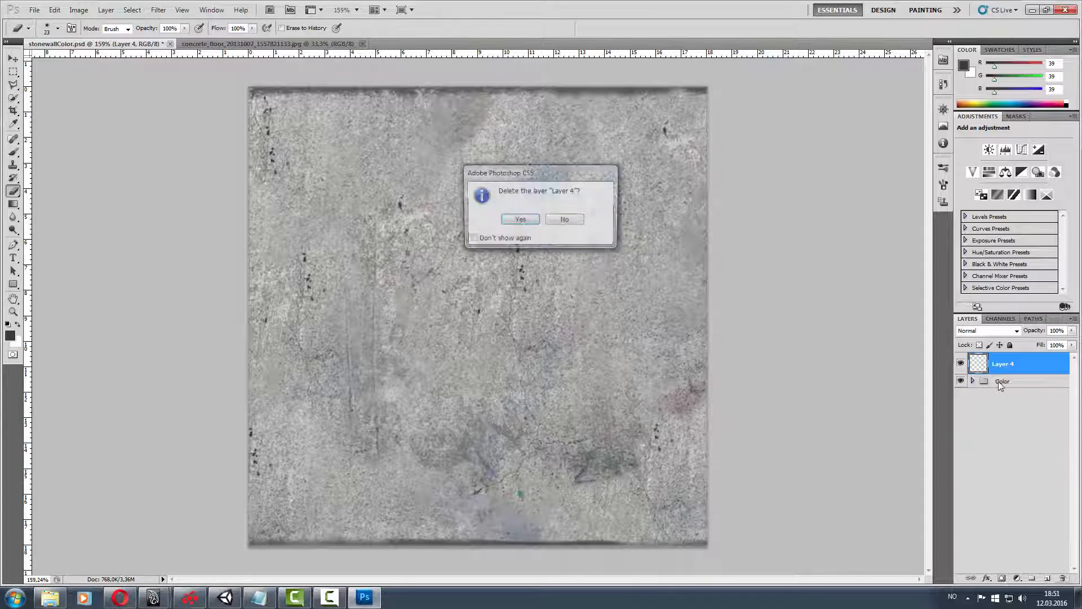
Confirm Layer 4's deletion, name the duplicated group 'Bump', hide Color, and expand Bump.
{"action": "left_click", "coordinate": [519, 219]}
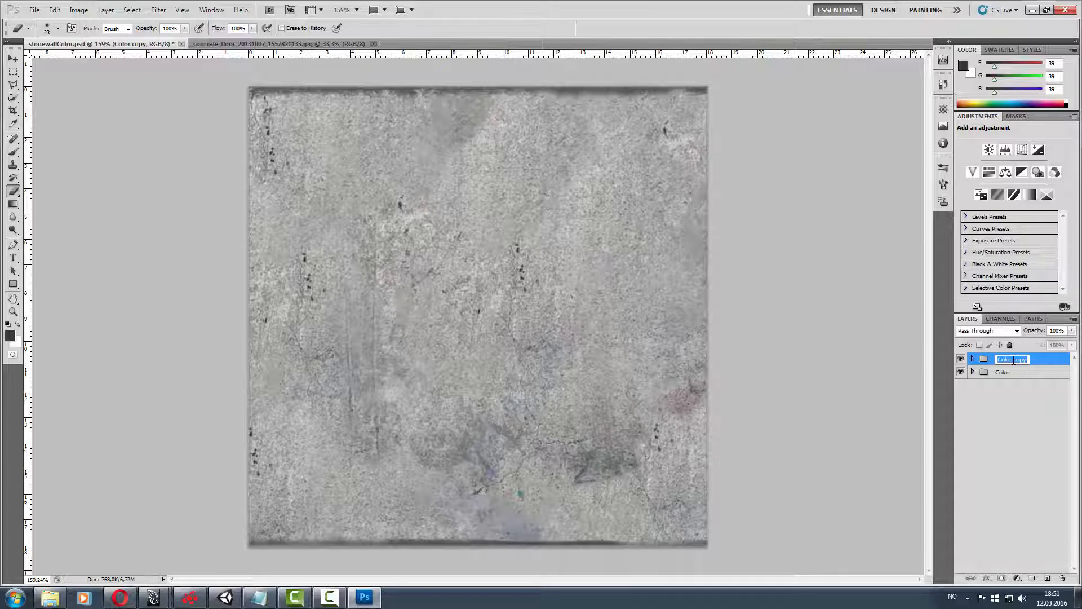
{"action": "type", "text": "Bump"}
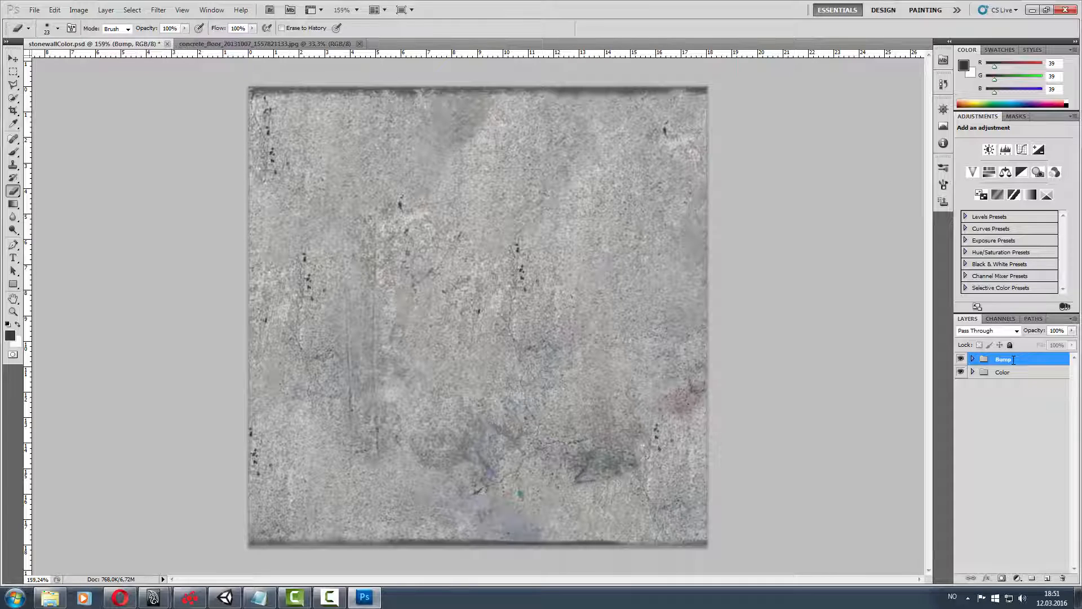
{"action": "left_click", "coordinate": [960, 372]}
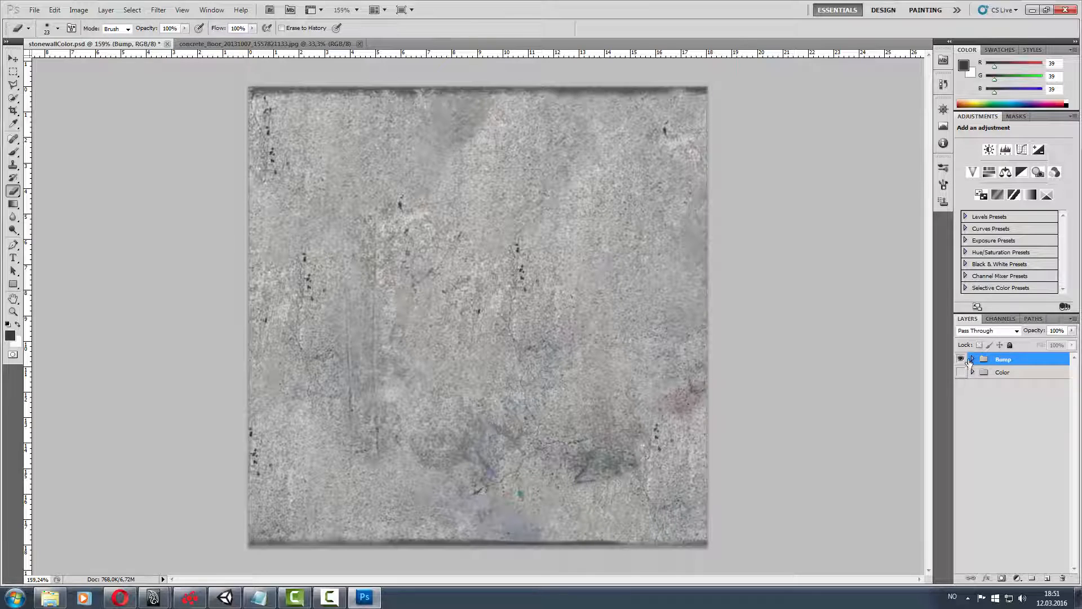
{"action": "left_click", "coordinate": [972, 359]}
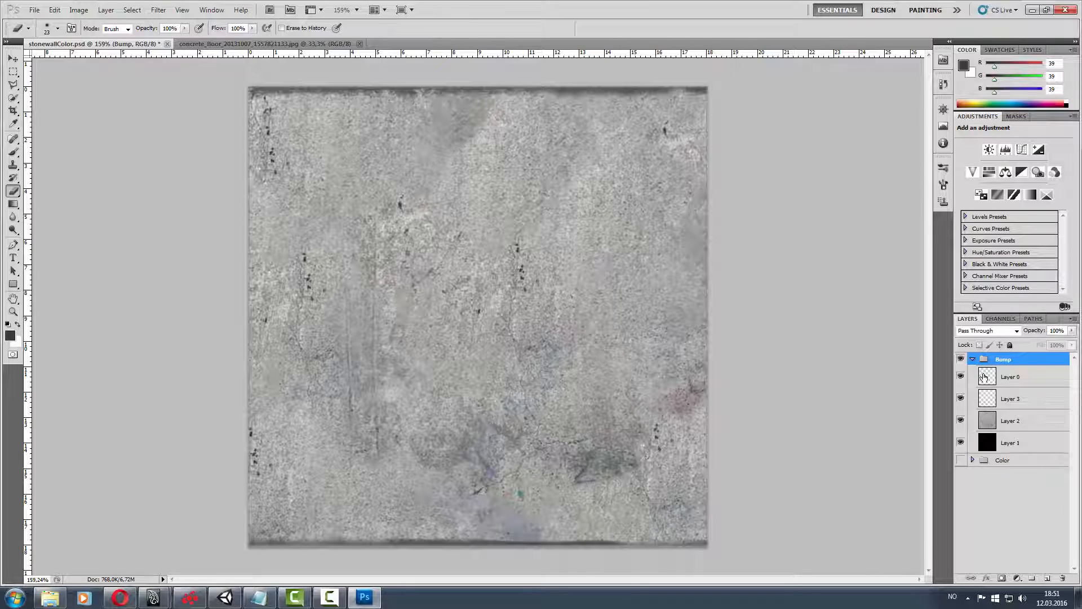
Add a Hue/Saturation adjustment at Saturation -100 to the top of the Bump group.
{"action": "left_click", "coordinate": [988, 171]}
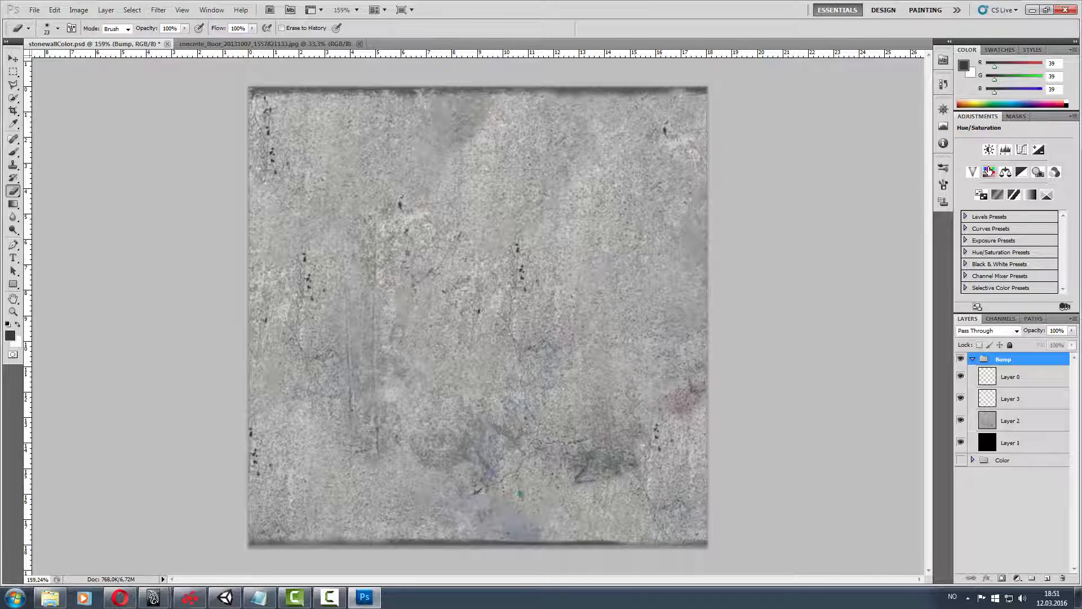
{"action": "mouse_move", "coordinate": [987, 171]}
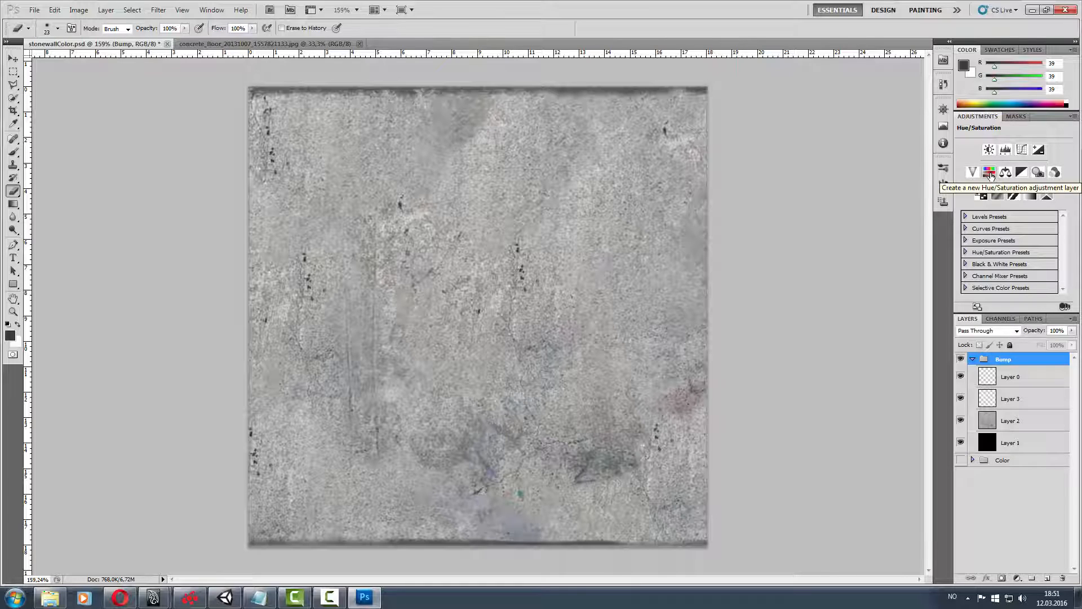
{"action": "left_click", "coordinate": [988, 172]}
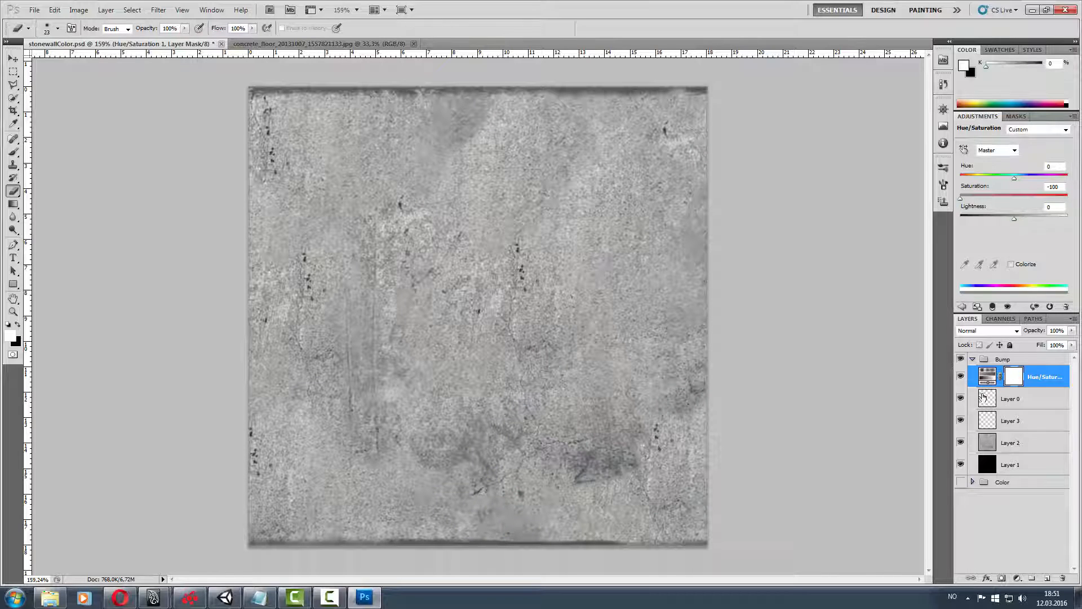
{"action": "left_click", "coordinate": [1010, 398]}
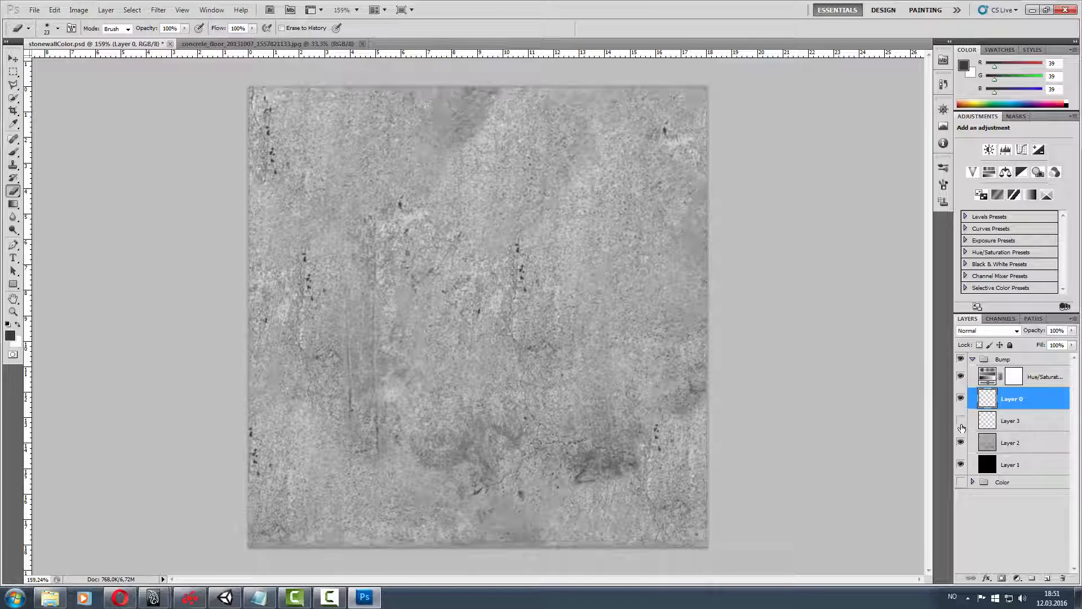
Fill Layer 3's dark top and bottom edges with white, then preview Levels 80/215 on Layer 2.
{"action": "left_click", "coordinate": [1010, 421]}
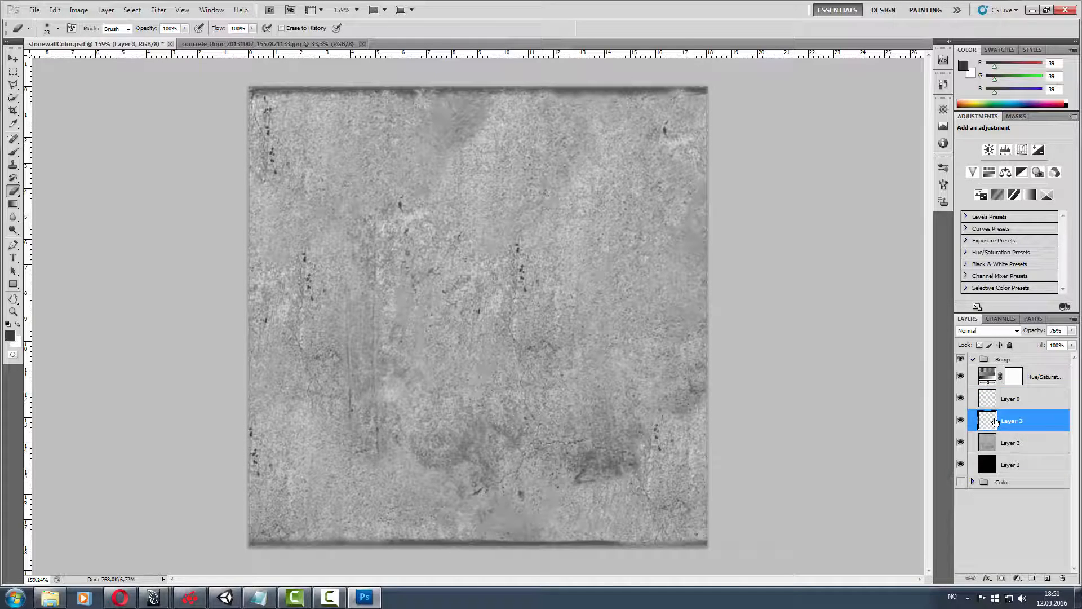
{"action": "mouse_move", "coordinate": [987, 420]}
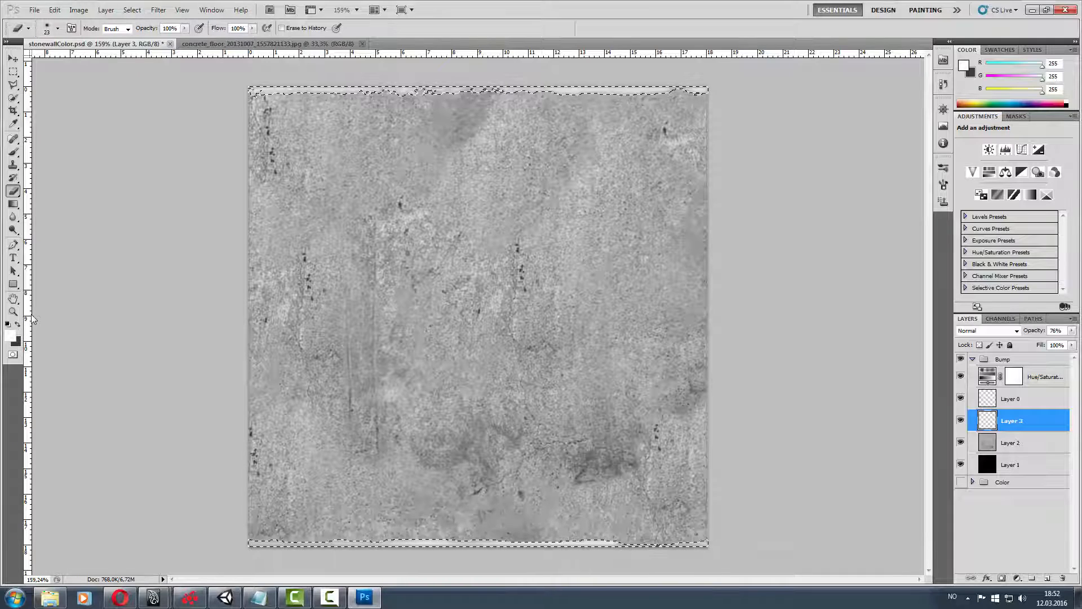
{"action": "mouse_move", "coordinate": [351, 141]}
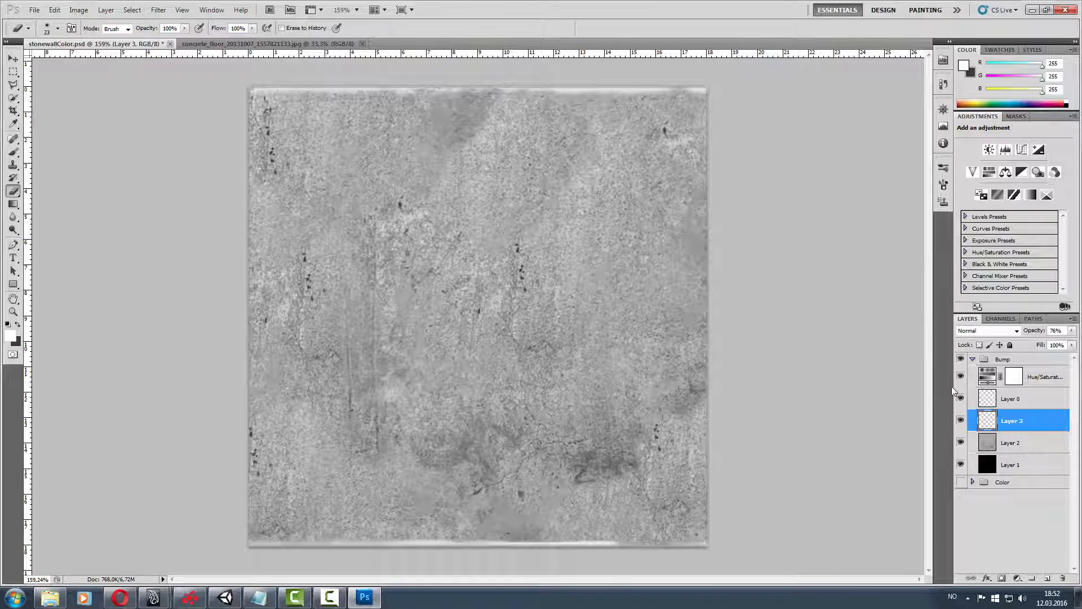
{"action": "left_click", "coordinate": [1011, 442]}
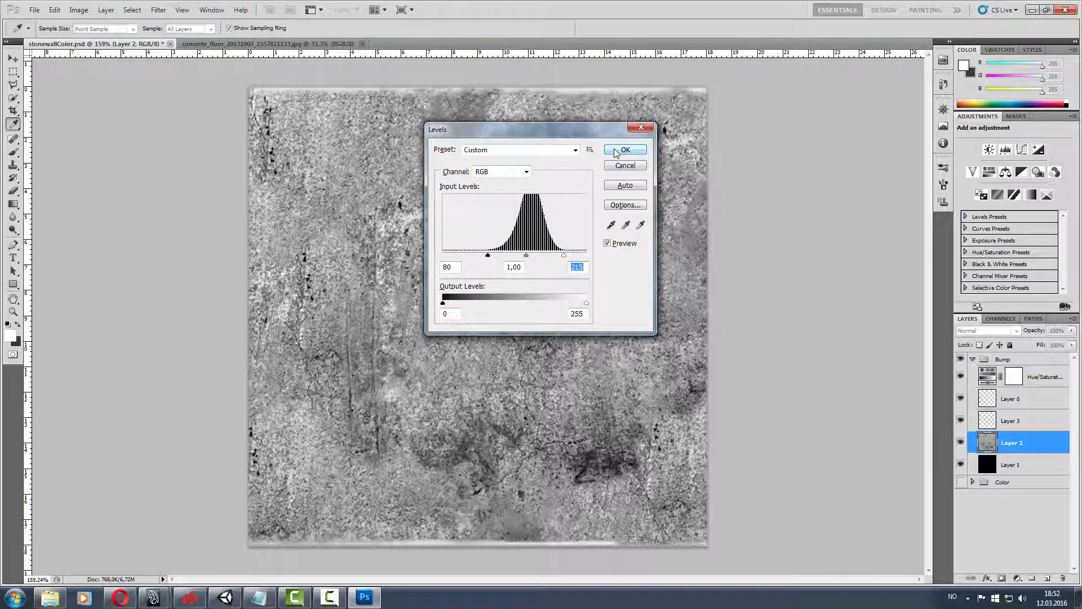
Confirm the Levels dialog so Layer 2 gets the stronger contrast.
{"action": "left_click", "coordinate": [624, 150]}
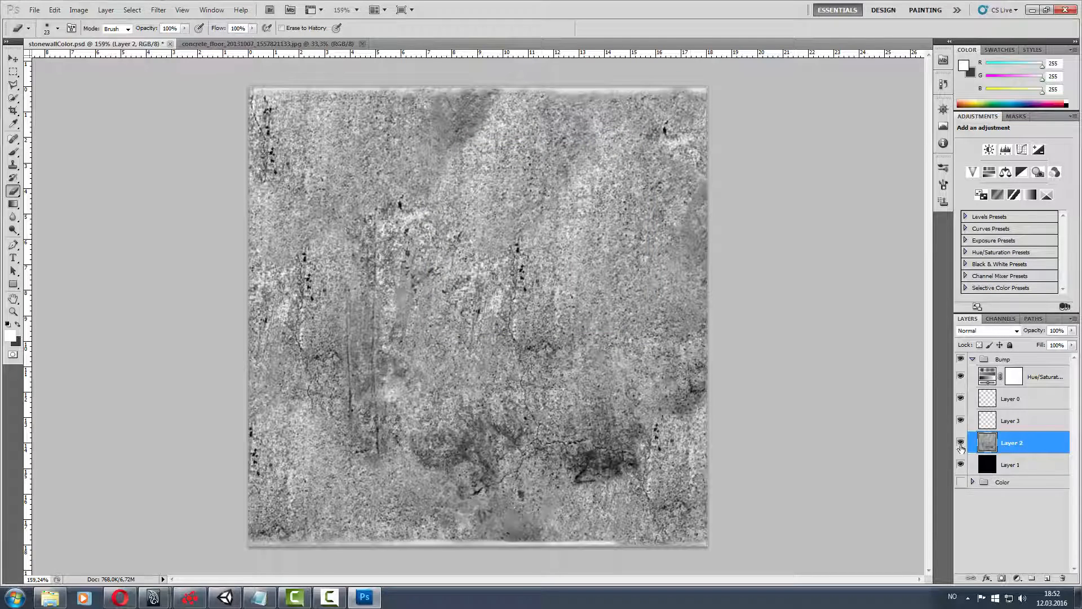
{"action": "left_click", "coordinate": [972, 359]}
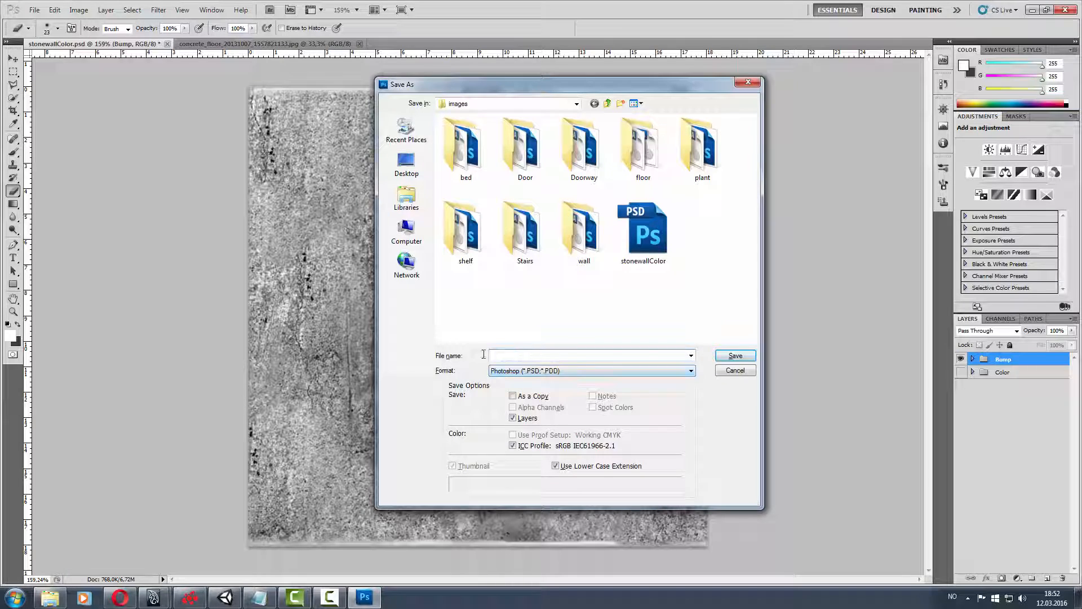
Export the Bump texture as 24-bit Targa StoneWall_bump.tga in the images folder.
{"action": "left_click", "coordinate": [689, 371]}
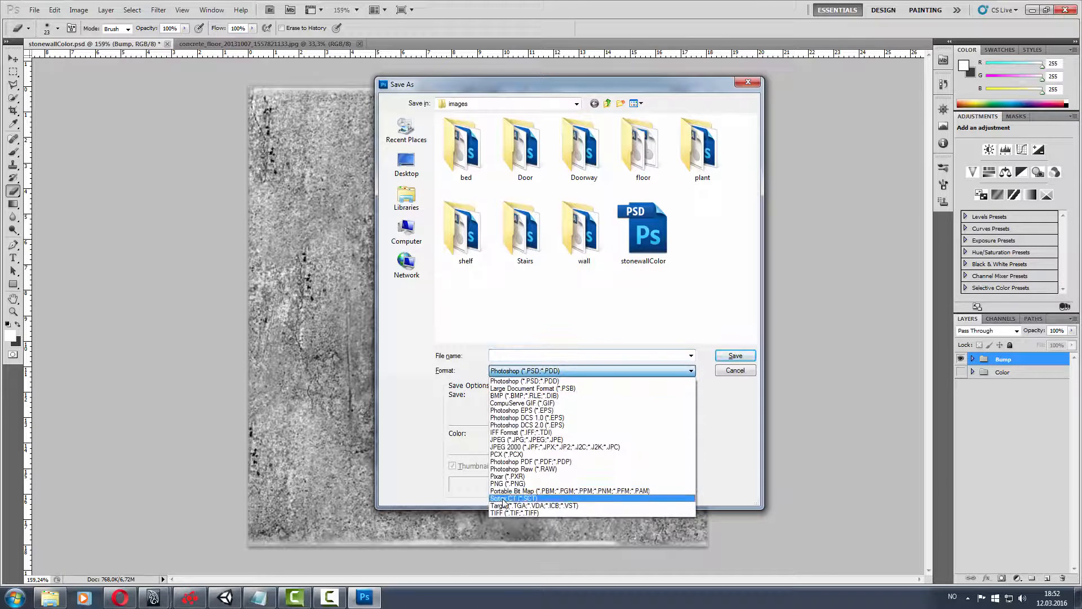
{"action": "left_click", "coordinate": [508, 505]}
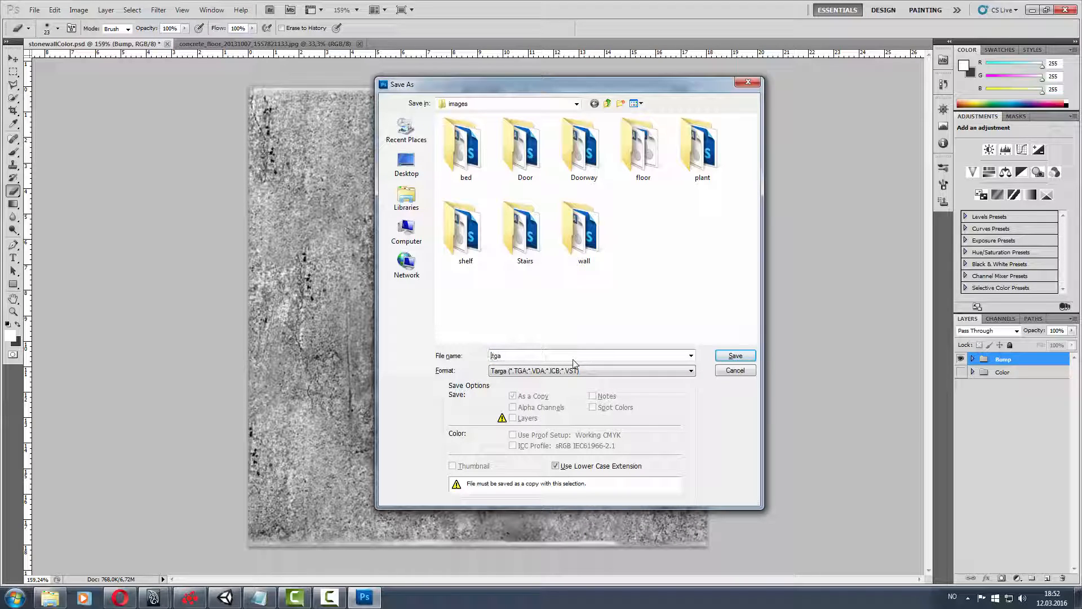
{"action": "type", "text": "StoneWall_bump"}
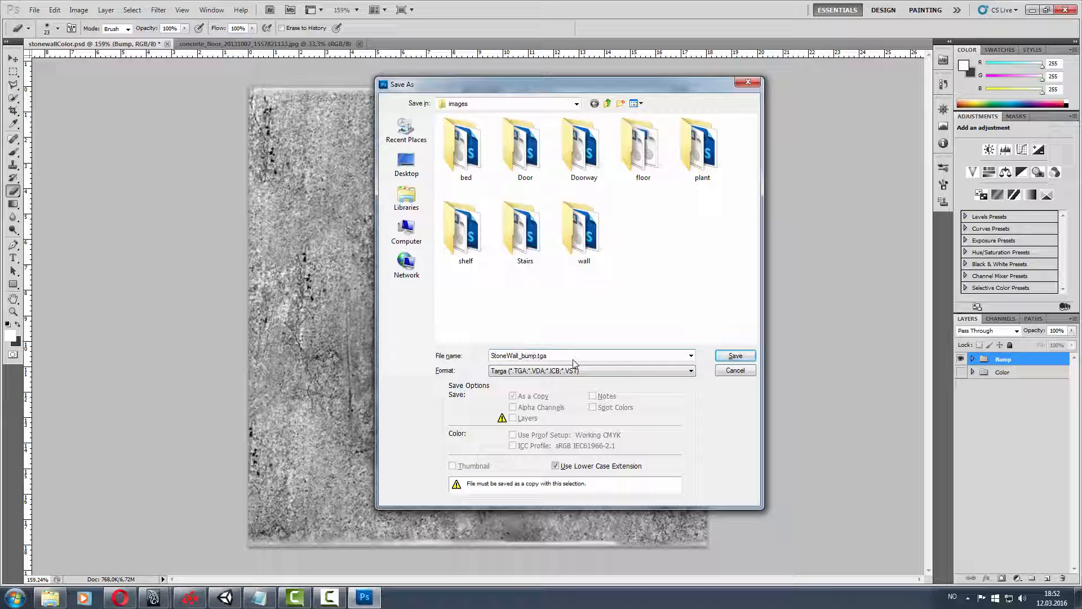
{"action": "left_click", "coordinate": [733, 354]}
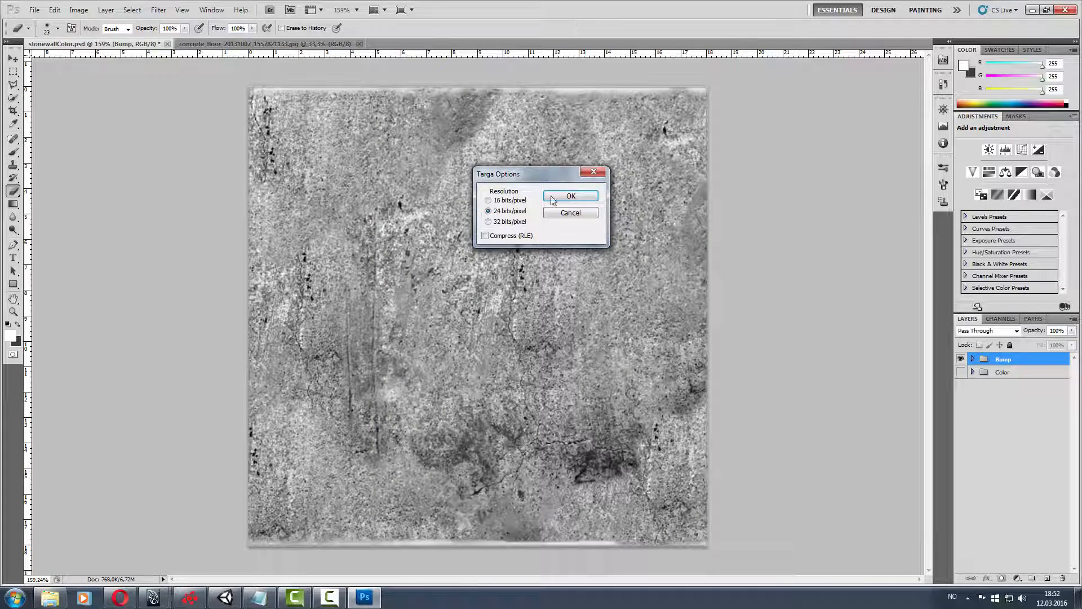
{"action": "left_click", "coordinate": [570, 197]}
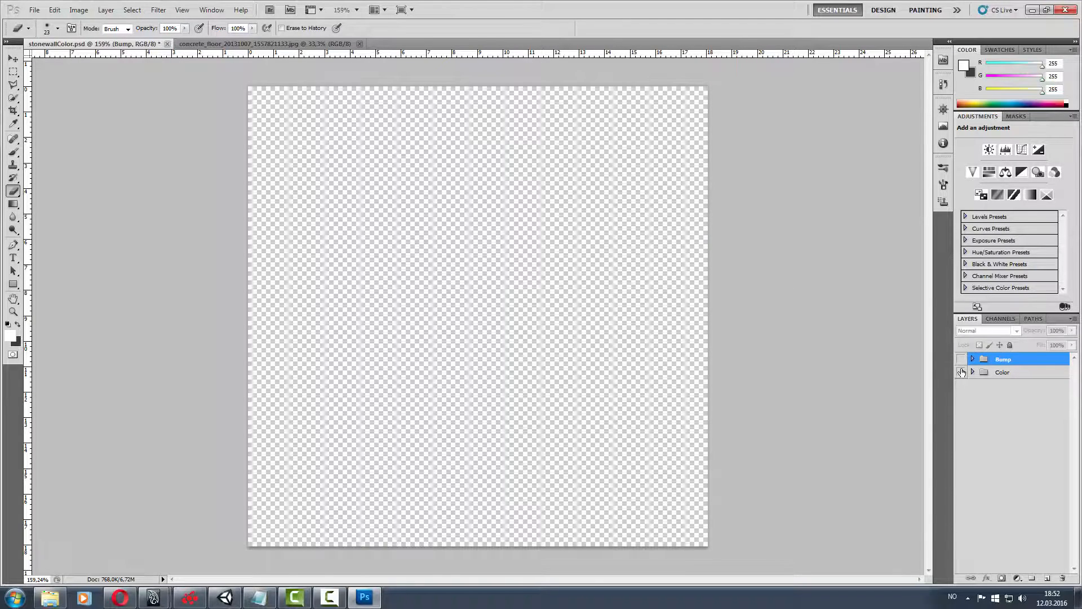
Unhide the Color group and save it in Targa format as stonewallColor.tga.
{"action": "left_click", "coordinate": [962, 372]}
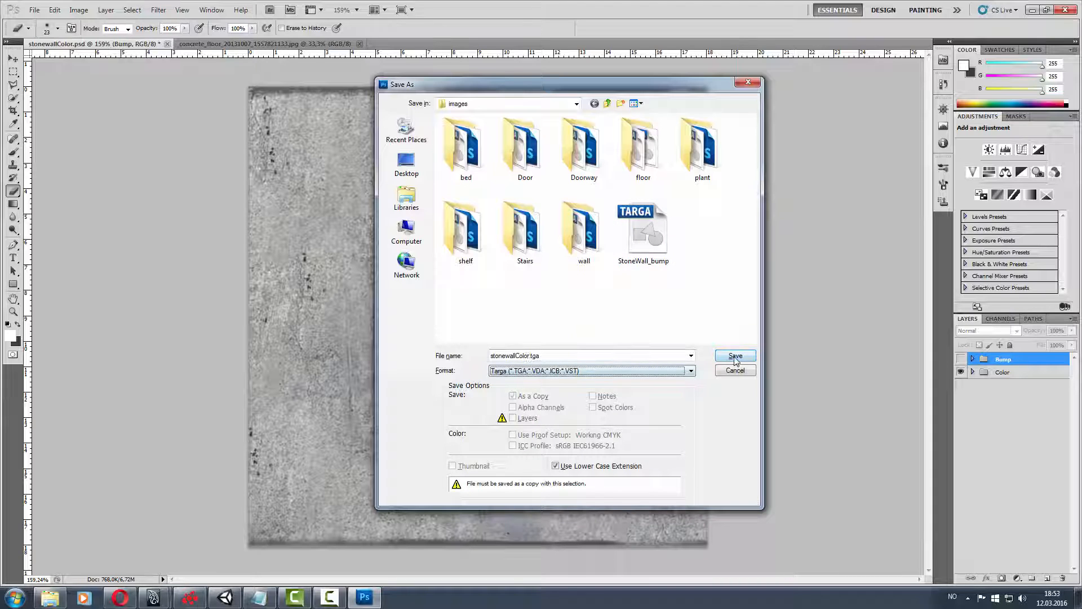
{"action": "left_click", "coordinate": [735, 356]}
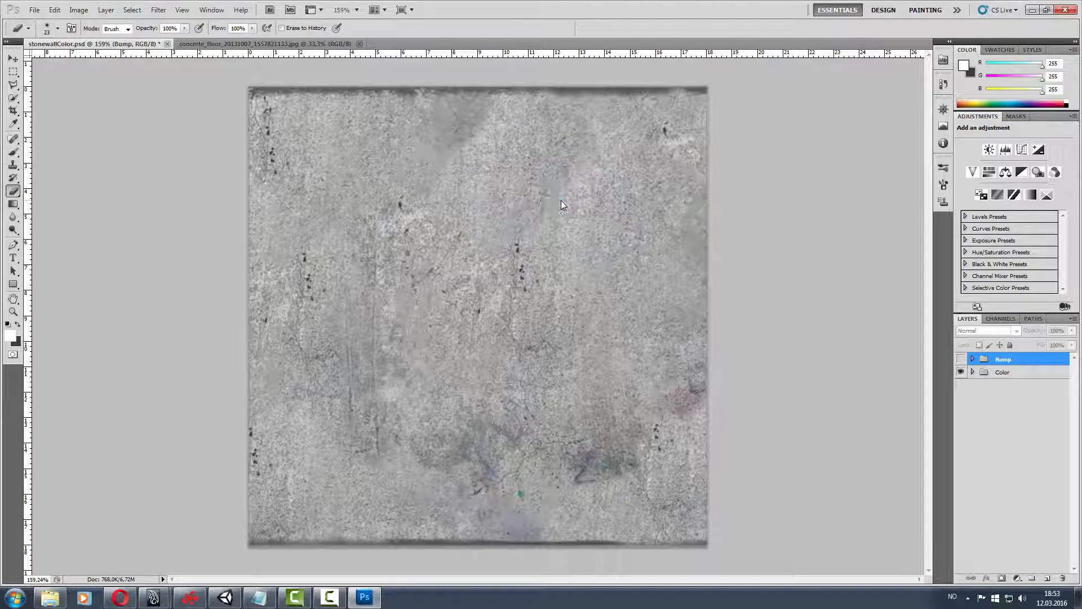
{"action": "mouse_move", "coordinate": [274, 592]}
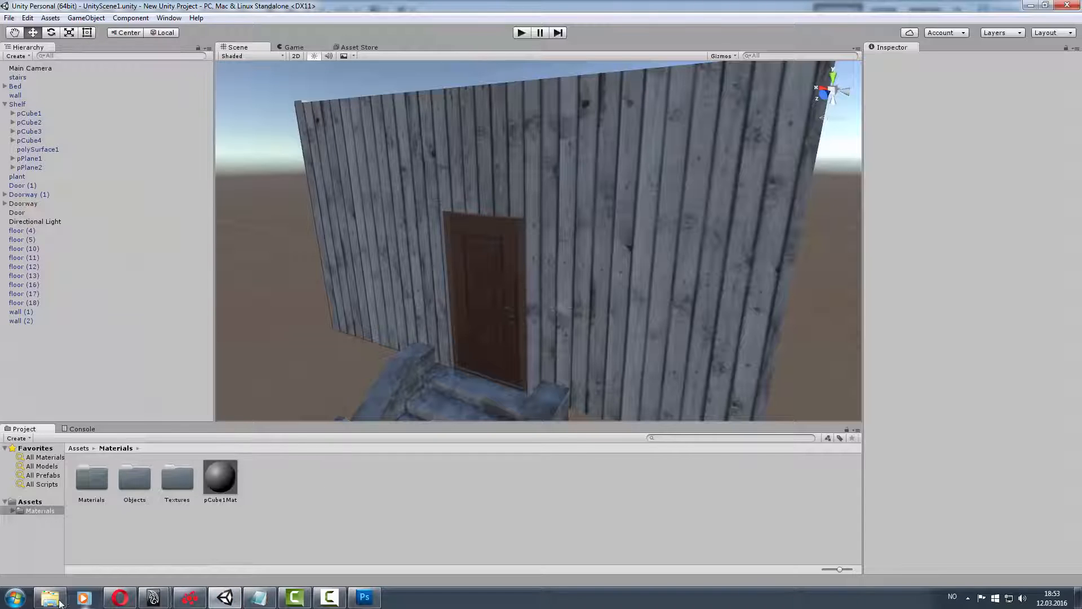
Open the images folder in Explorer, go to UnityLevel1's scenes folder, and select wall.
{"action": "left_click", "coordinate": [49, 597]}
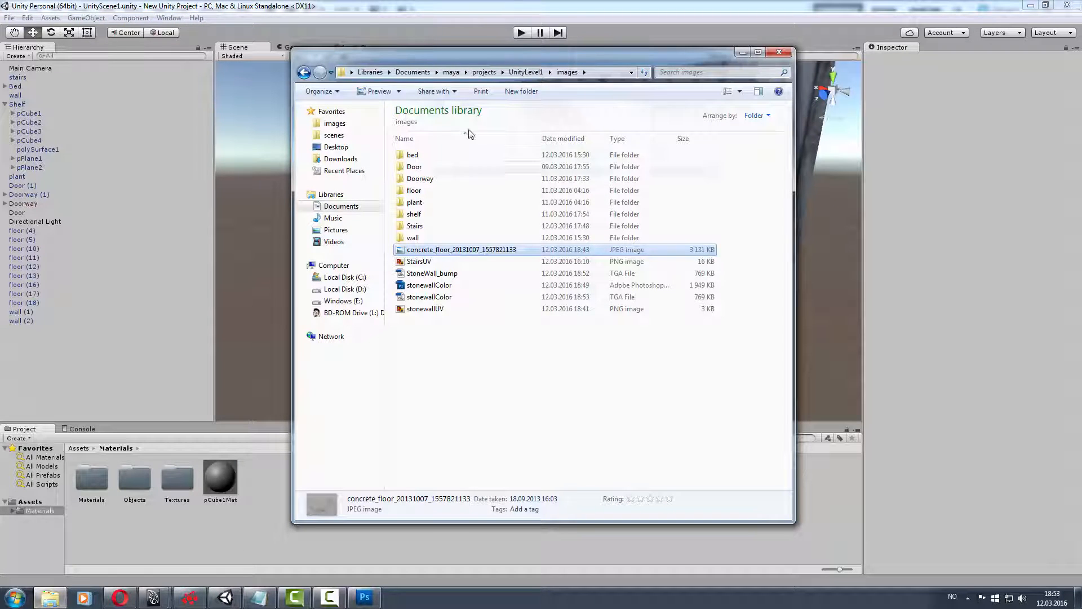
{"action": "mouse_move", "coordinate": [414, 202]}
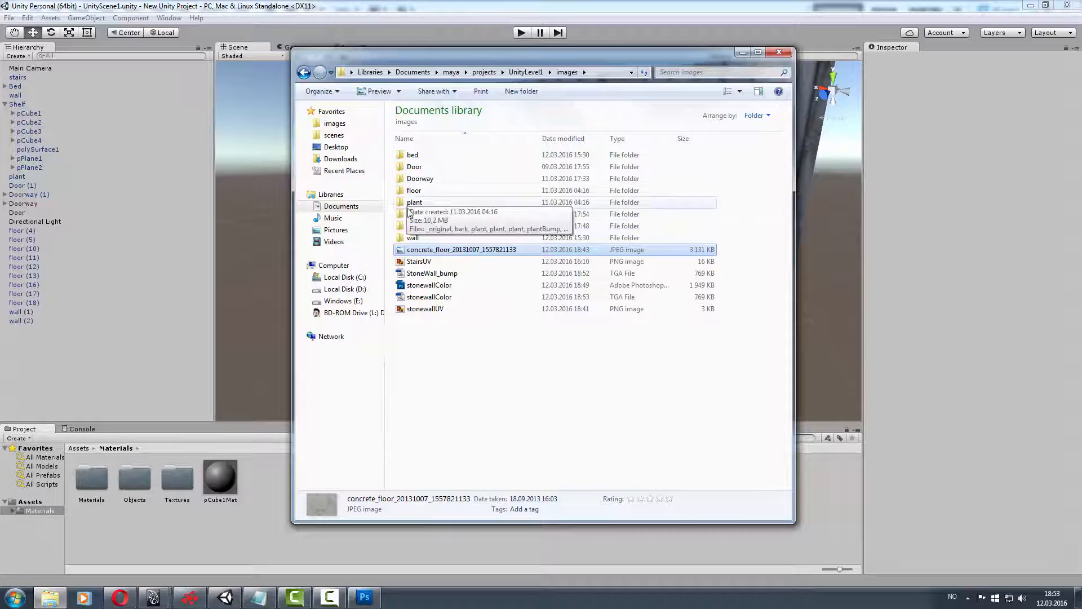
{"action": "left_click", "coordinate": [484, 71]}
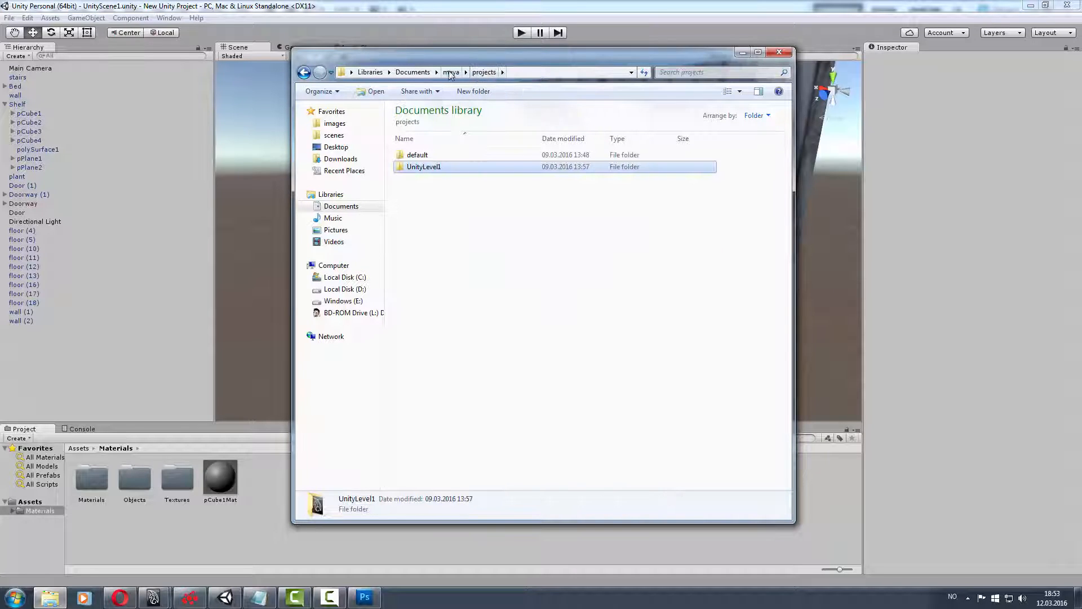
{"action": "left_click", "coordinate": [450, 72]}
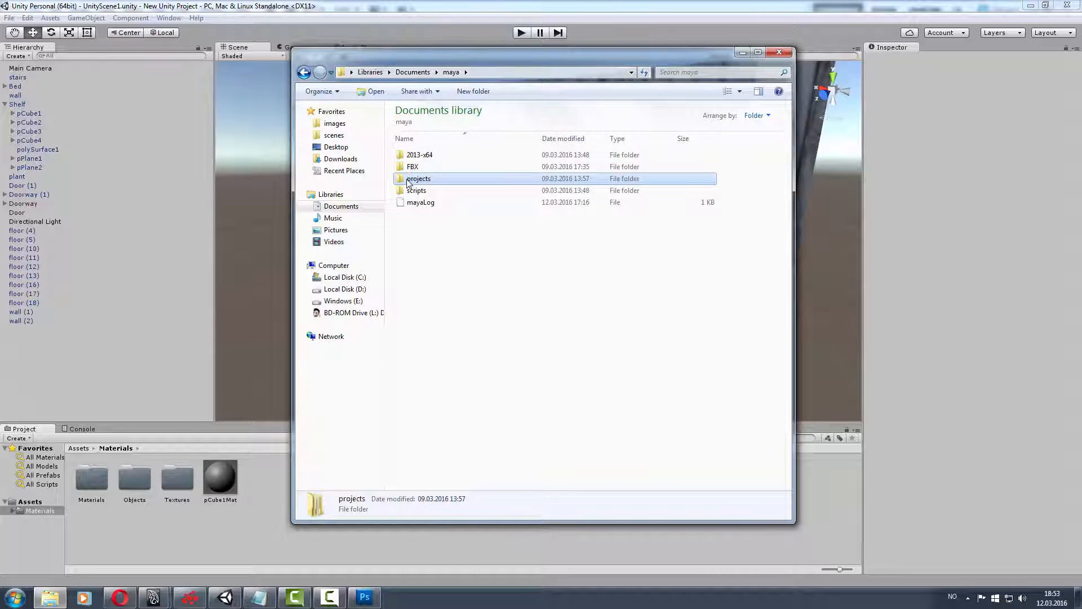
{"action": "double_click", "coordinate": [418, 178]}
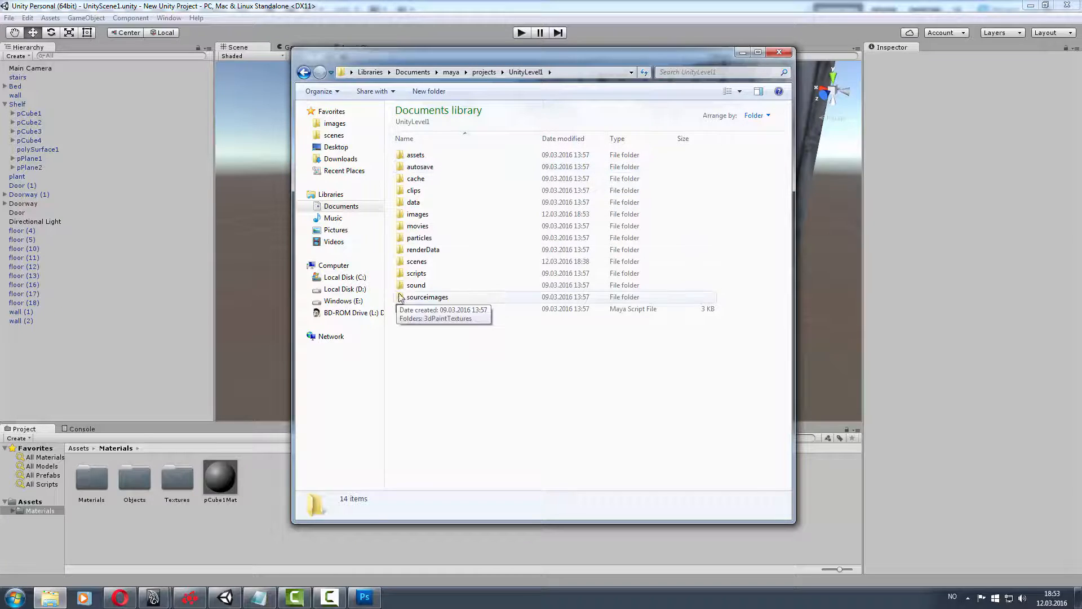
{"action": "double_click", "coordinate": [416, 261]}
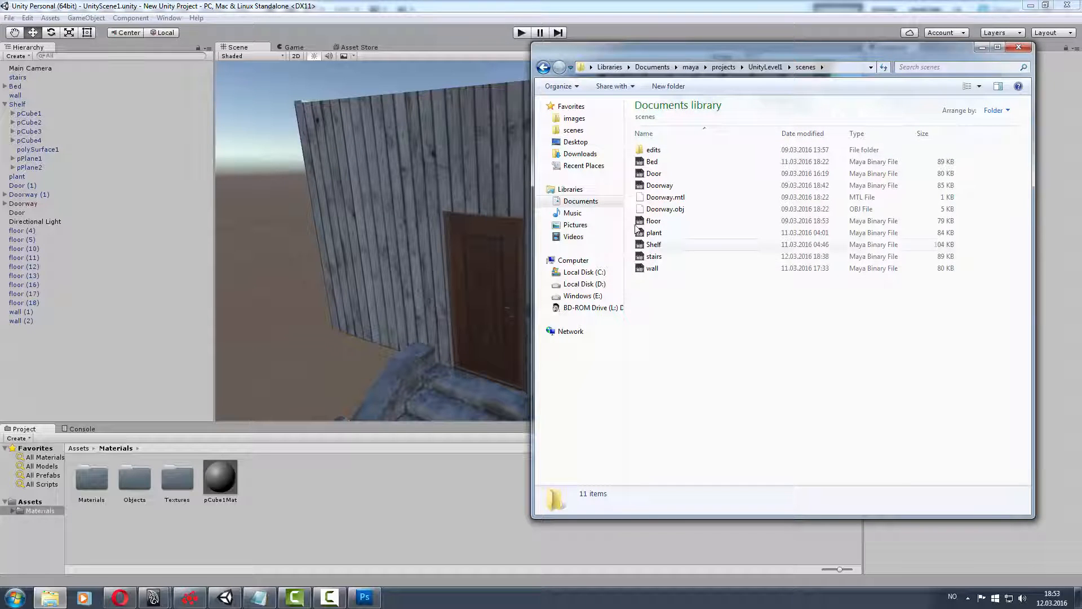
{"action": "mouse_move", "coordinate": [652, 268]}
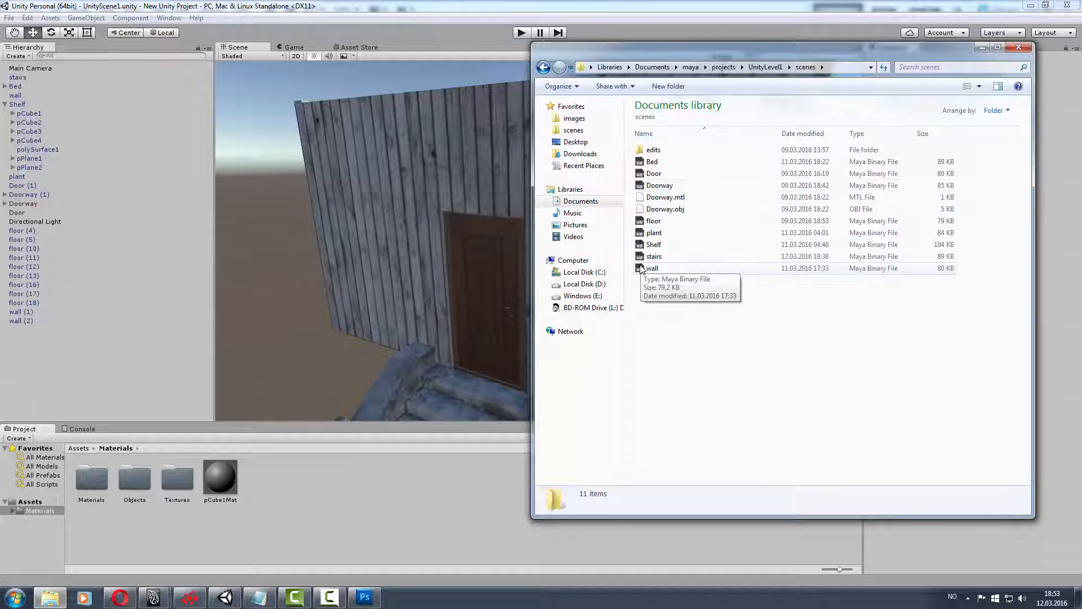
{"action": "left_click", "coordinate": [651, 267]}
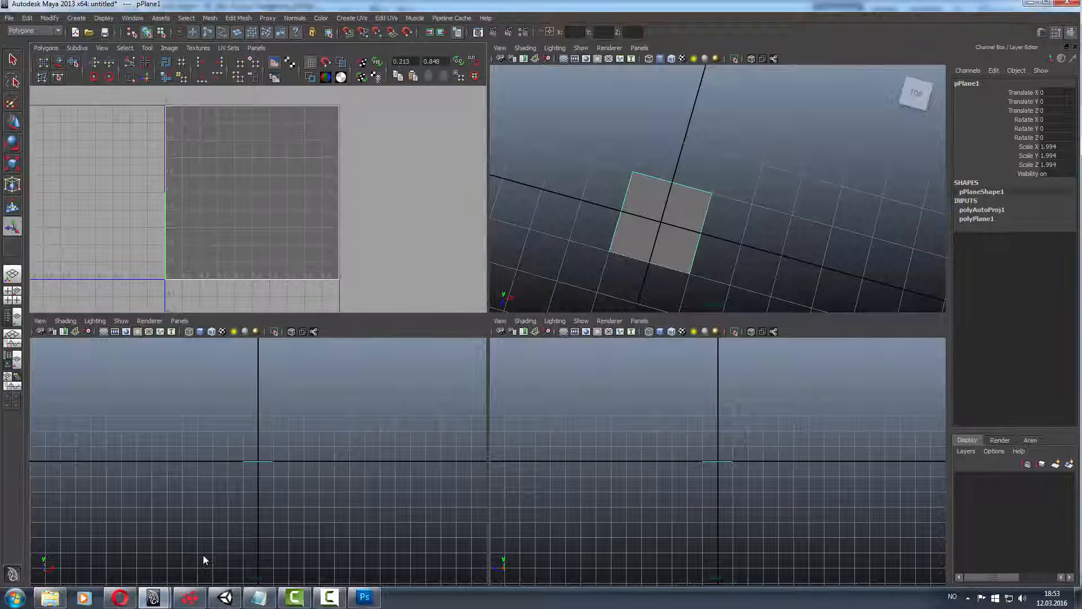
Save the Maya plane scene as a new file named StoneWall.
{"action": "left_click", "coordinate": [9, 18]}
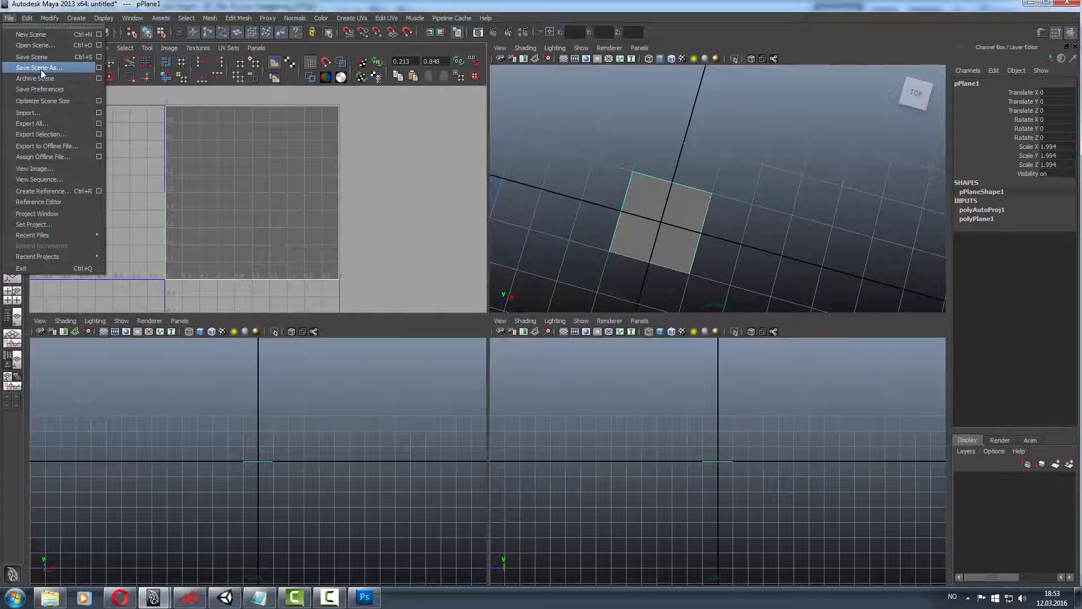
{"action": "left_click", "coordinate": [39, 67]}
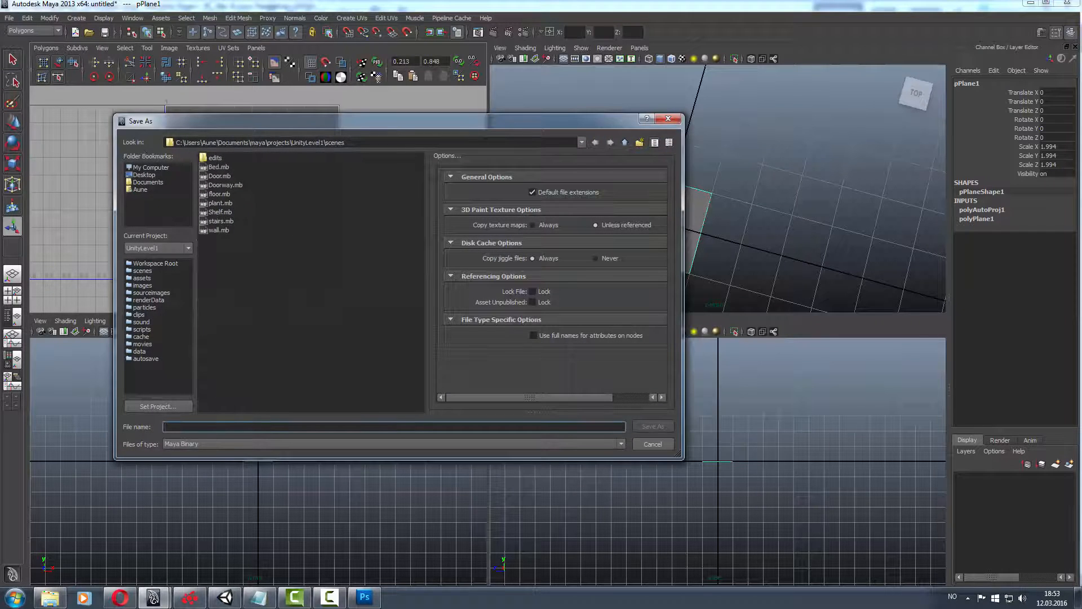
{"action": "type", "text": "StoneWal"}
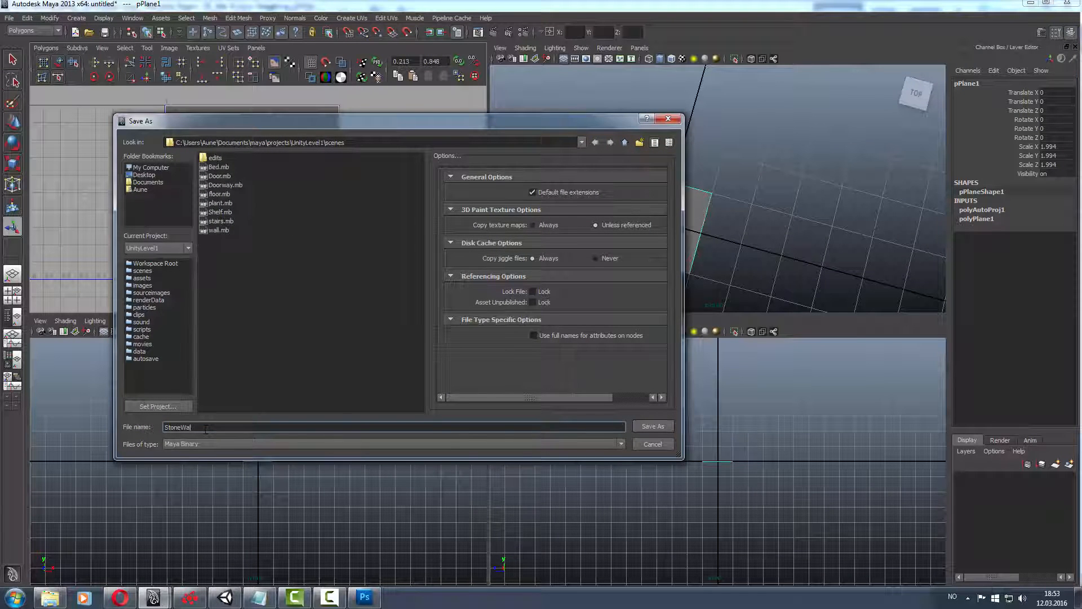
{"action": "left_click", "coordinate": [651, 426]}
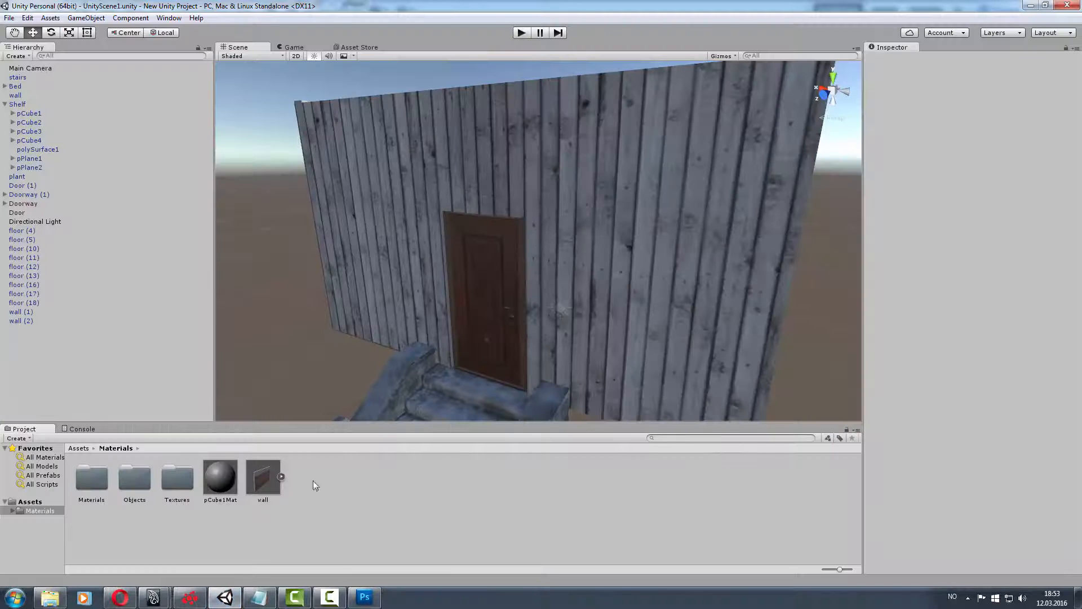
Delete the old wall asset from Materials and import StoneWall.mb in its place.
{"action": "left_click", "coordinate": [262, 476]}
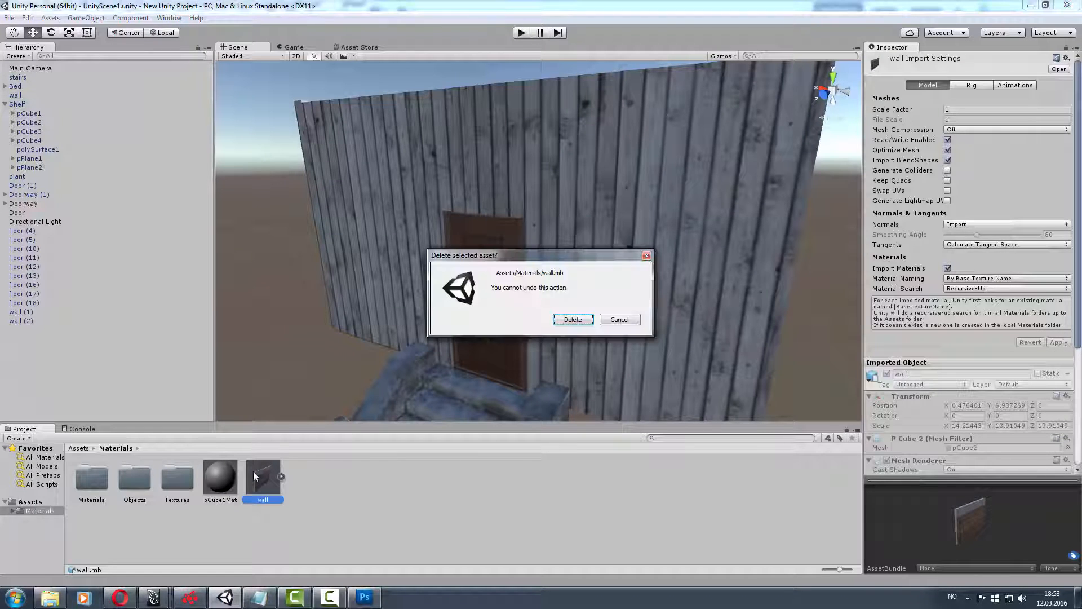
{"action": "left_click", "coordinate": [572, 319]}
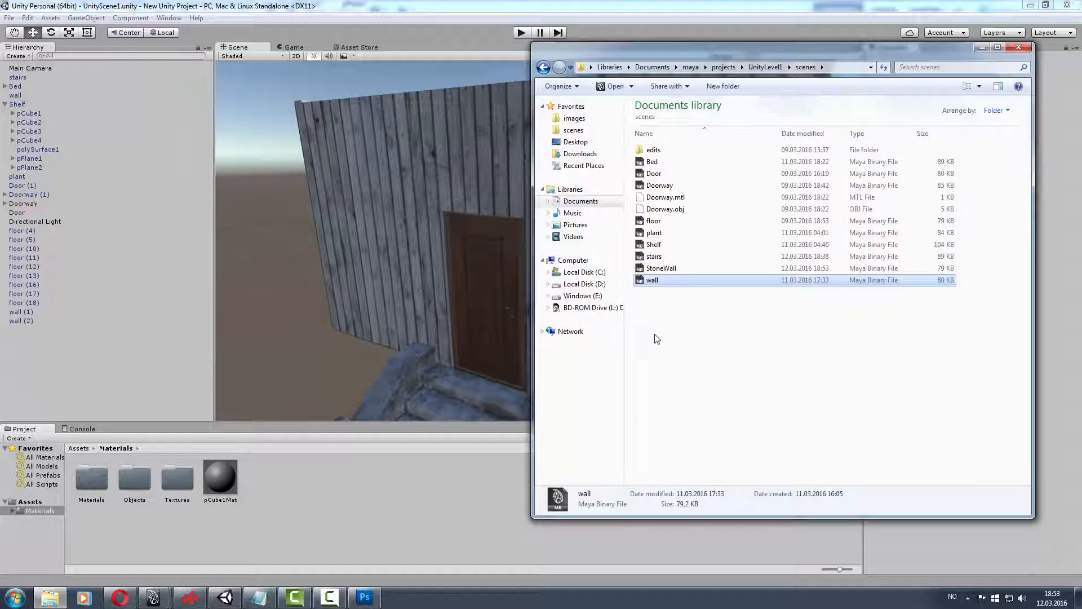
{"action": "left_click", "coordinate": [660, 267]}
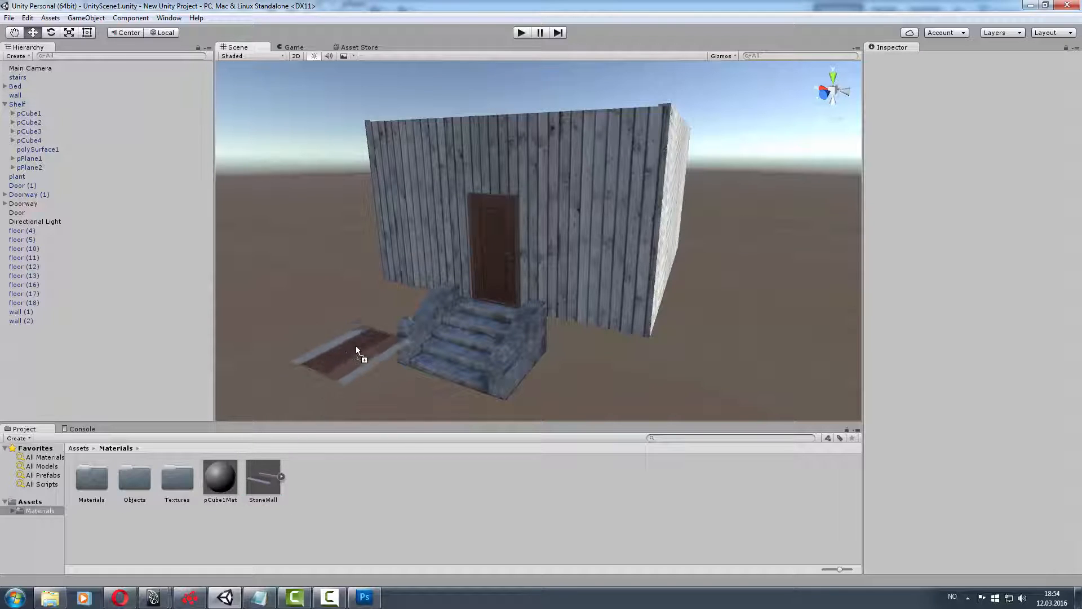
Drop the StoneWall plane into the scene and create a new material named Stonewall.
{"action": "left_click", "coordinate": [356, 345]}
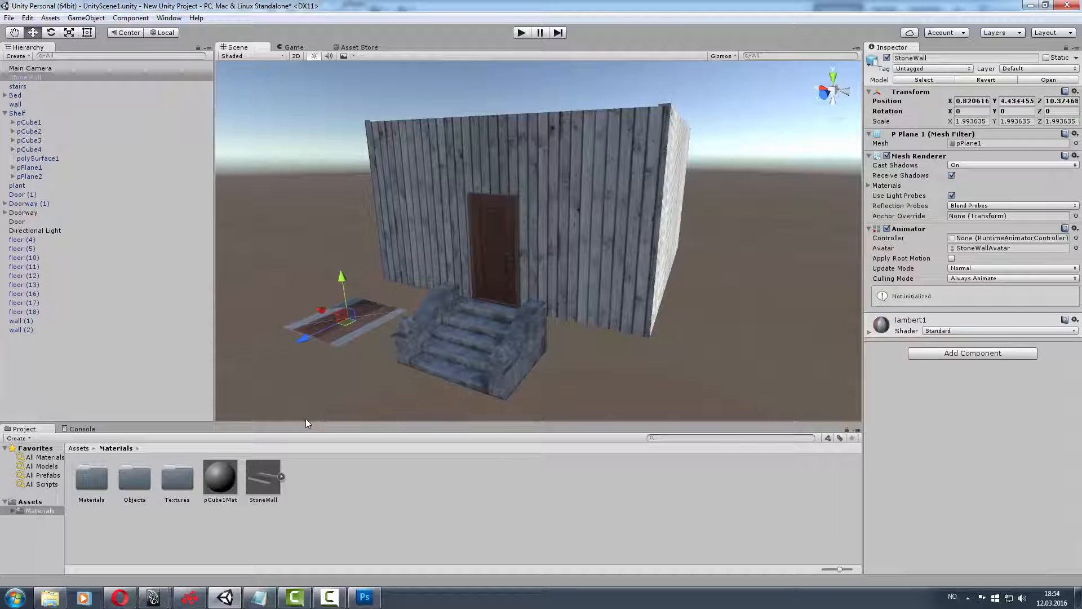
{"action": "mouse_move", "coordinate": [347, 476]}
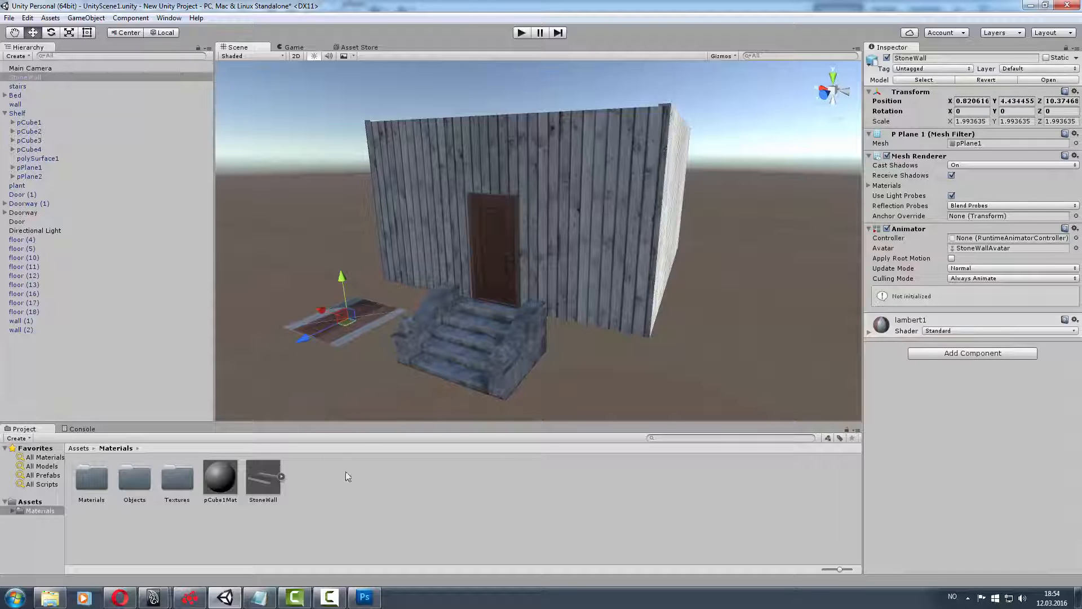
{"action": "right_click", "coordinate": [335, 483]}
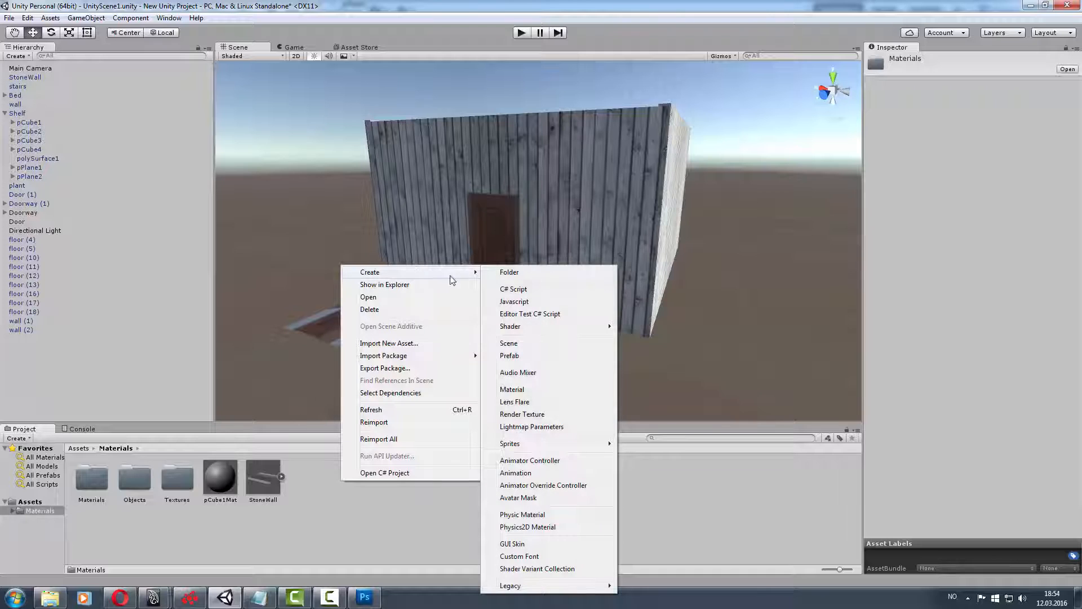
{"action": "left_click", "coordinate": [512, 388]}
{"action": "type", "text": "Stonewall"}
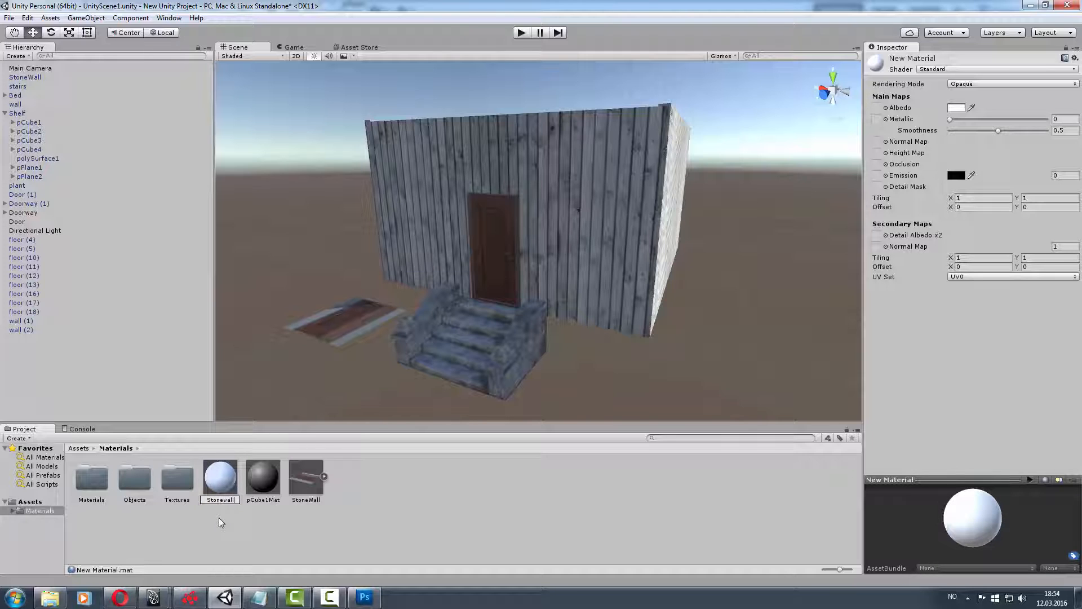
{"action": "left_click", "coordinate": [305, 476]}
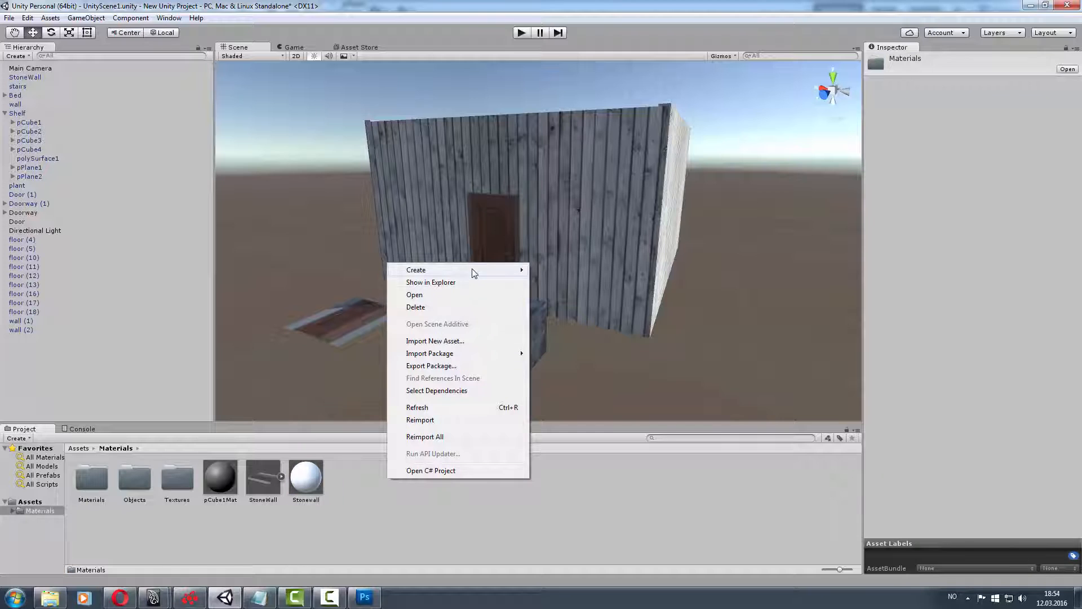
{"action": "left_click", "coordinate": [373, 535]}
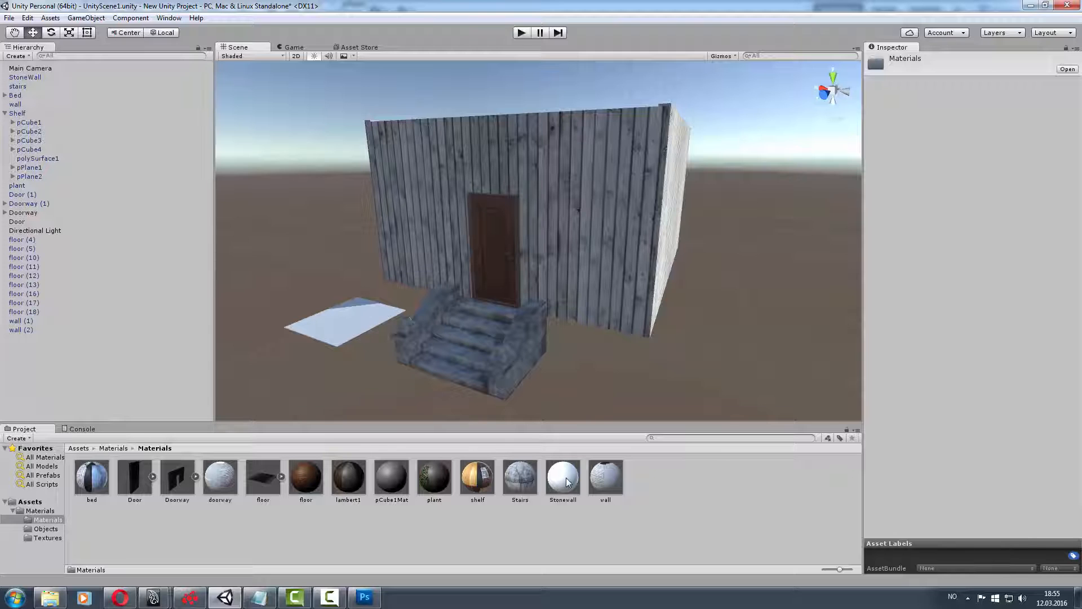
Inspect the Stonewall material and the StoneWall_bump and stonewallColor textures.
{"action": "left_click", "coordinate": [562, 476]}
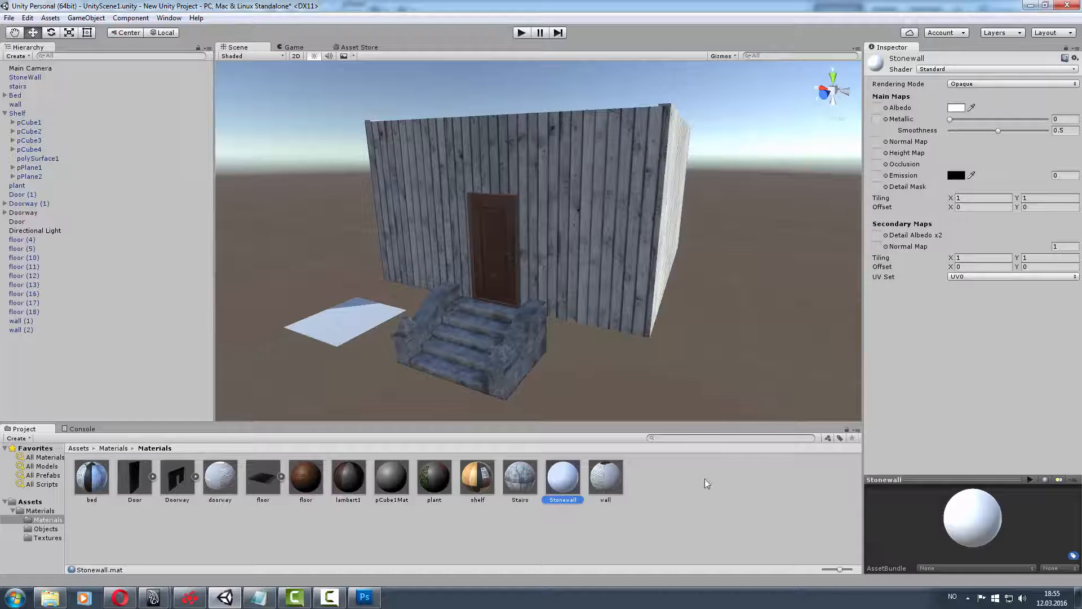
{"action": "left_click", "coordinate": [603, 477]}
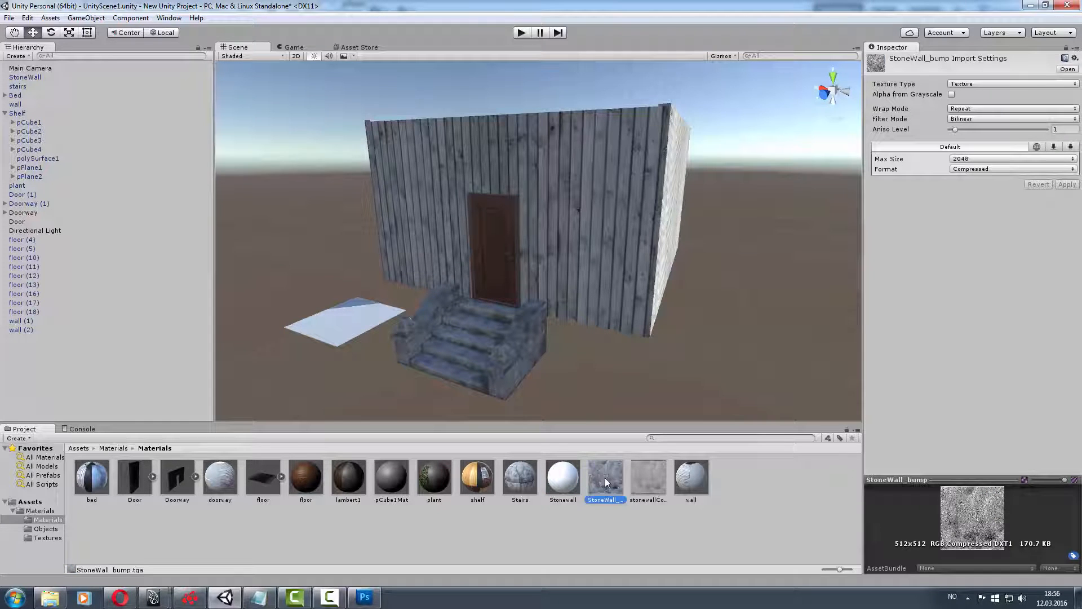
{"action": "left_click", "coordinate": [647, 476]}
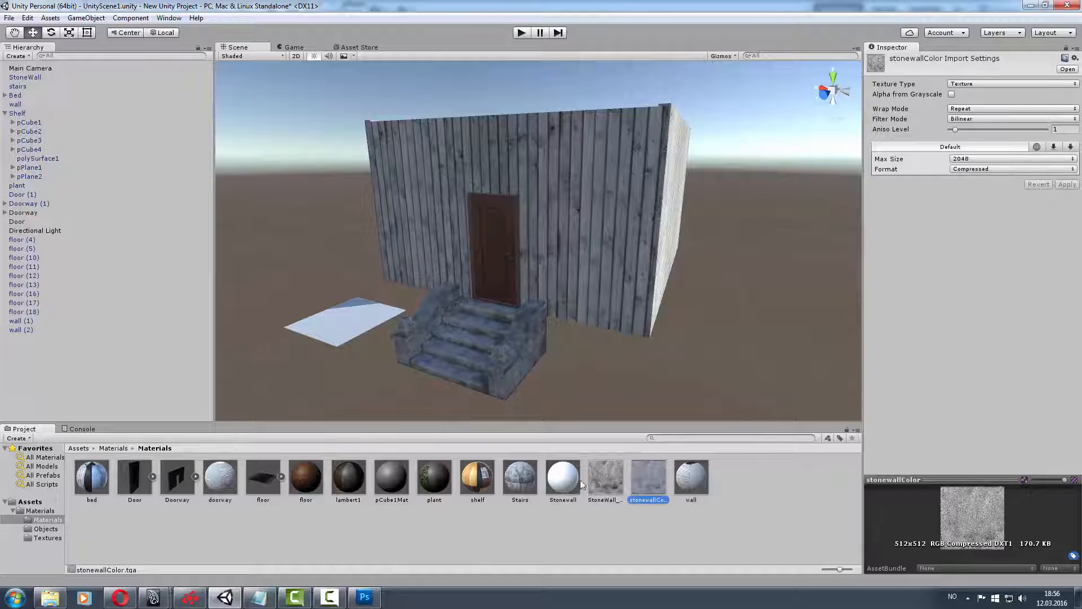
{"action": "left_click", "coordinate": [562, 476]}
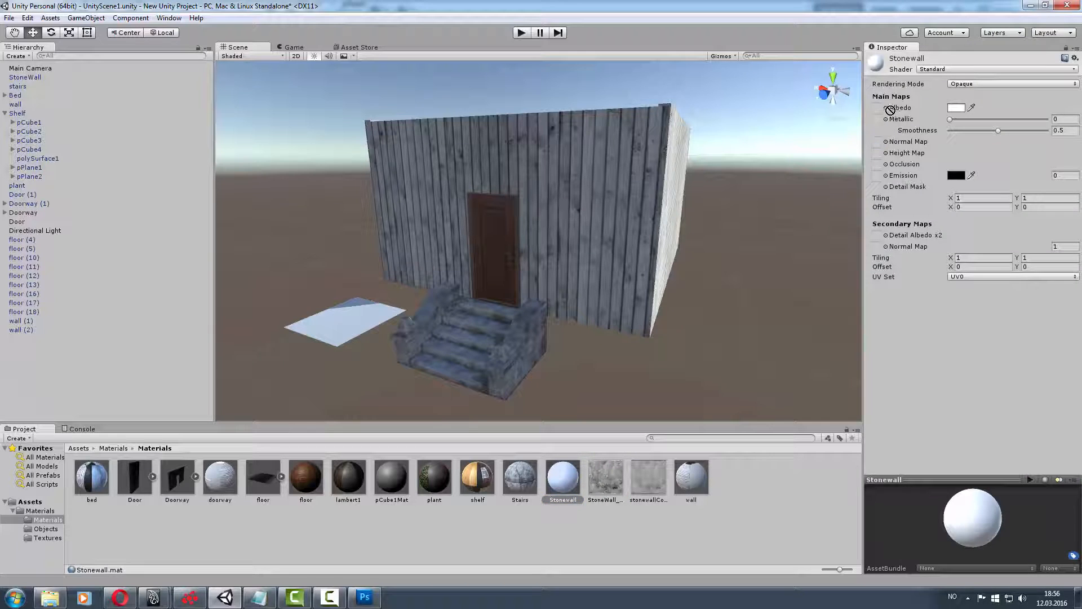
{"action": "mouse_move", "coordinate": [900, 108]}
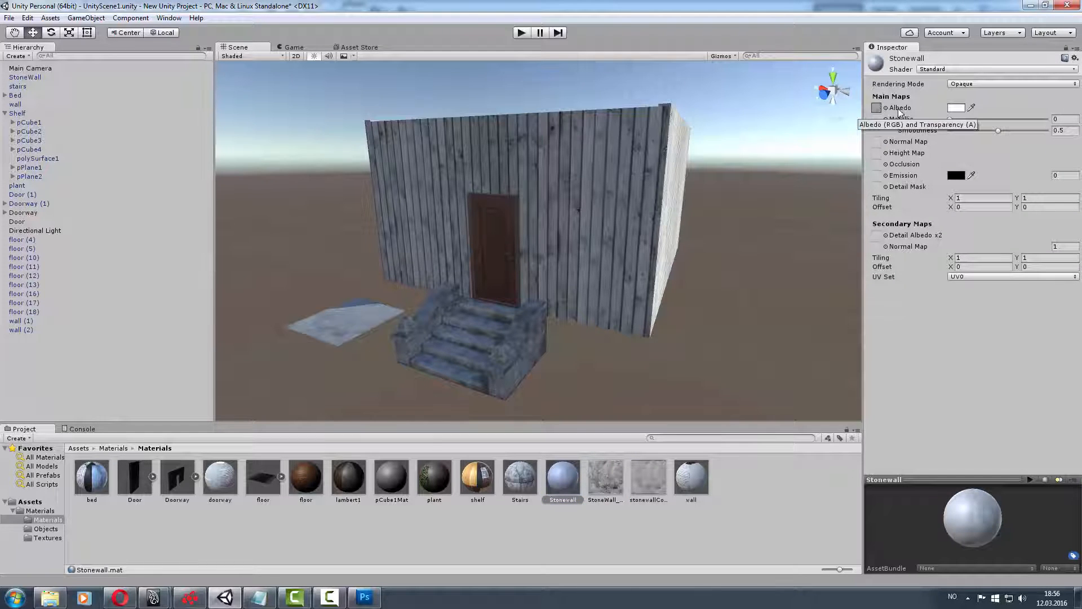
Assign StoneWall_bump as the Stonewall material's normal map and mark it as a normal map.
{"action": "left_click", "coordinate": [603, 476]}
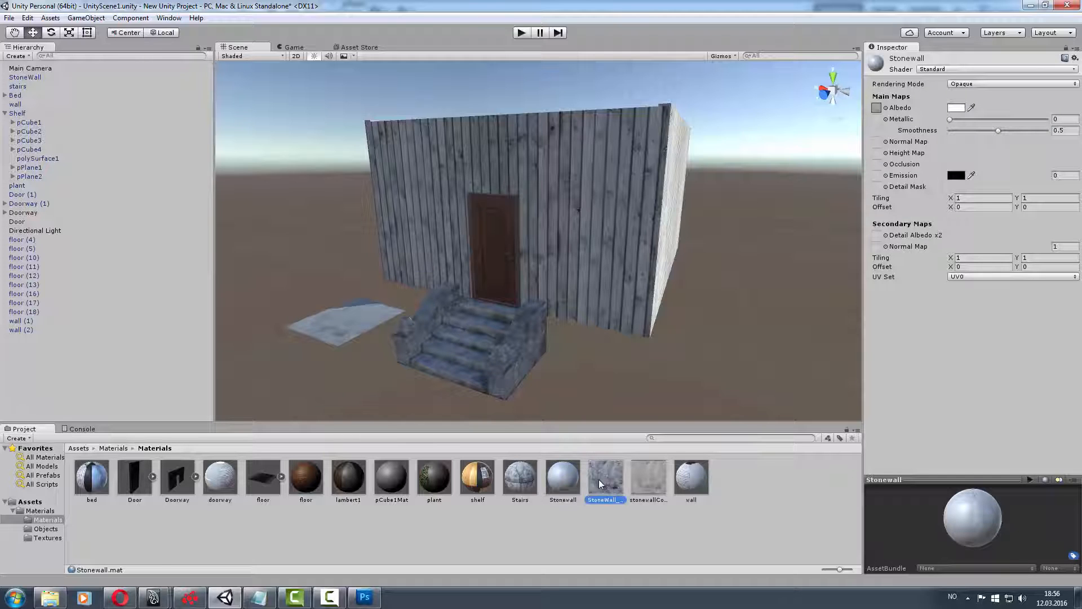
{"action": "left_click", "coordinate": [876, 141]}
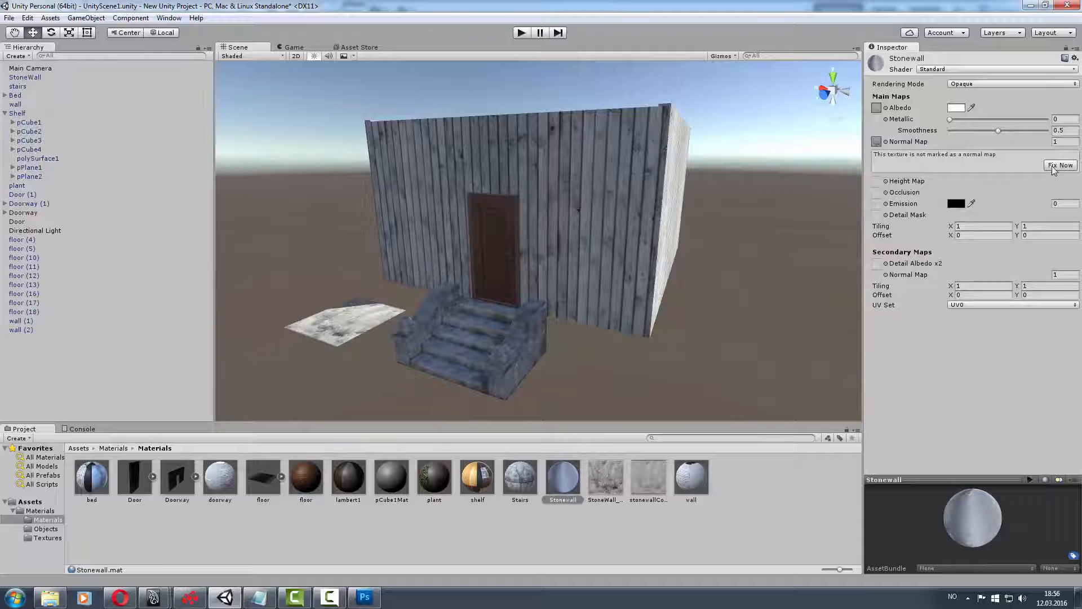
{"action": "left_click", "coordinate": [1060, 166]}
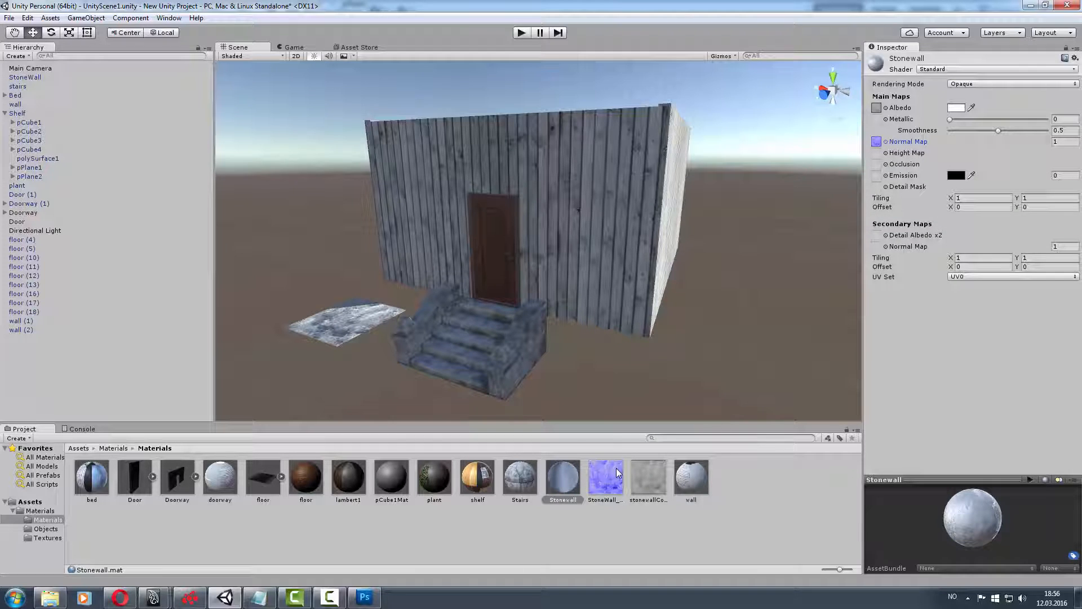
Set StoneWall_bump to generate from grayscale with very low bumpiness, and apply.
{"action": "left_click", "coordinate": [603, 477]}
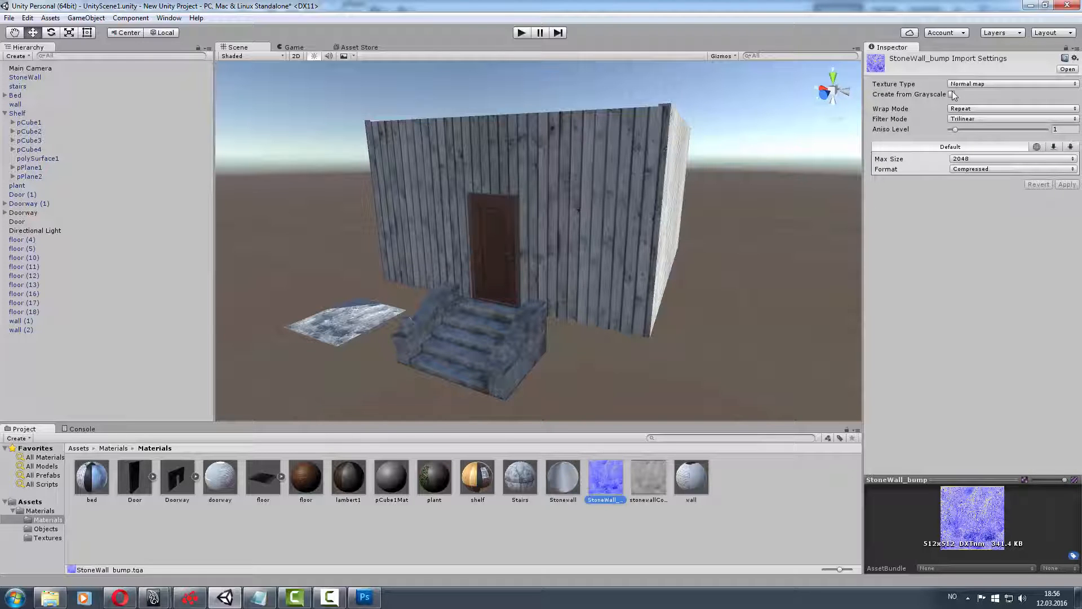
{"action": "left_click", "coordinate": [953, 95]}
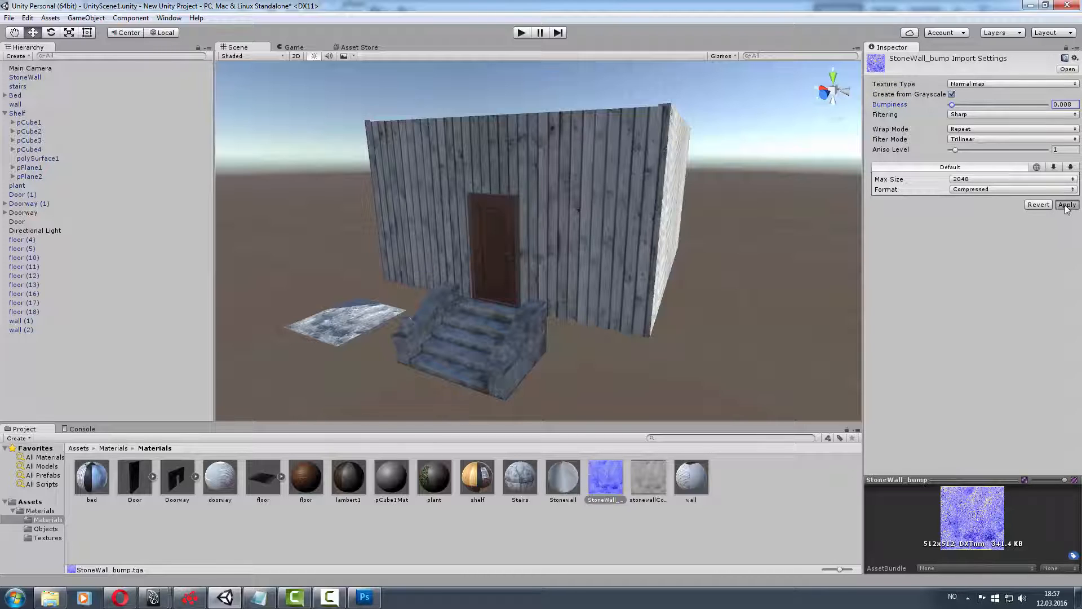
{"action": "left_click", "coordinate": [1067, 205]}
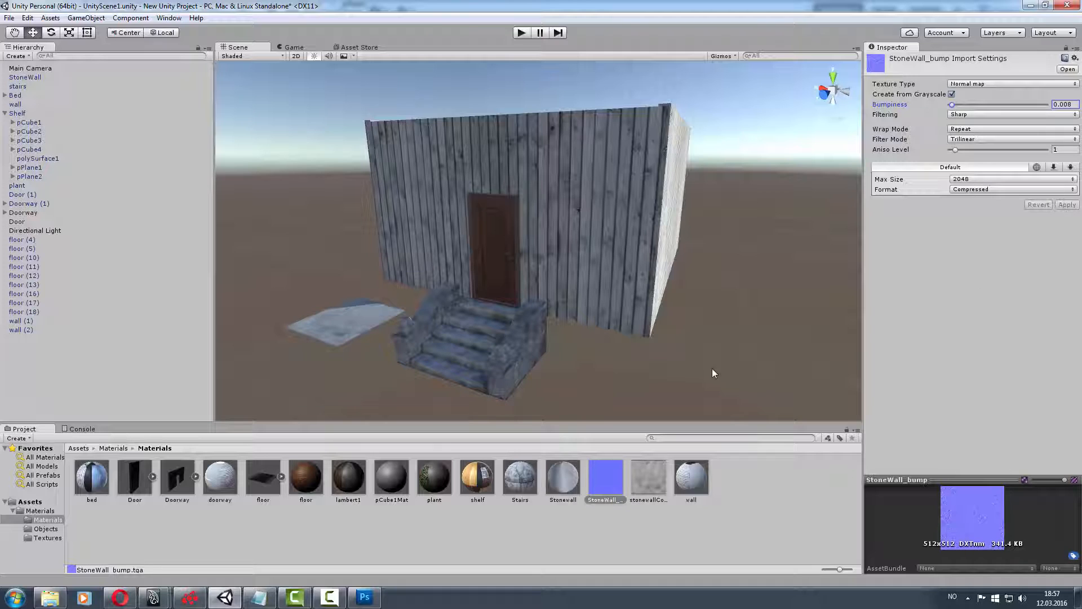
Select the StoneWall plane and edit its Transform values in the Inspector.
{"action": "left_click", "coordinate": [561, 476]}
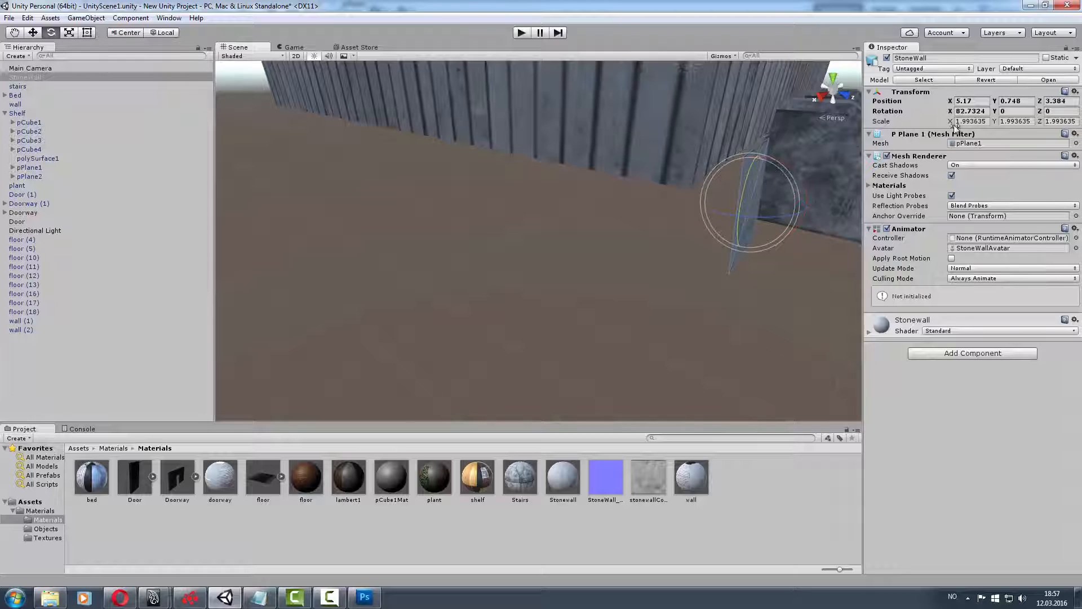
{"action": "triple_click", "coordinate": [969, 111]}
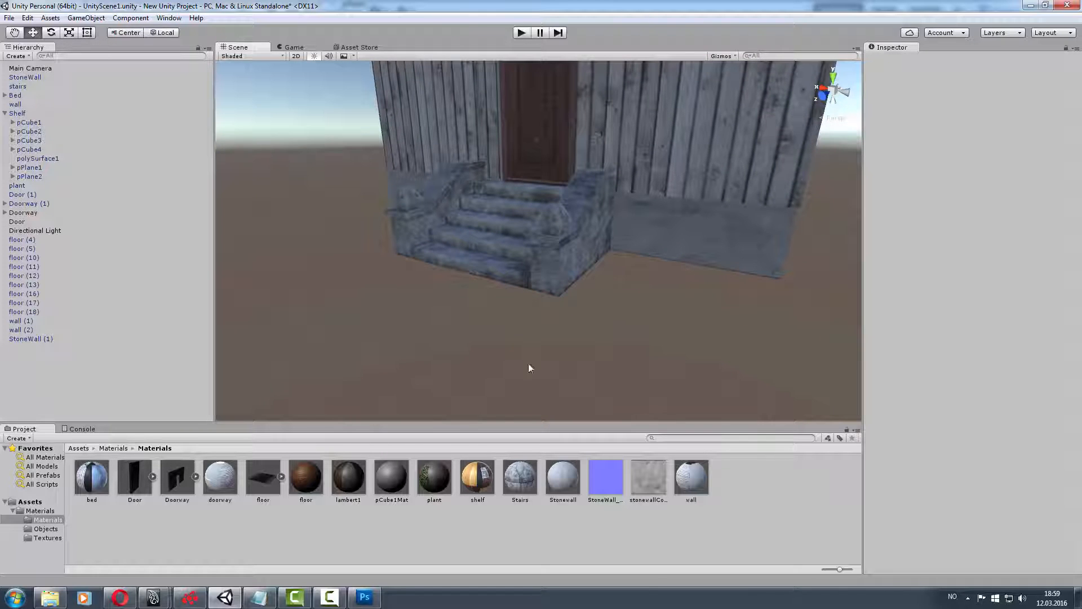
On Layer 3 of the Color group, brush a dark grey band along the texture's top edge.
{"action": "left_click", "coordinate": [364, 596]}
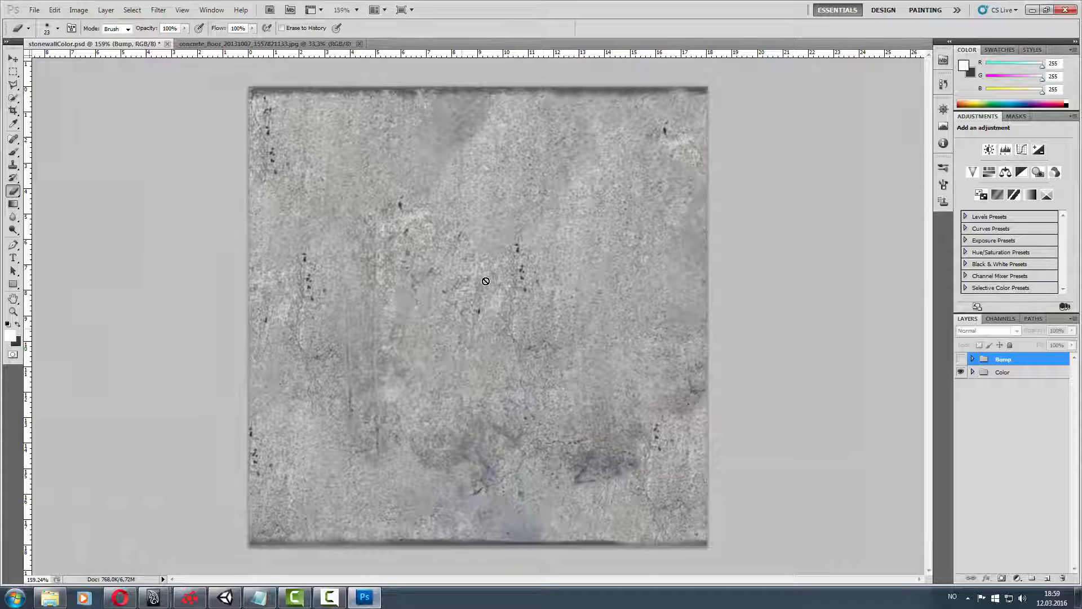
{"action": "left_click", "coordinate": [55, 28]}
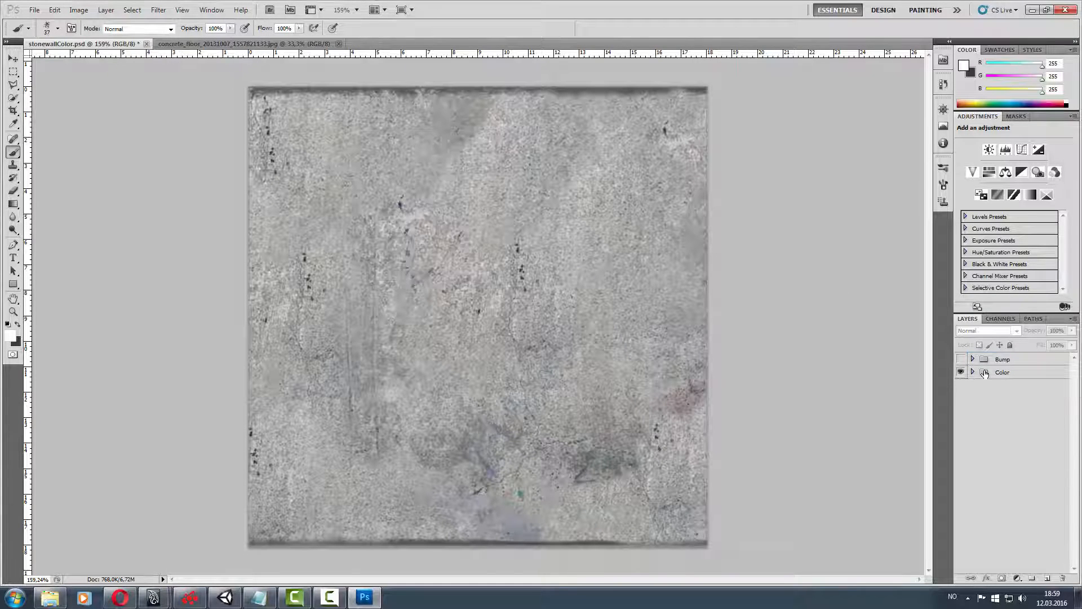
{"action": "left_click", "coordinate": [972, 372]}
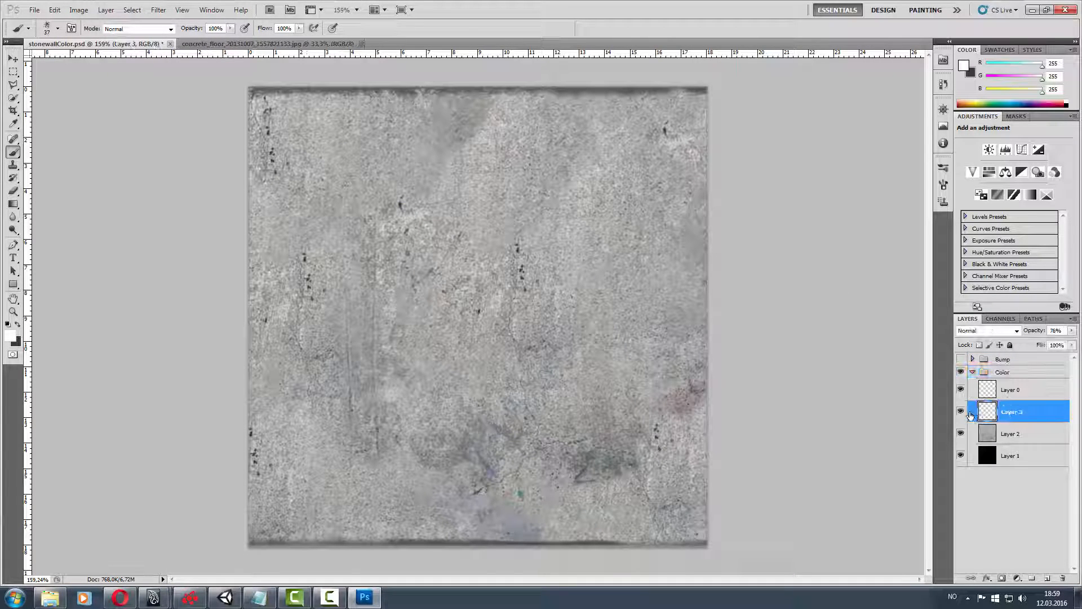
{"action": "left_click", "coordinate": [959, 411]}
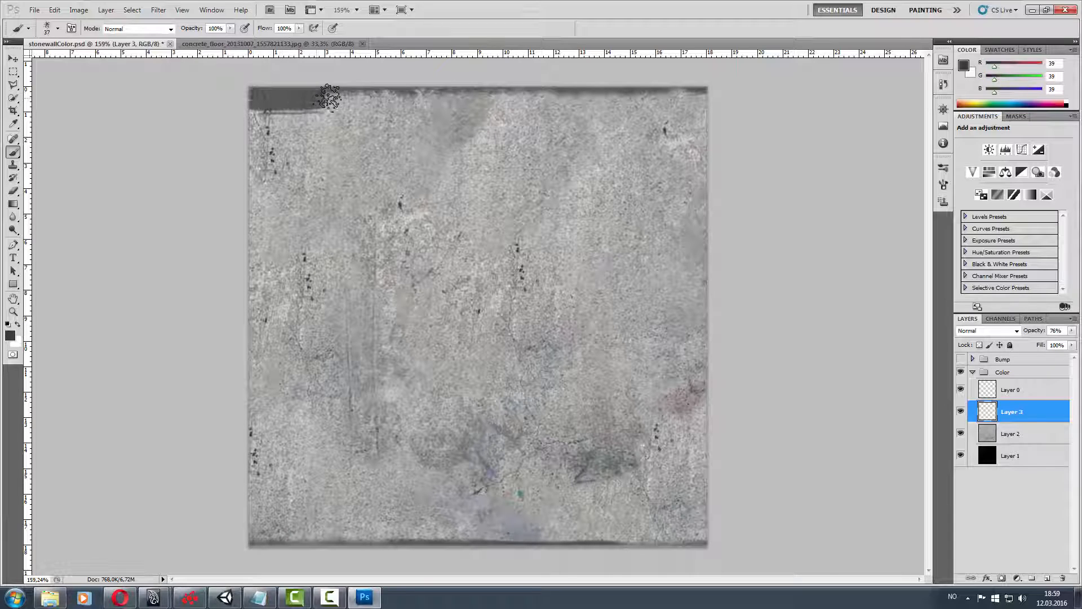
{"action": "left_click_drag", "start_coordinate": [330, 98], "coordinate": [454, 107]}
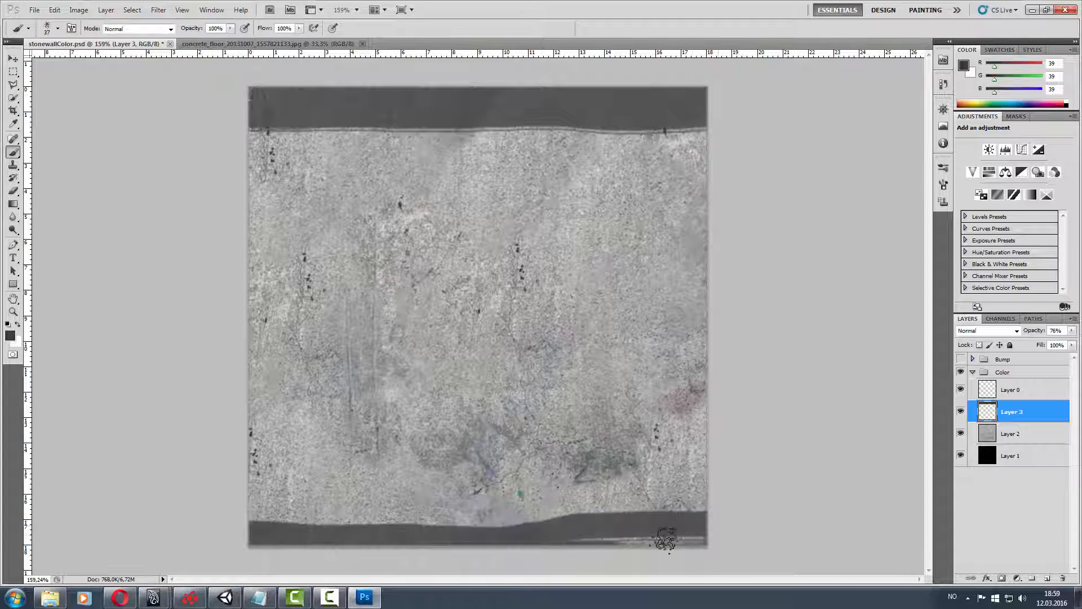
Save stonewallColor as a Targa (*.TGA) copy instead of replacing the PSD.
{"action": "left_click", "coordinate": [33, 10]}
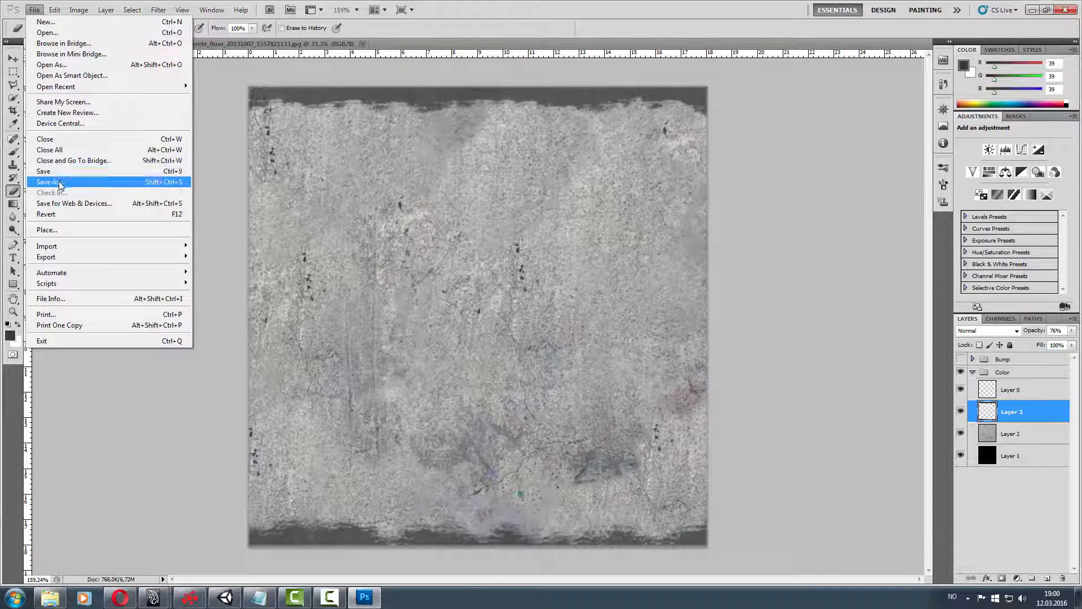
{"action": "left_click", "coordinate": [48, 181]}
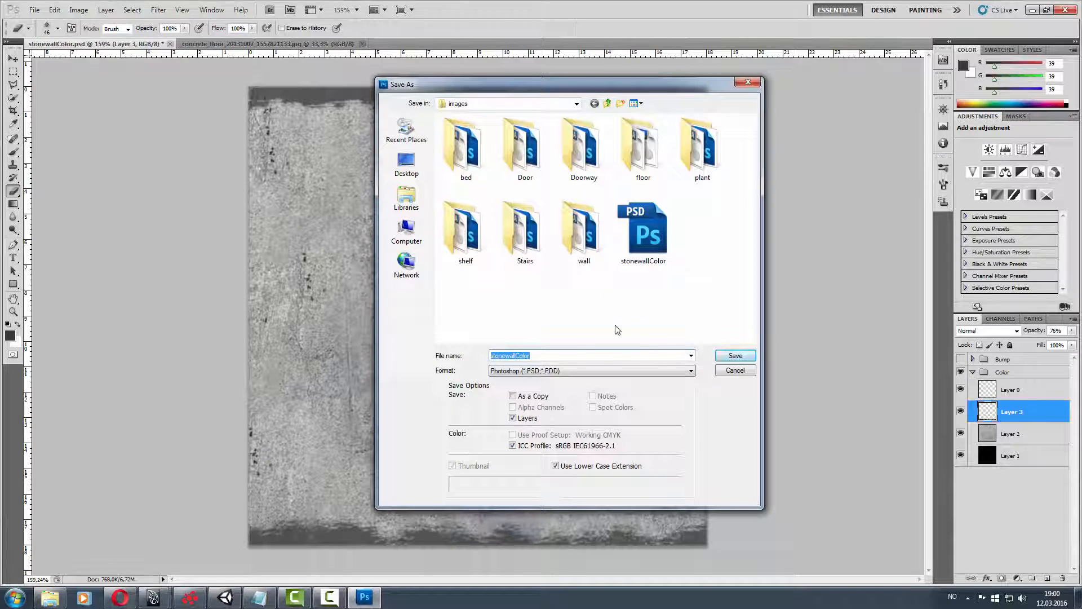
{"action": "left_click", "coordinate": [735, 356]}
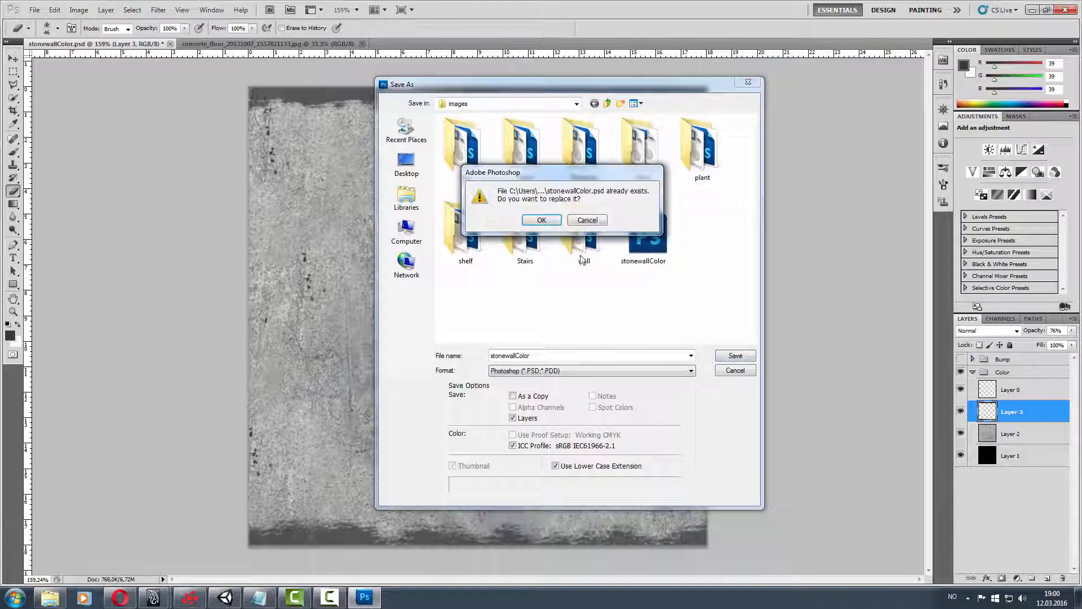
{"action": "left_click", "coordinate": [541, 219]}
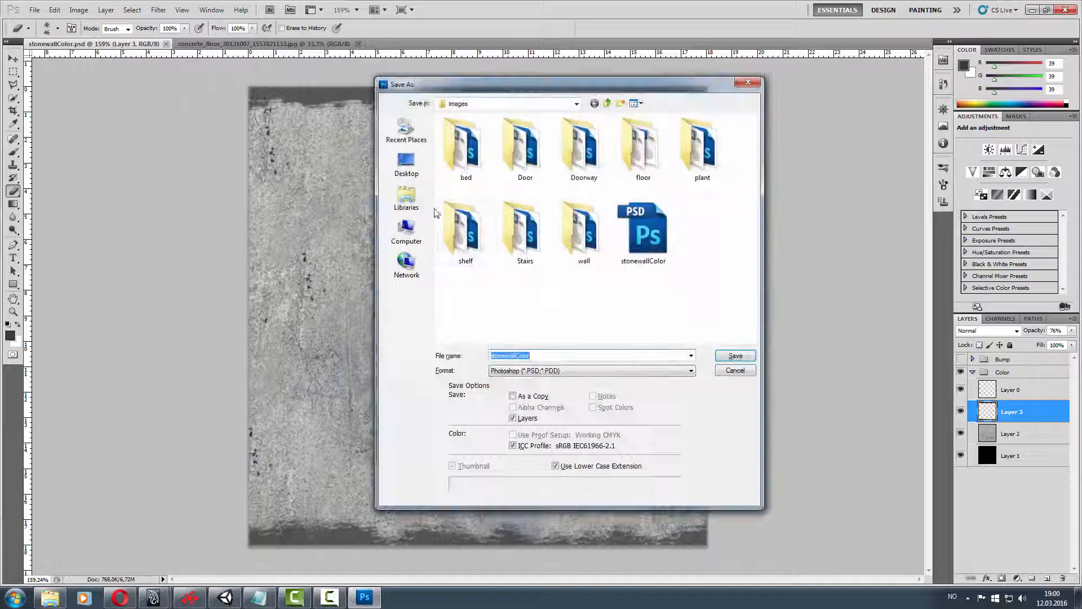
{"action": "left_click", "coordinate": [688, 371]}
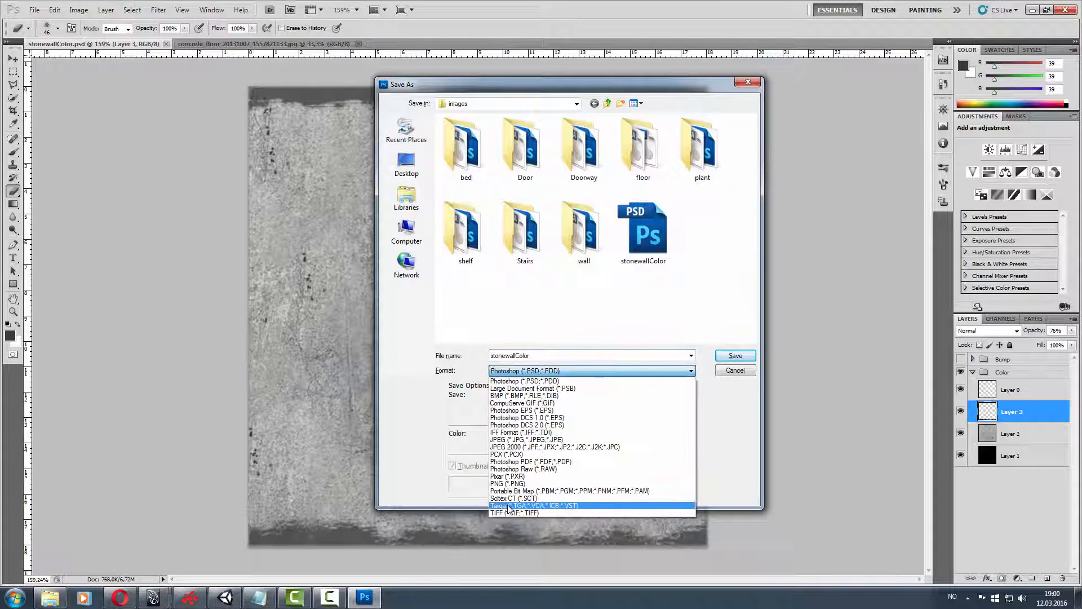
{"action": "left_click", "coordinate": [510, 506]}
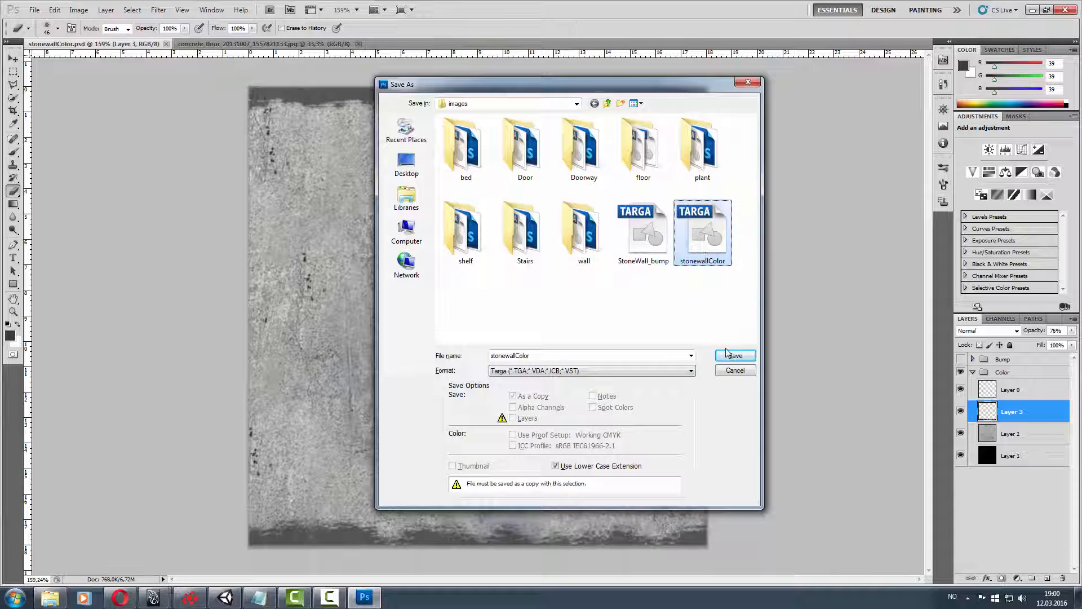
{"action": "left_click", "coordinate": [734, 356]}
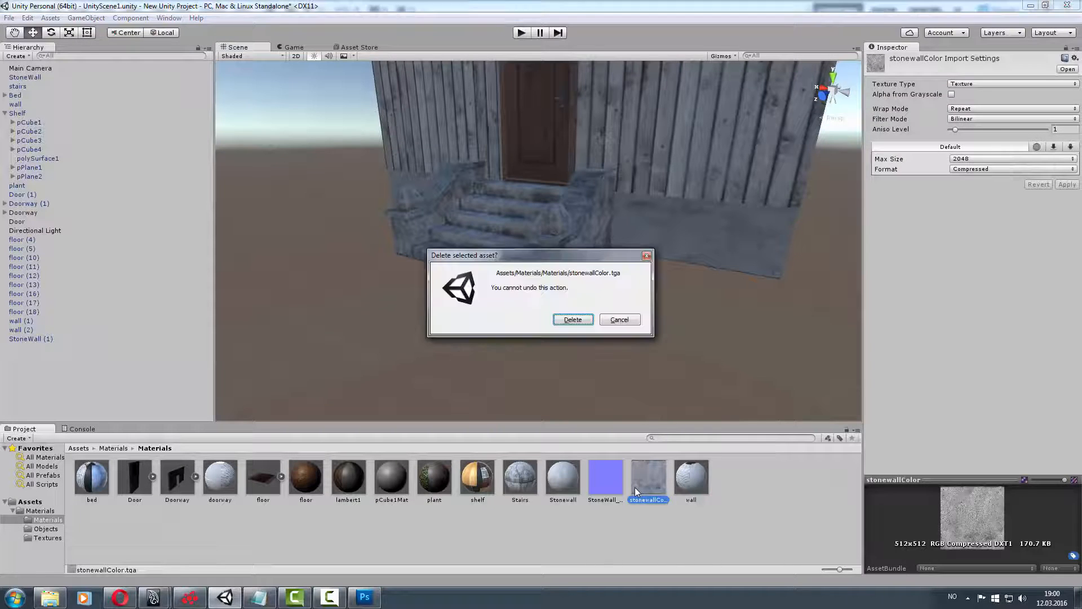
Replace stonewallColor.tga with the updated file and set it as the Stonewall material's albedo.
{"action": "left_click", "coordinate": [572, 320]}
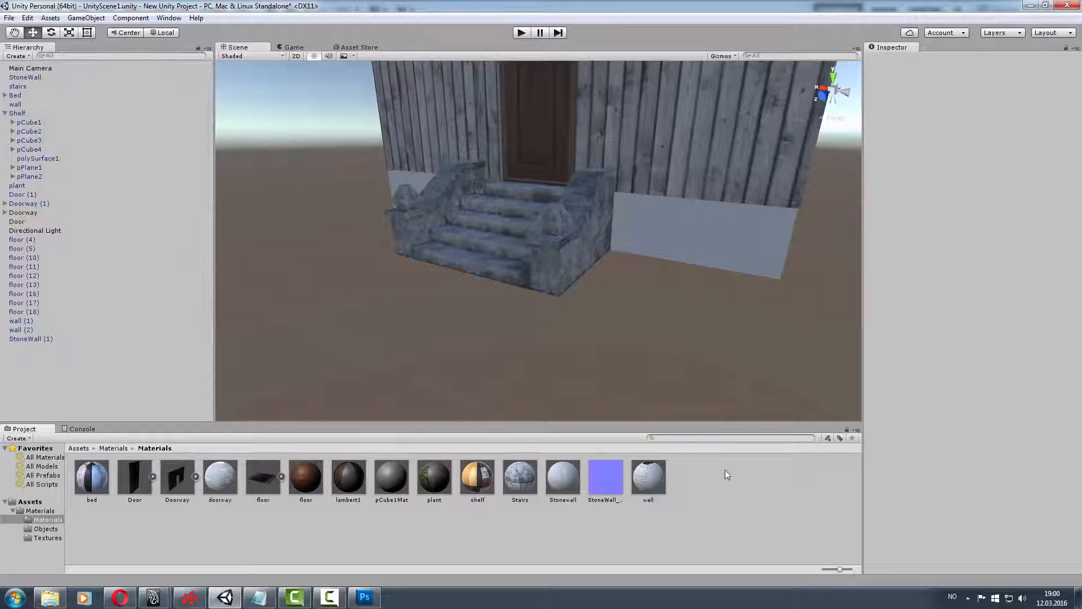
{"action": "mouse_move", "coordinate": [691, 481]}
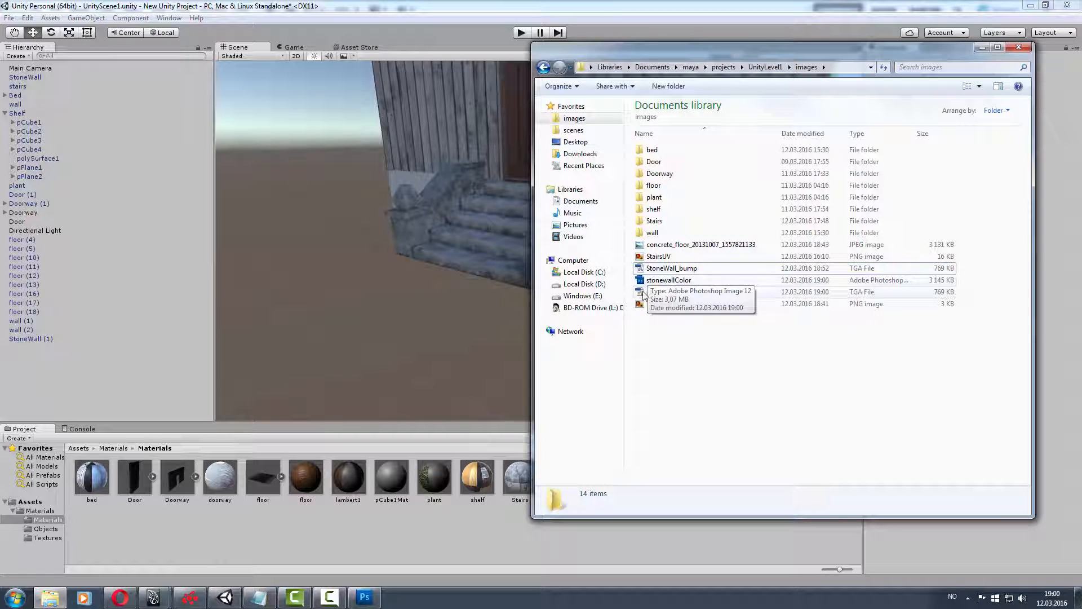
{"action": "left_click", "coordinate": [669, 291]}
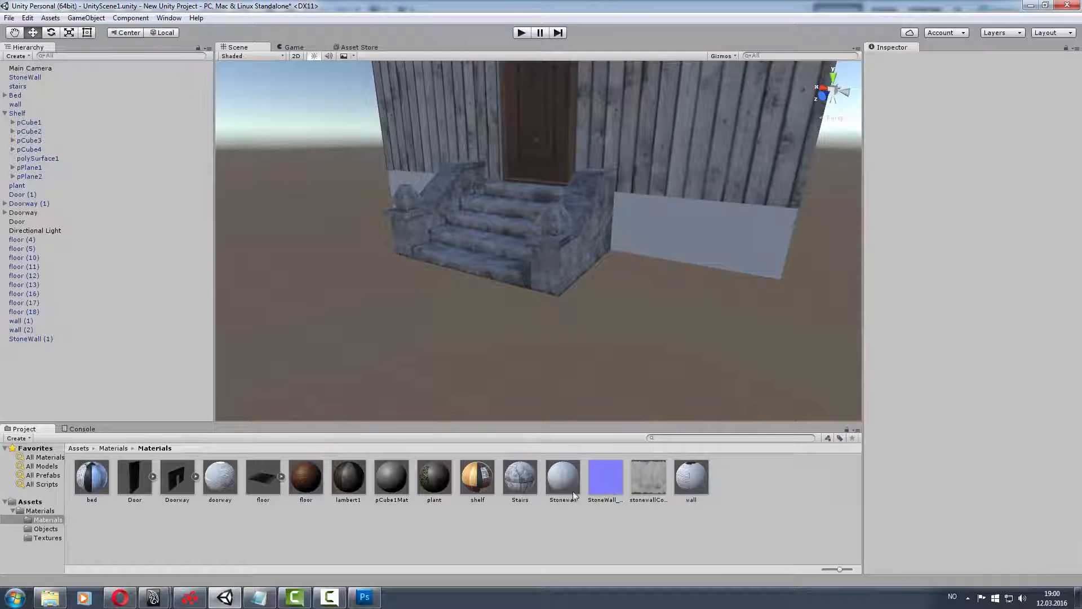
{"action": "left_click", "coordinate": [562, 476]}
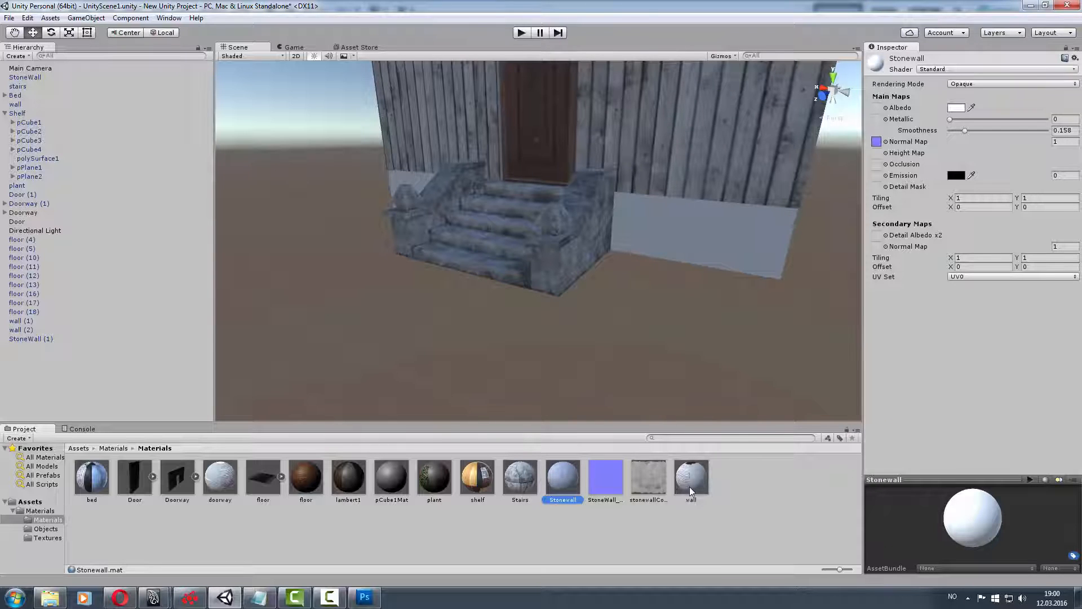
{"action": "left_click", "coordinate": [647, 476]}
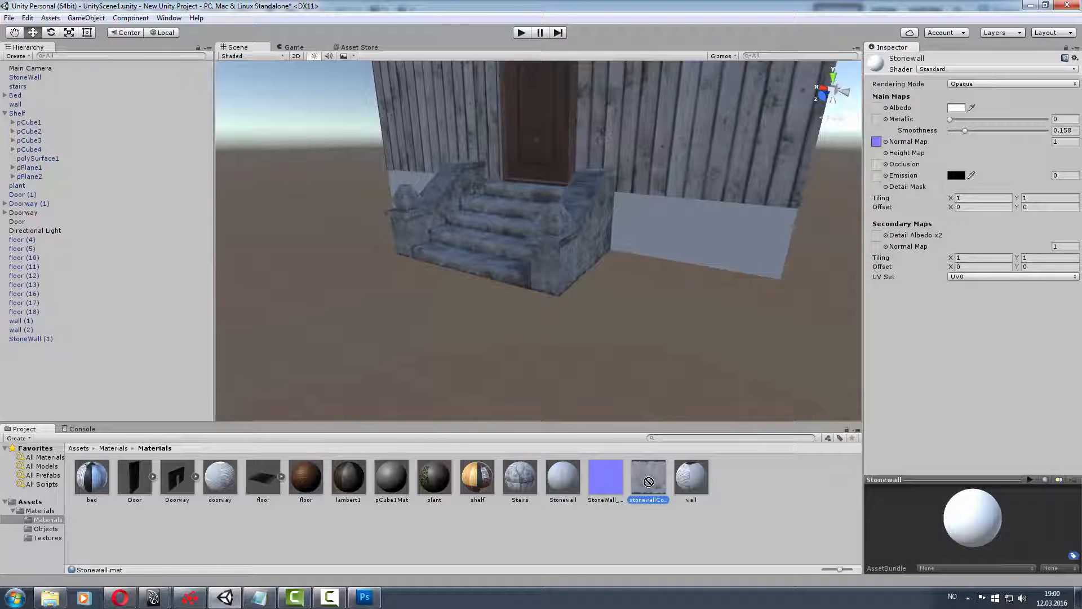
{"action": "left_click", "coordinate": [562, 477]}
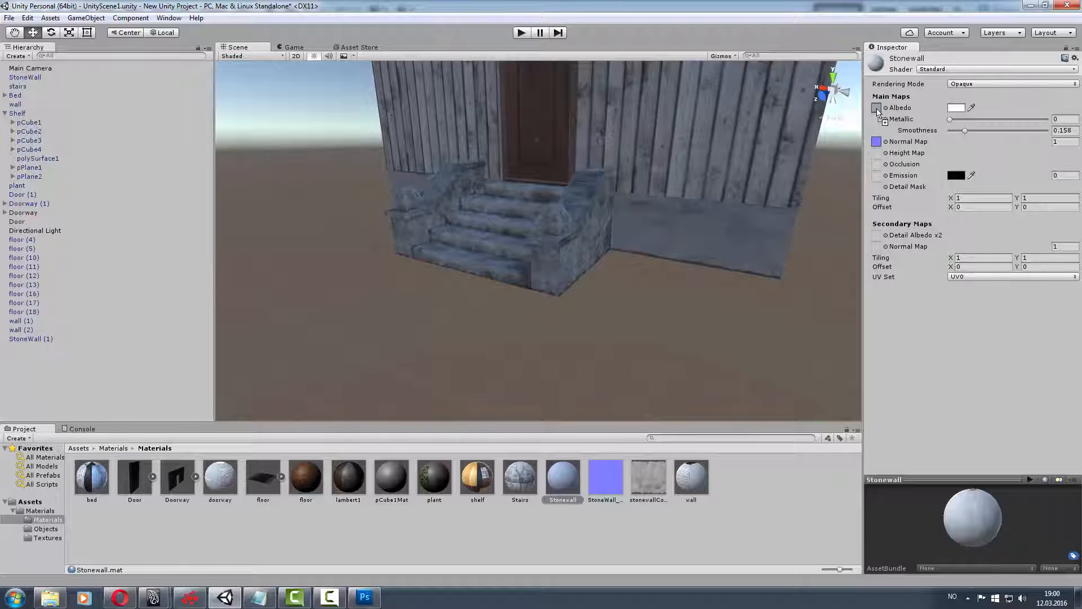